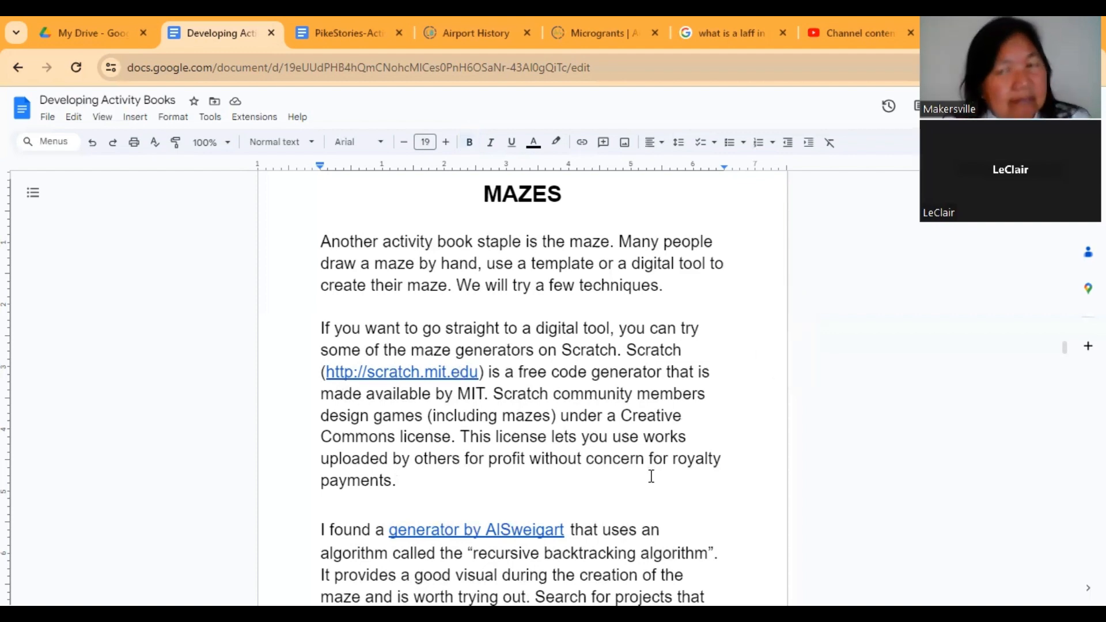
- Follow the document's 'generator by AlSweigart' link to the Maze Generator Scratch project page
click(322, 501)
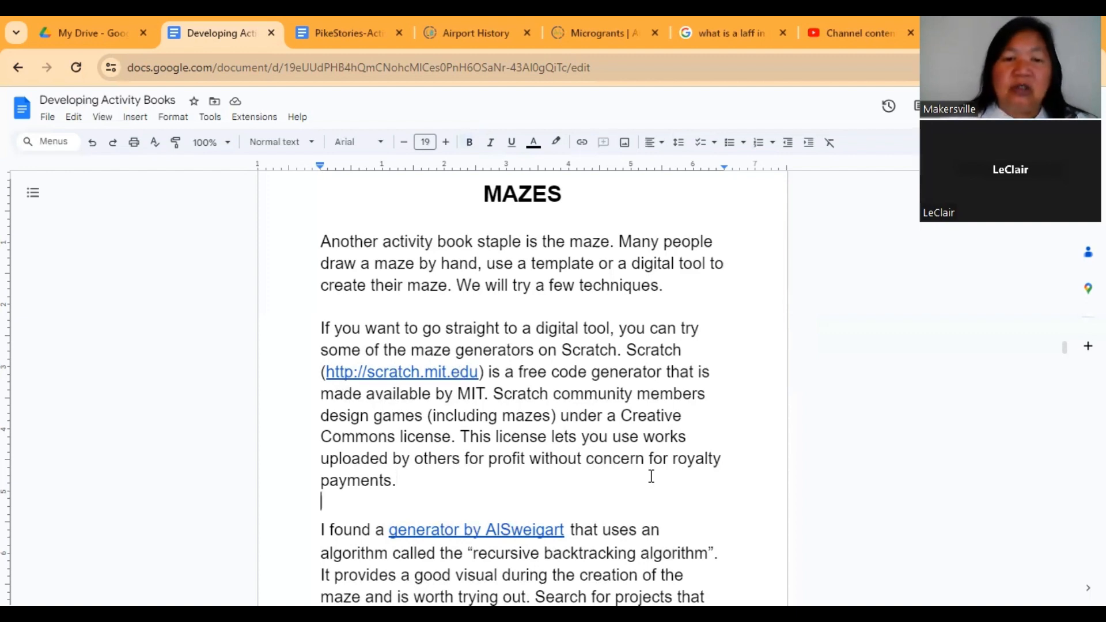
scroll(down, 3)
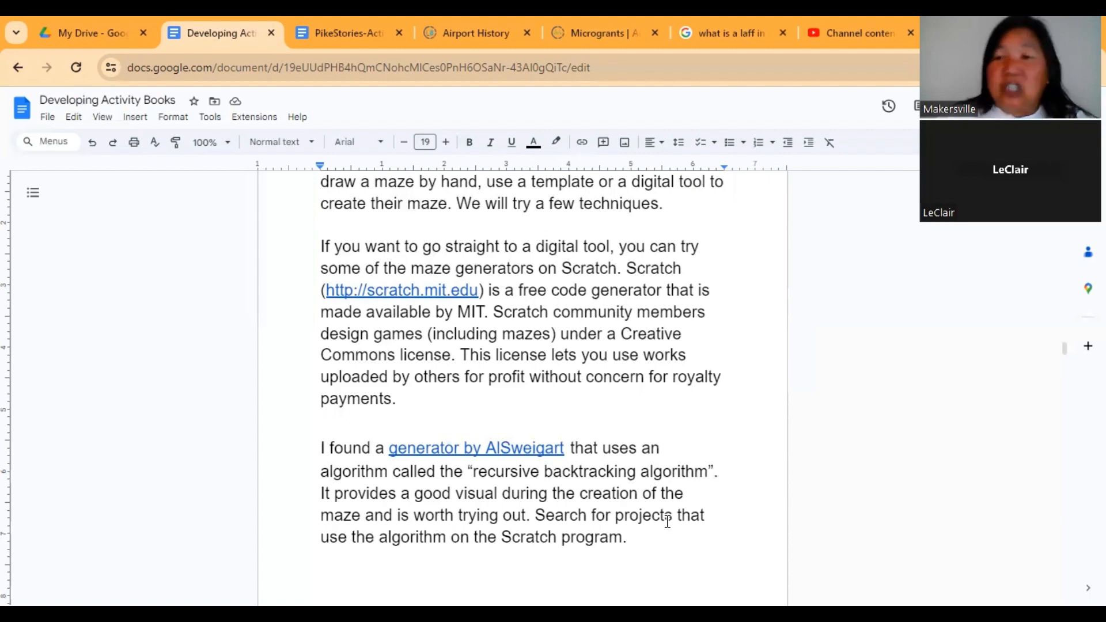
scroll(down, 3)
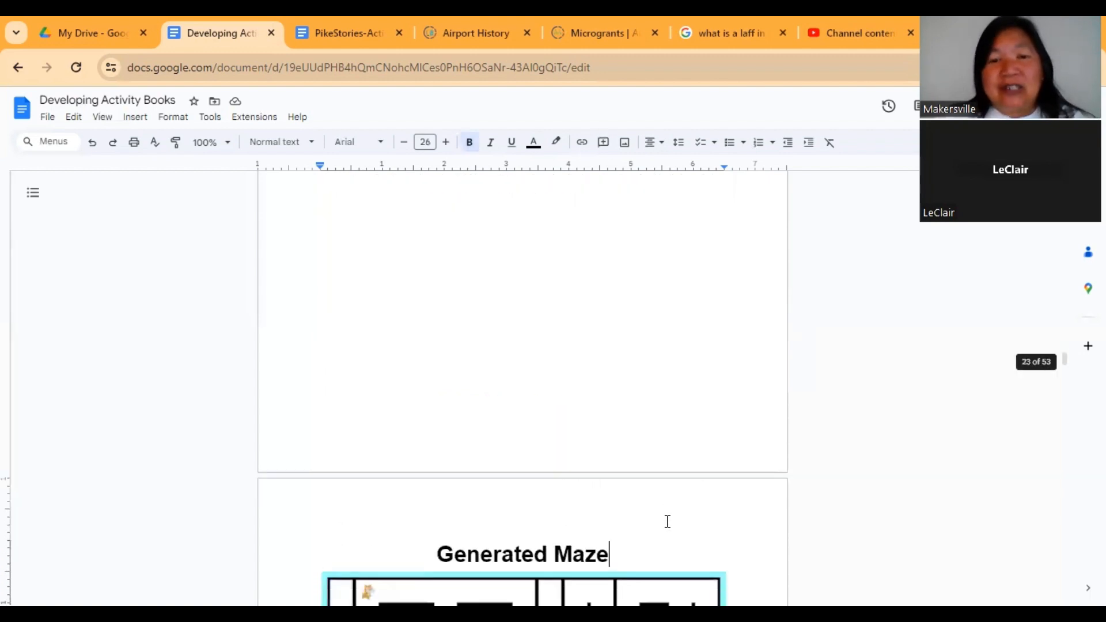
scroll(up, 3)
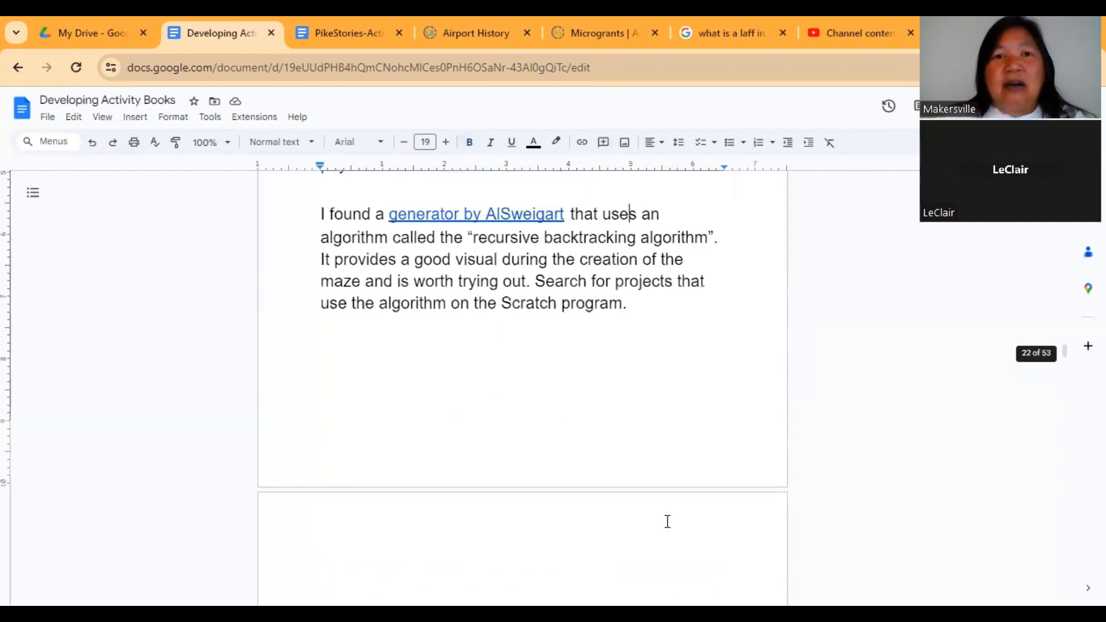
scroll(up, 3)
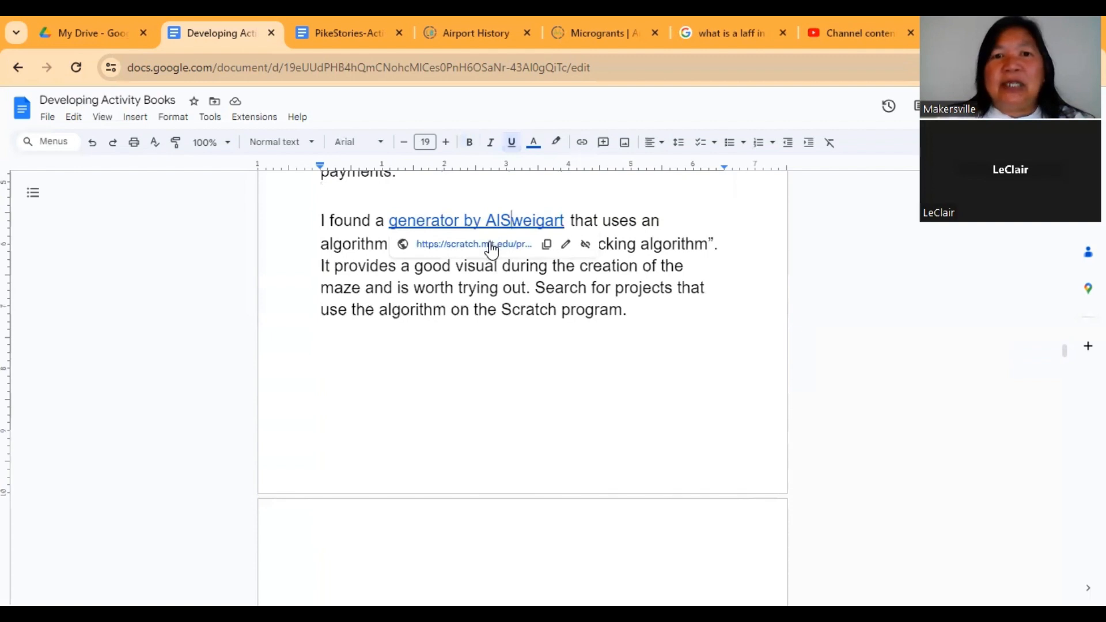
mouse_move(473, 244)
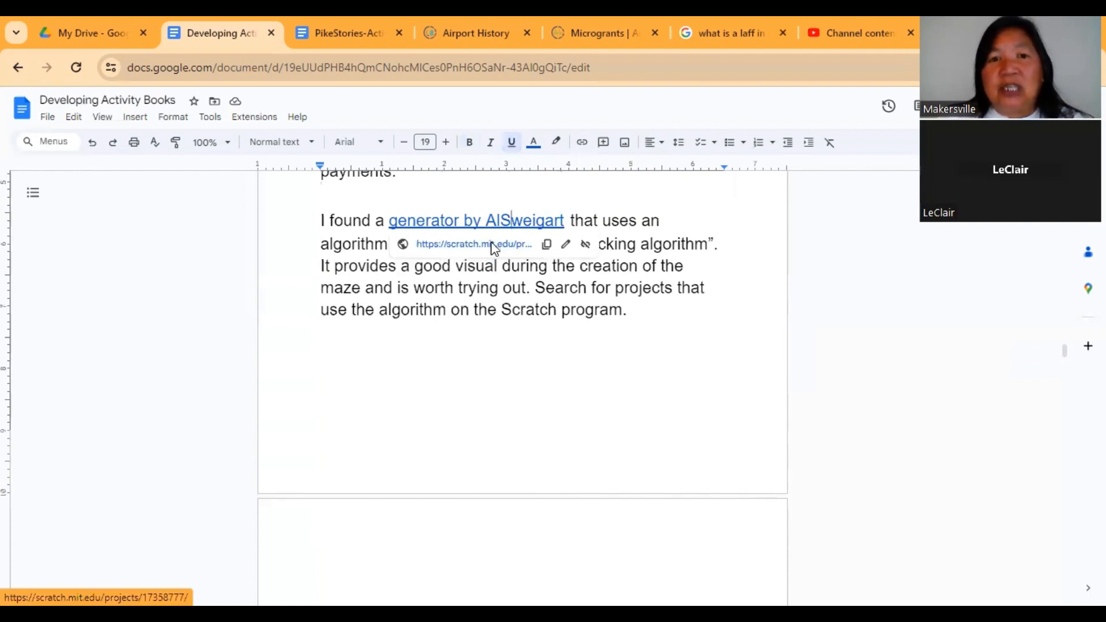
click(474, 244)
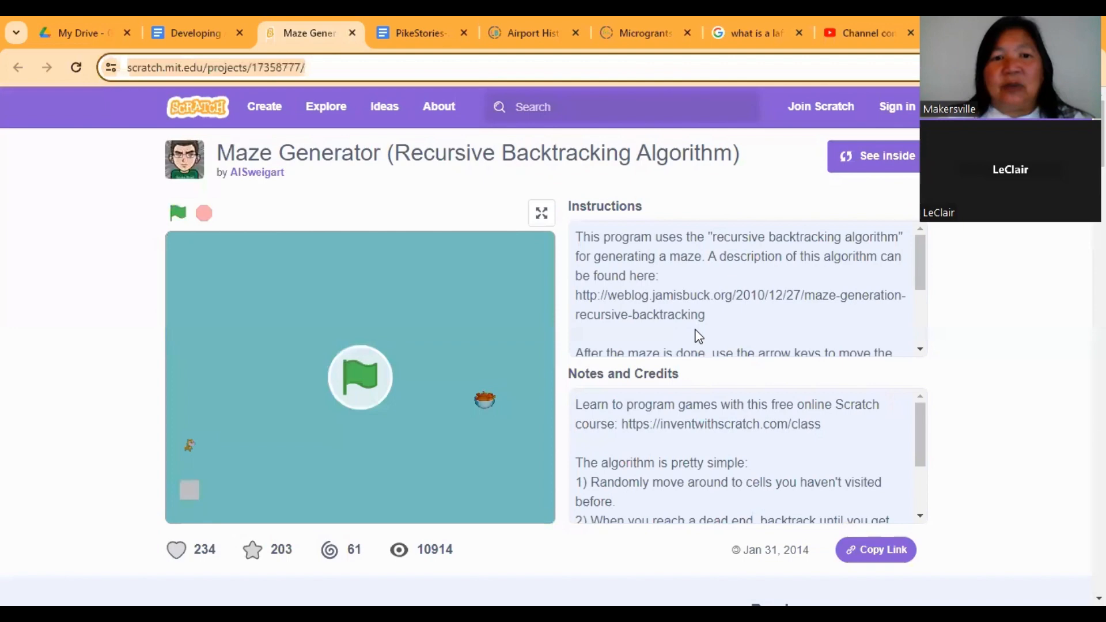
mouse_move(705, 350)
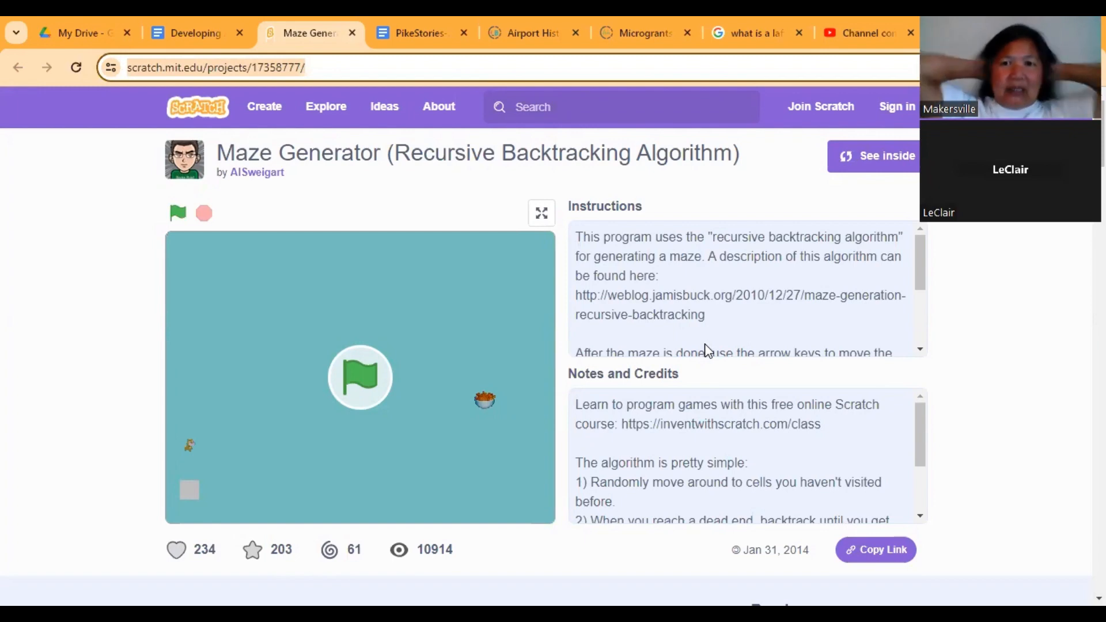
mouse_move(507, 393)
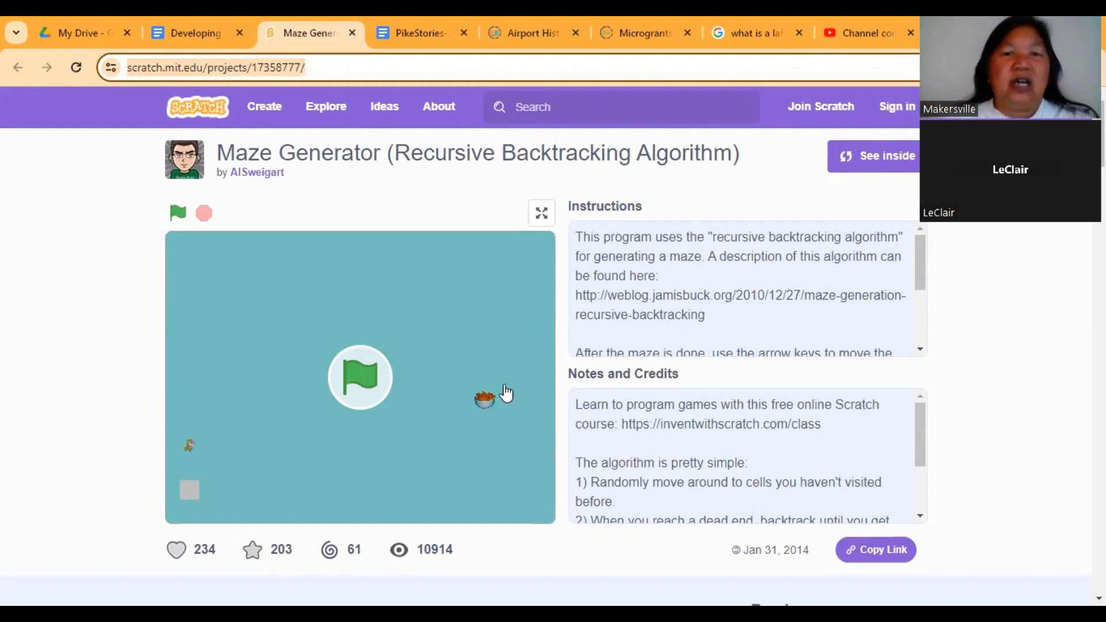
mouse_move(688, 287)
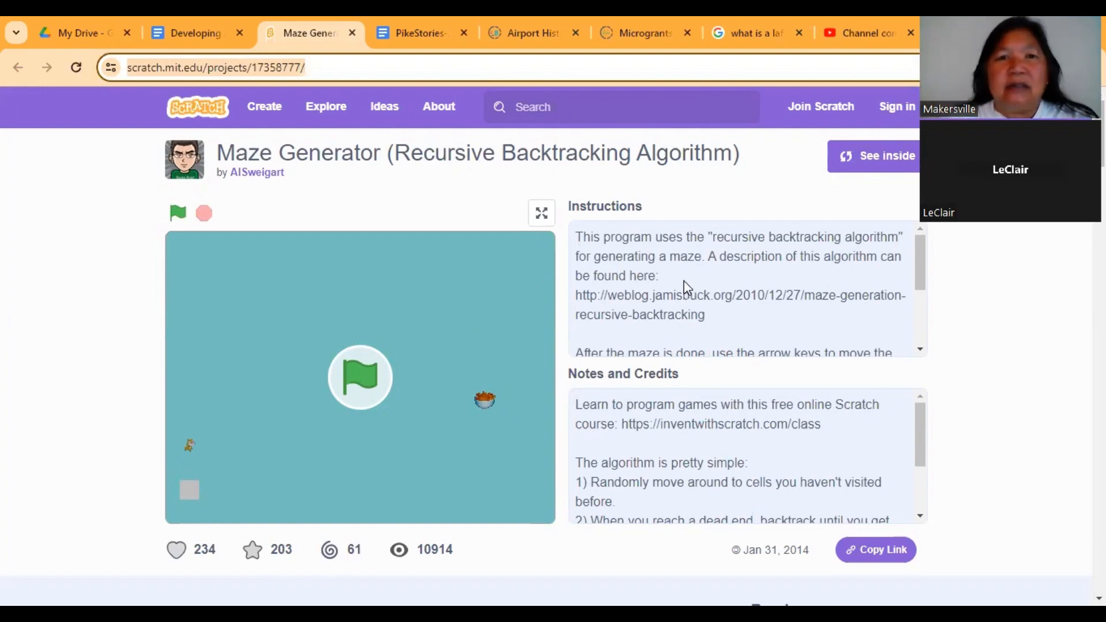
mouse_move(230, 445)
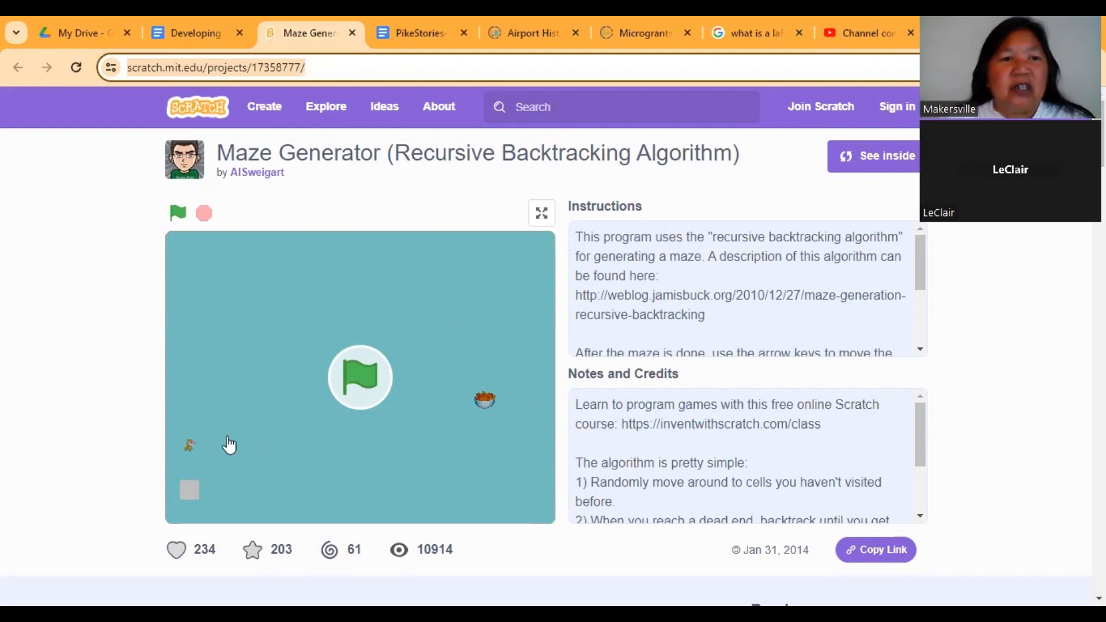
mouse_move(193, 448)
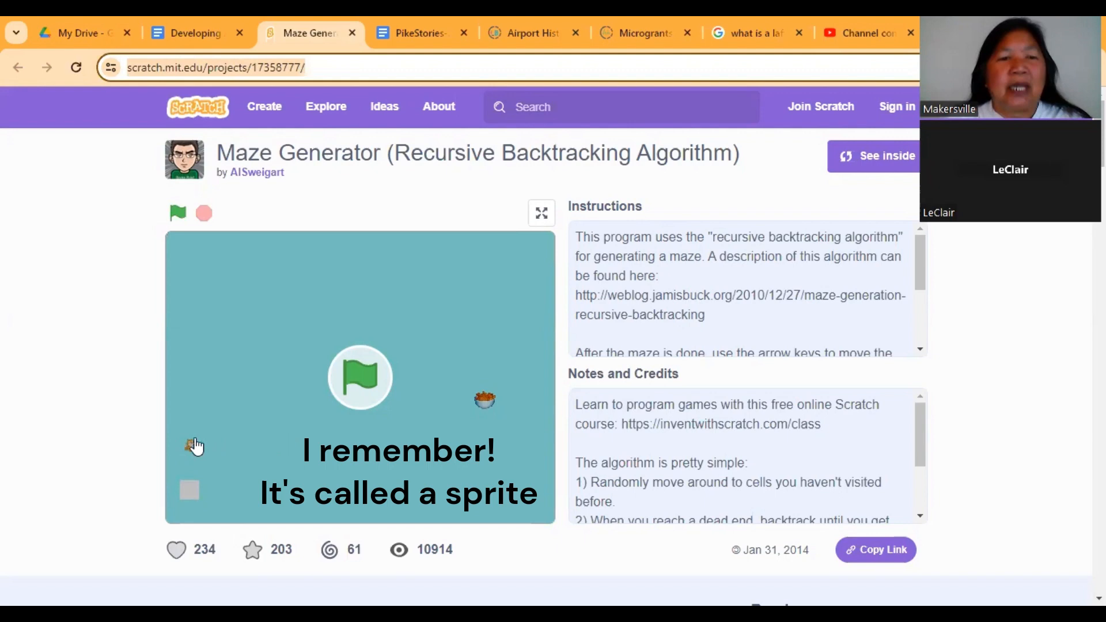
mouse_move(328, 445)
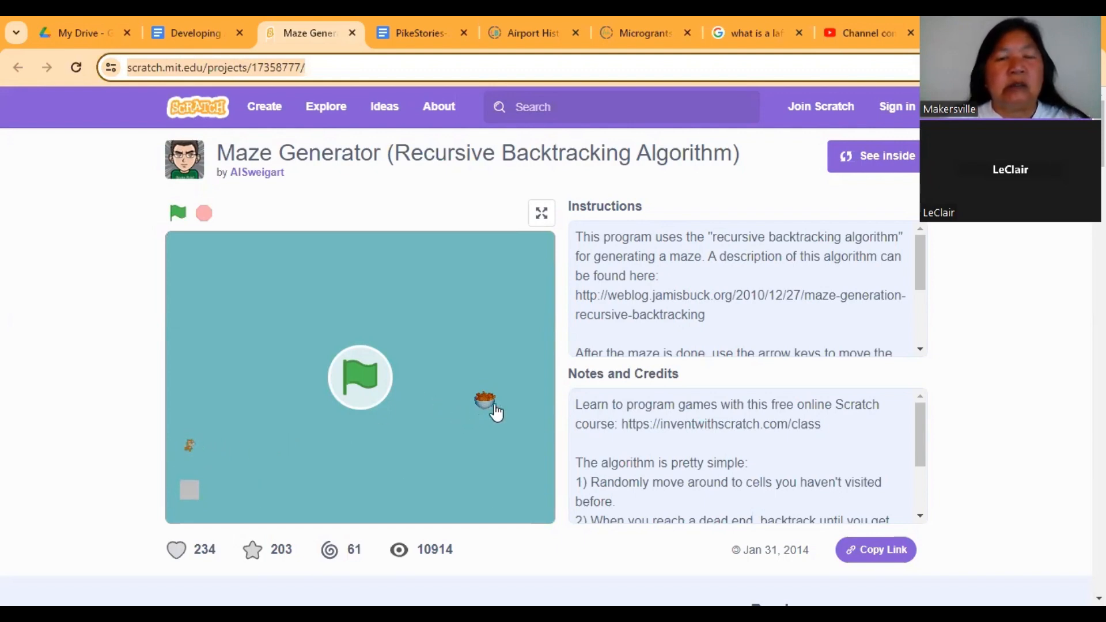
mouse_move(479, 416)
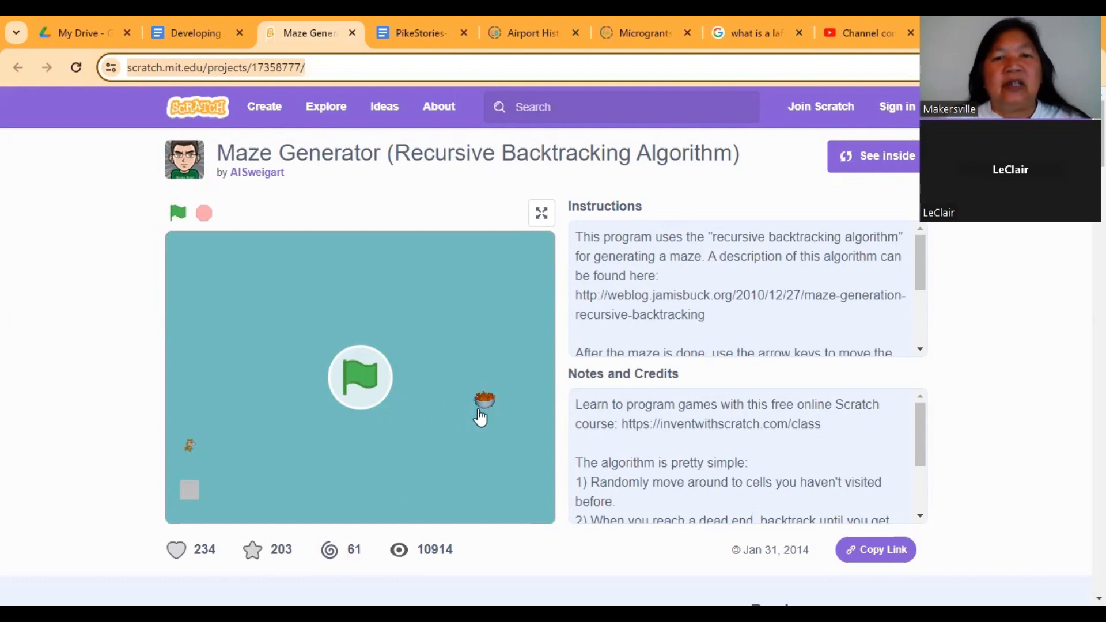
mouse_move(483, 409)
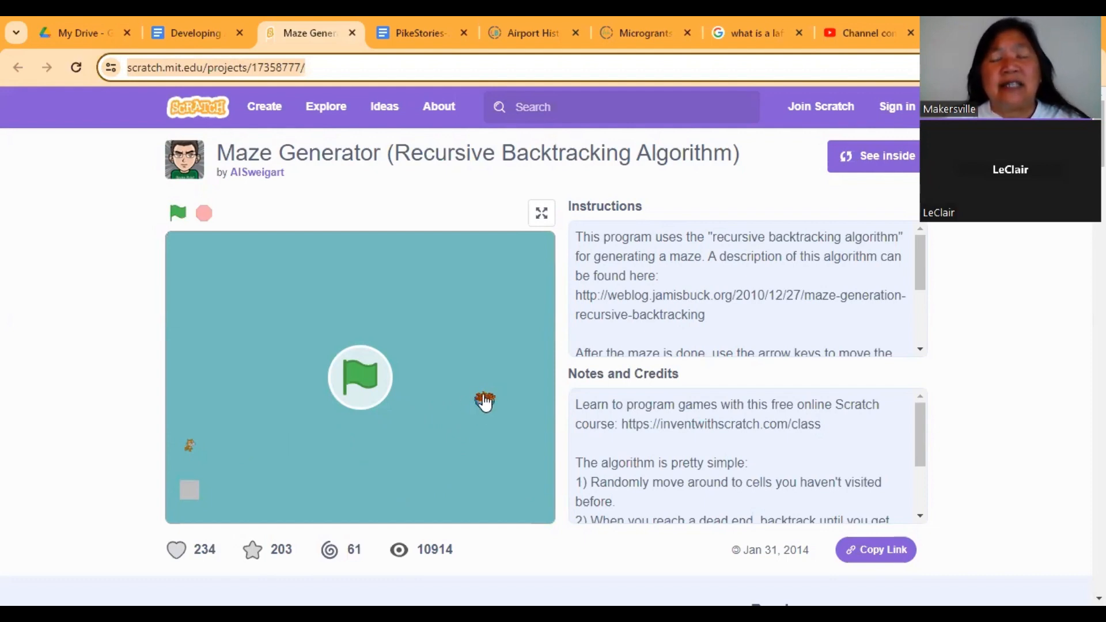
mouse_move(263, 411)
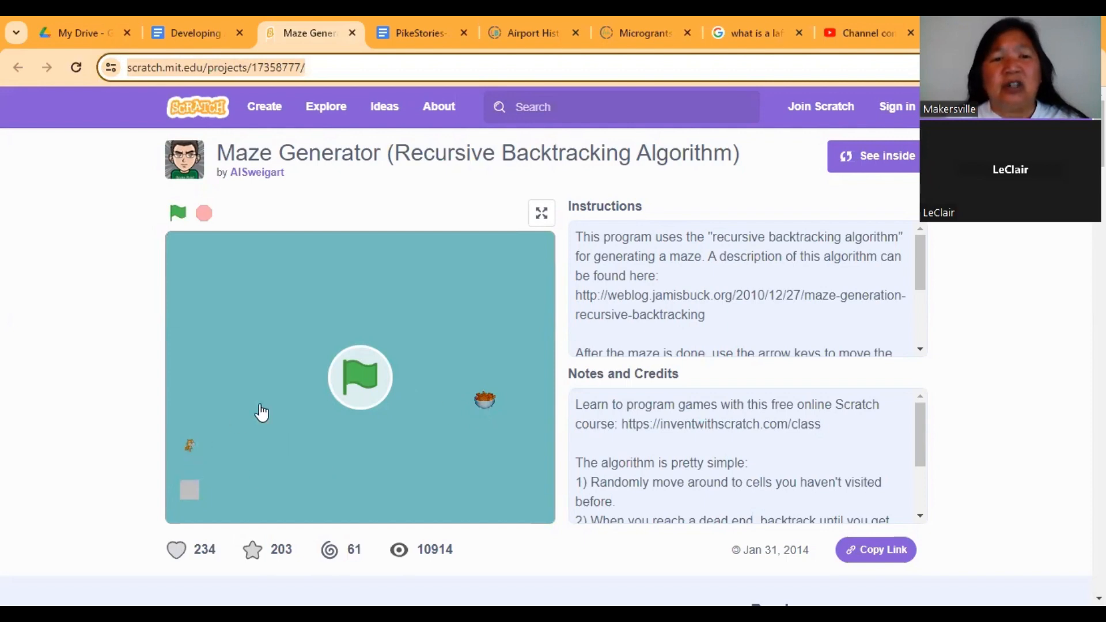
mouse_move(361, 381)
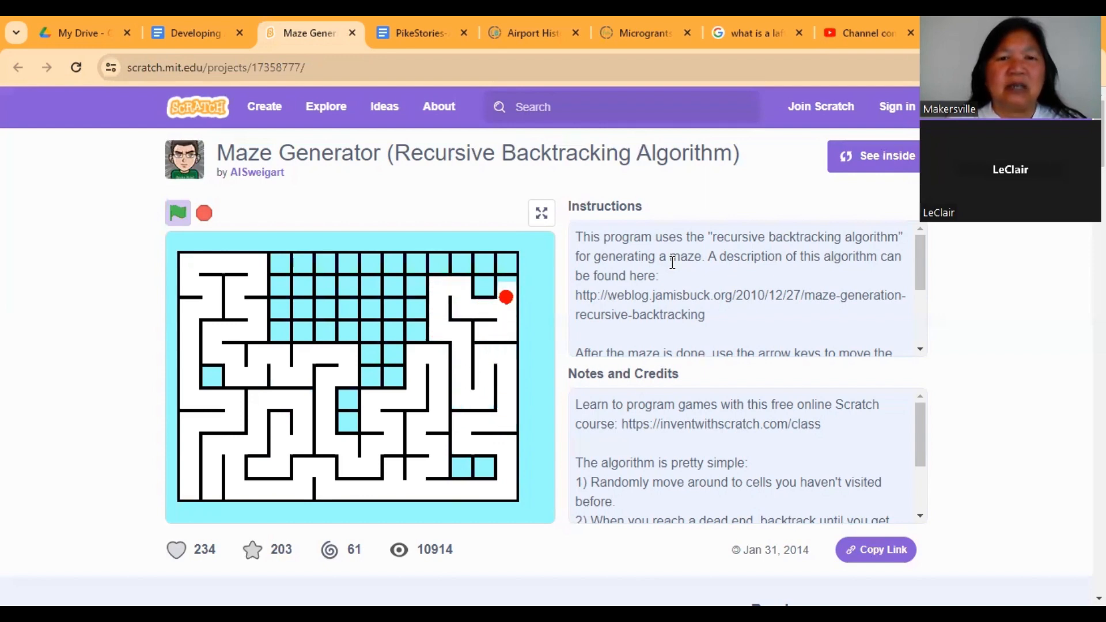
- Run the generator with the green flag so a full black-and-white maze fills the stage
key(Left)
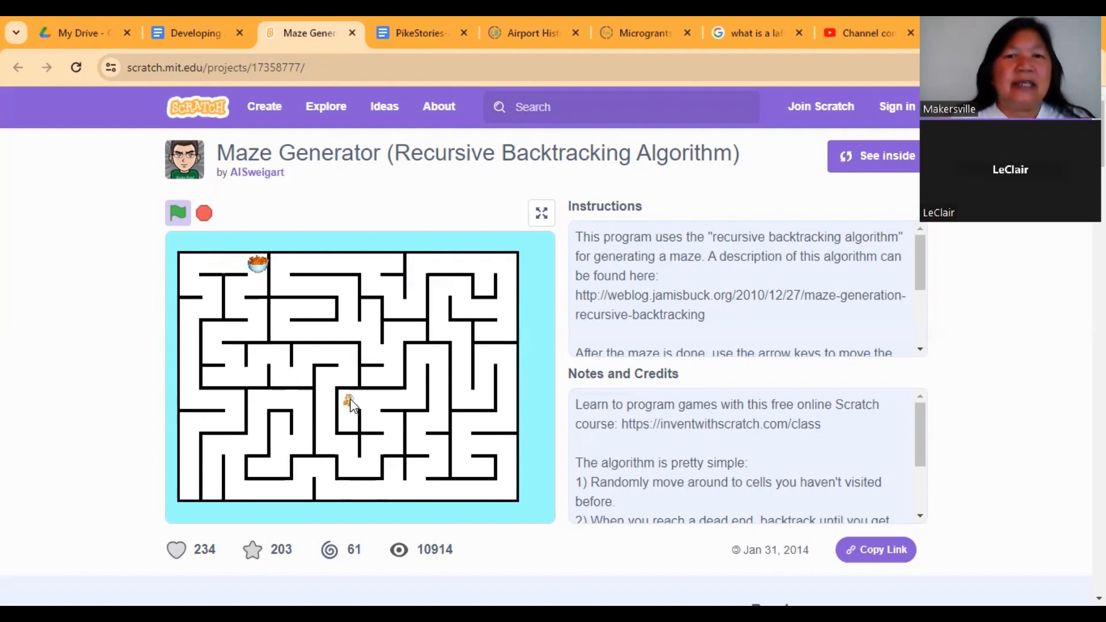
mouse_move(253, 275)
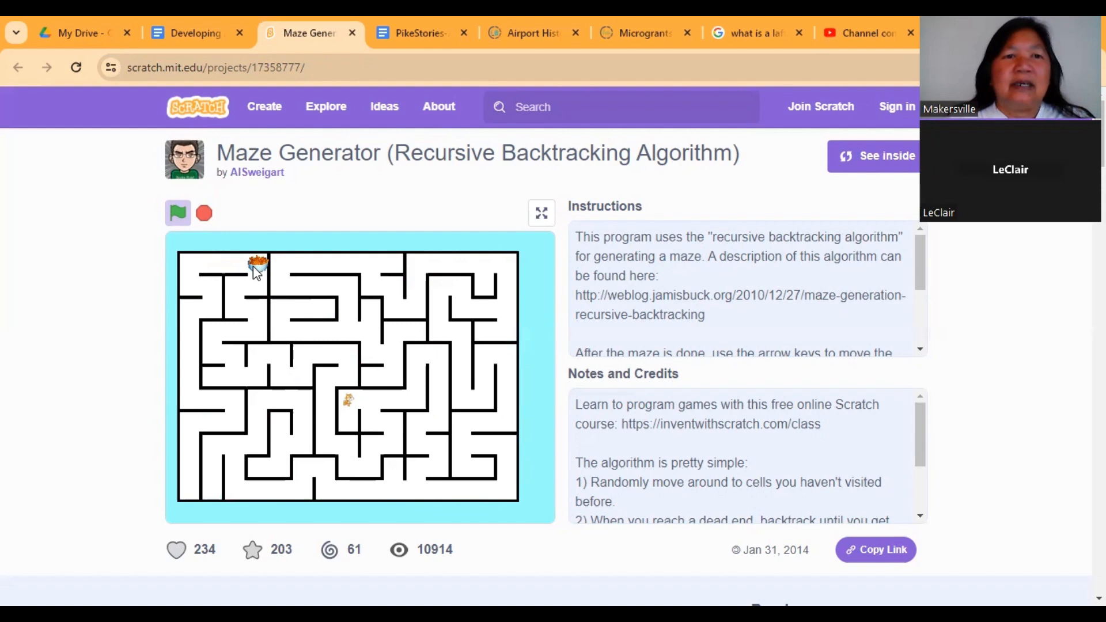
mouse_move(344, 405)
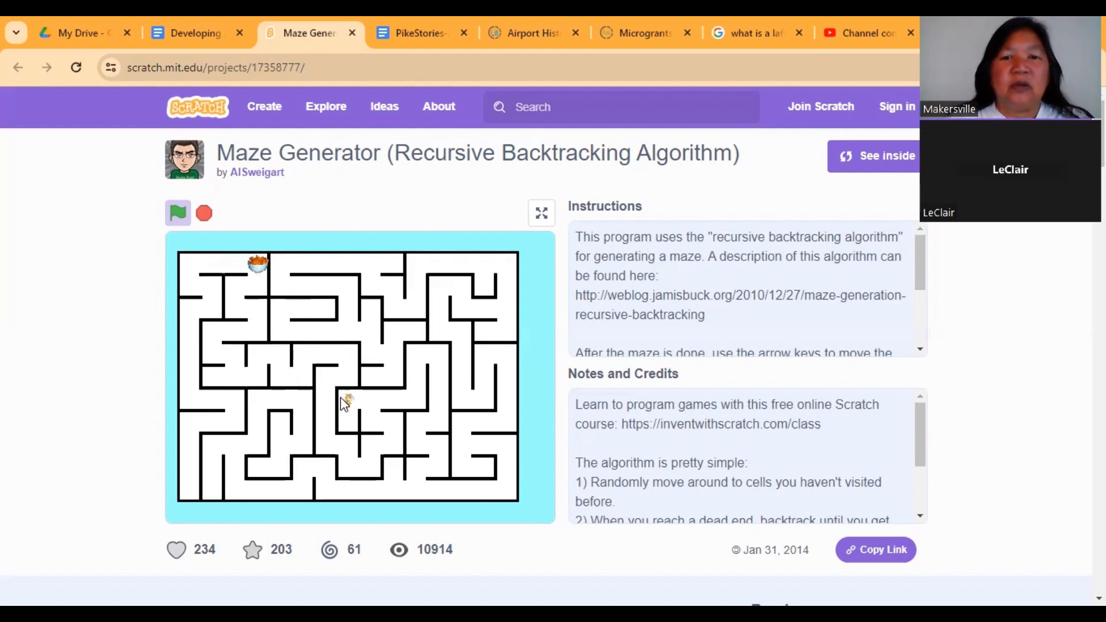
mouse_move(349, 409)
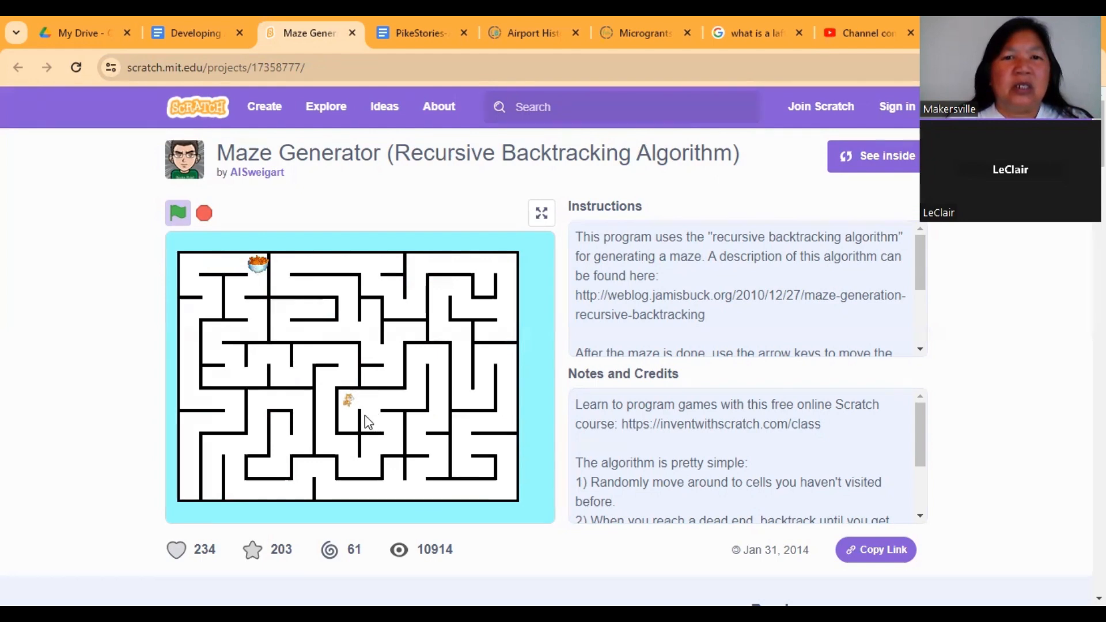
mouse_move(360, 465)
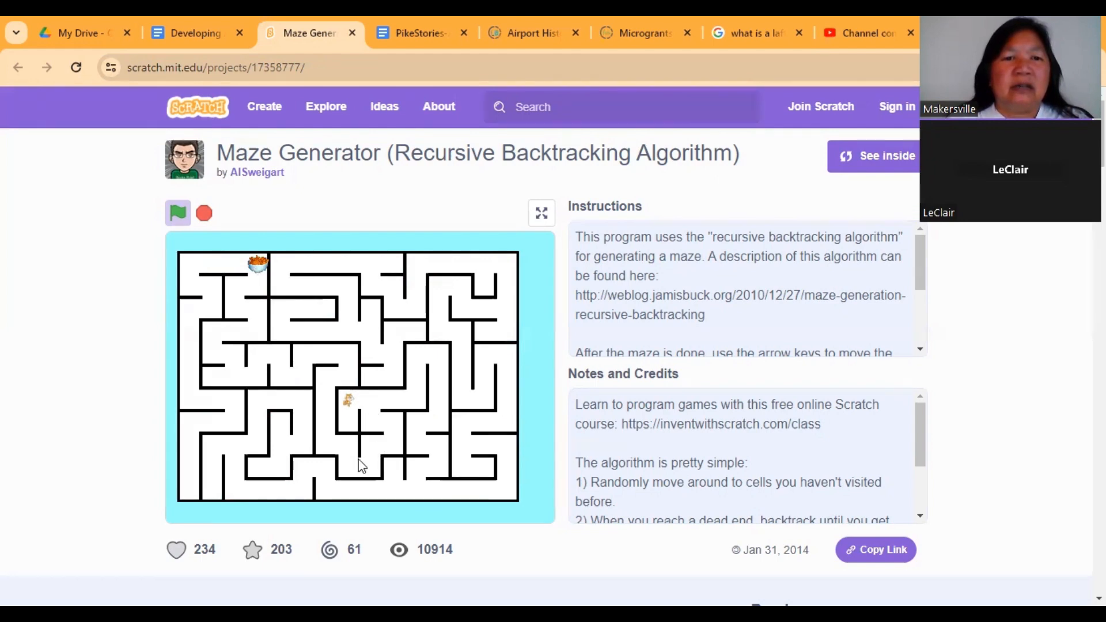
mouse_move(336, 382)
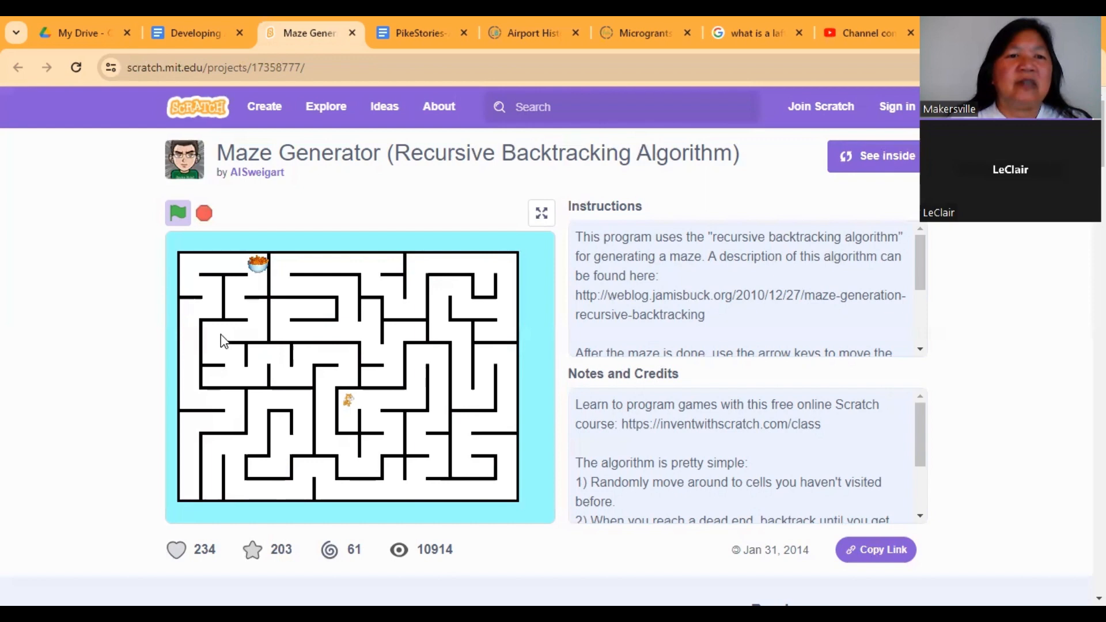
mouse_move(256, 276)
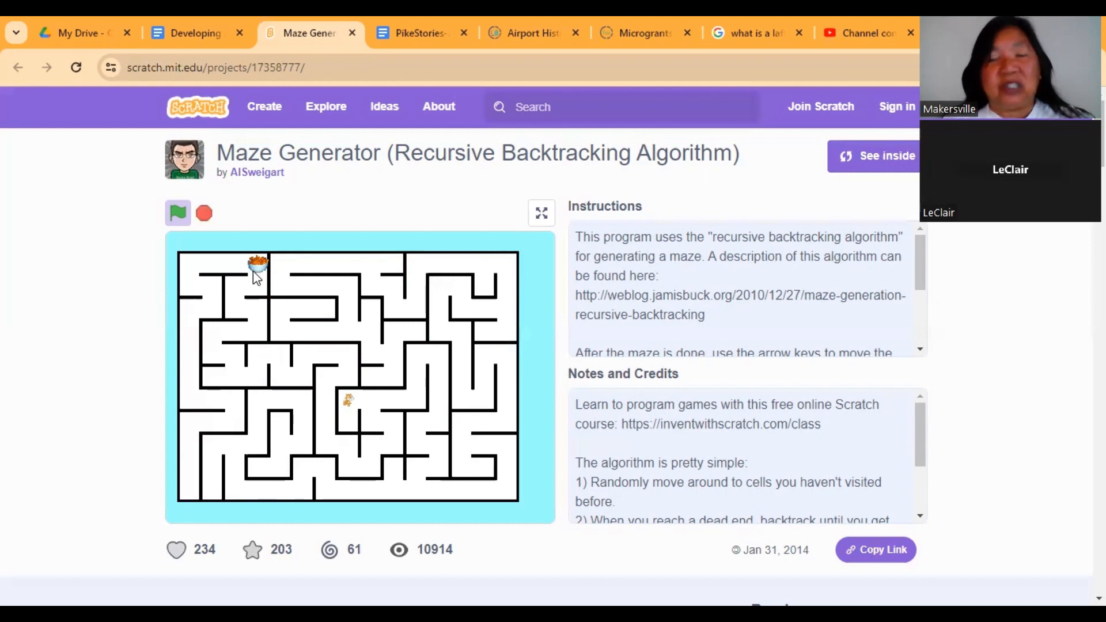
mouse_move(262, 282)
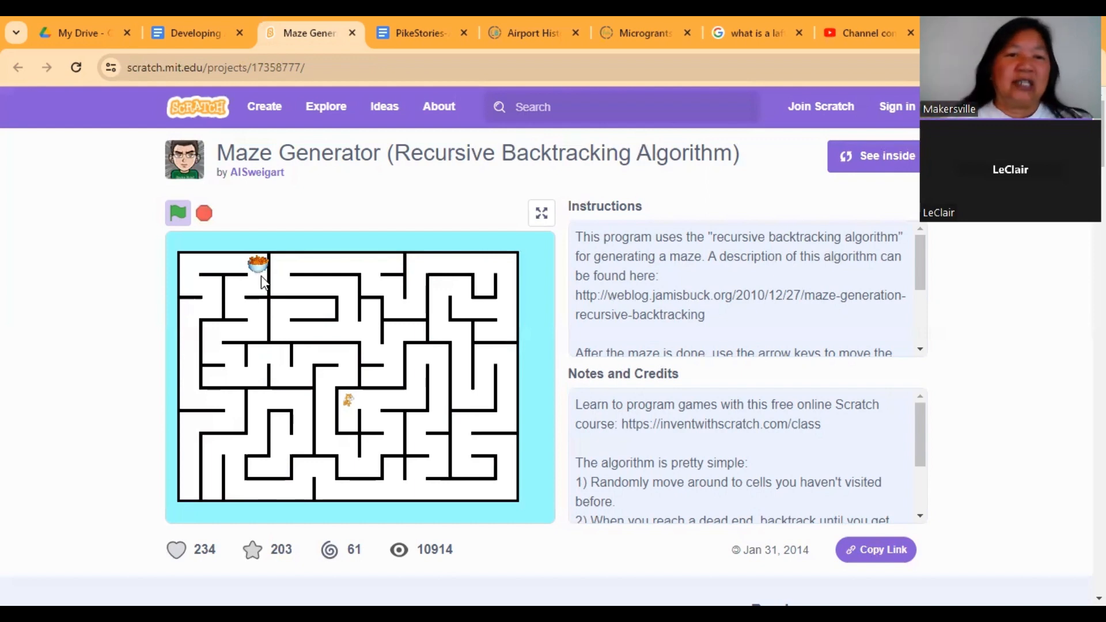
mouse_move(321, 216)
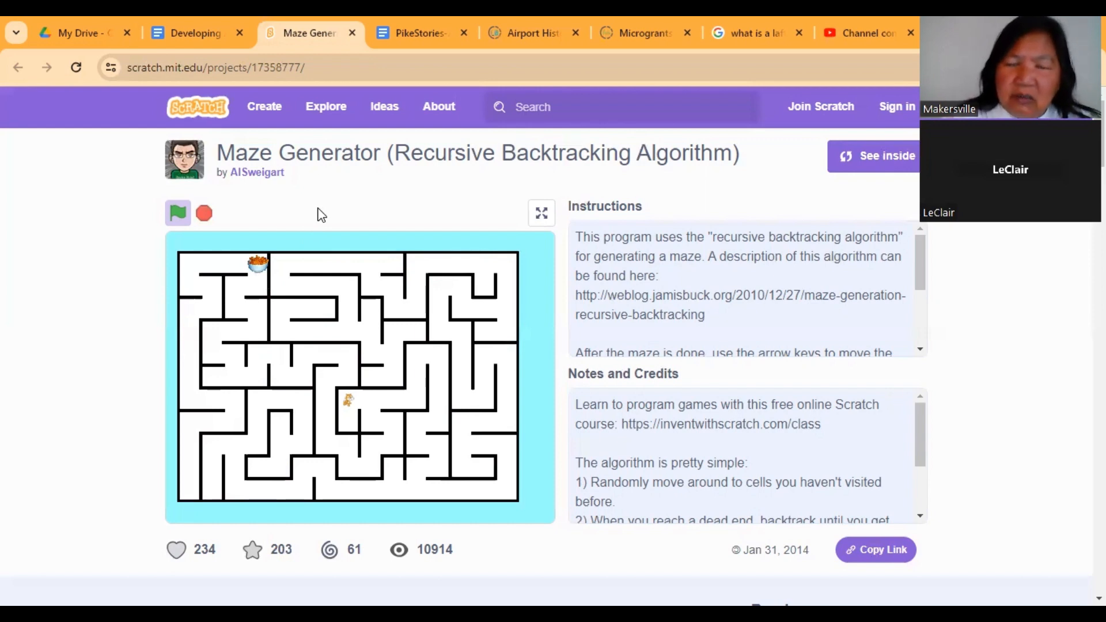
mouse_move(326, 236)
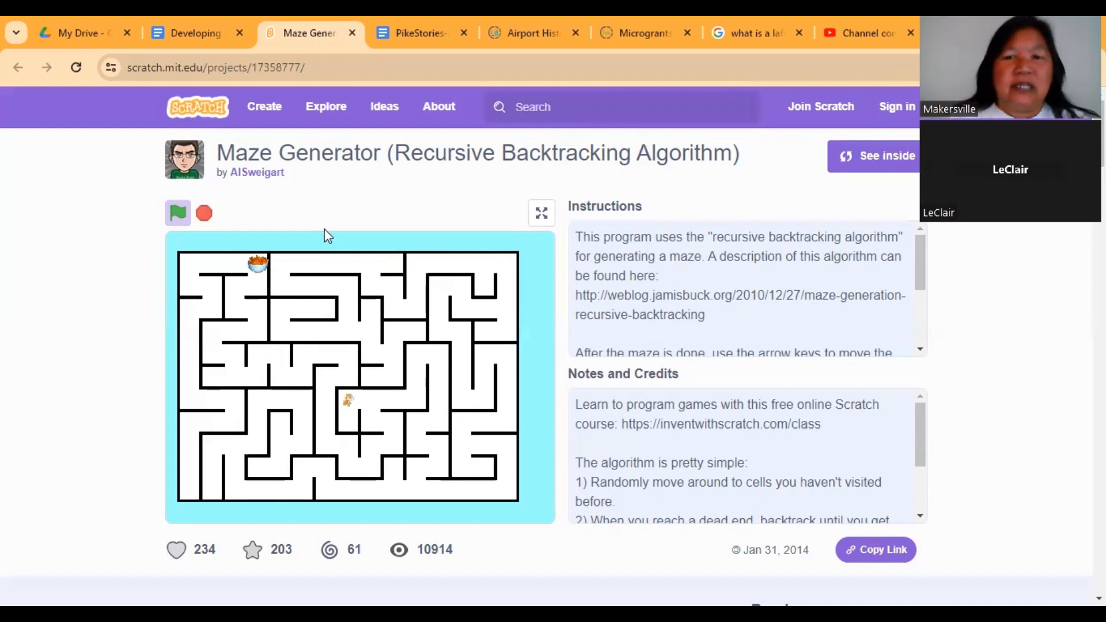
mouse_move(366, 322)
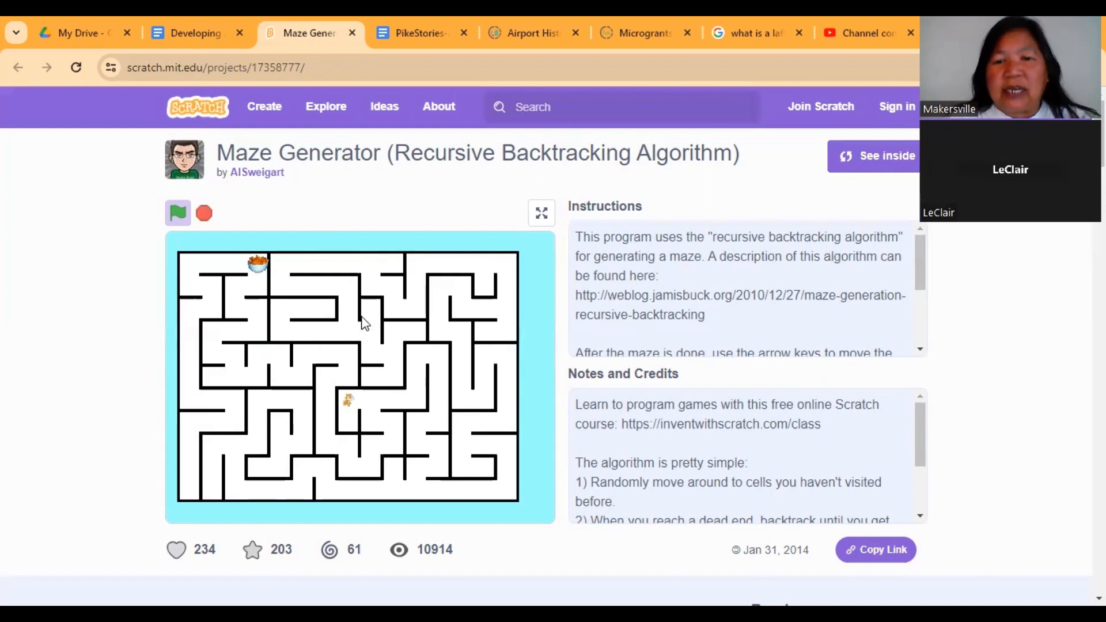
mouse_move(707, 521)
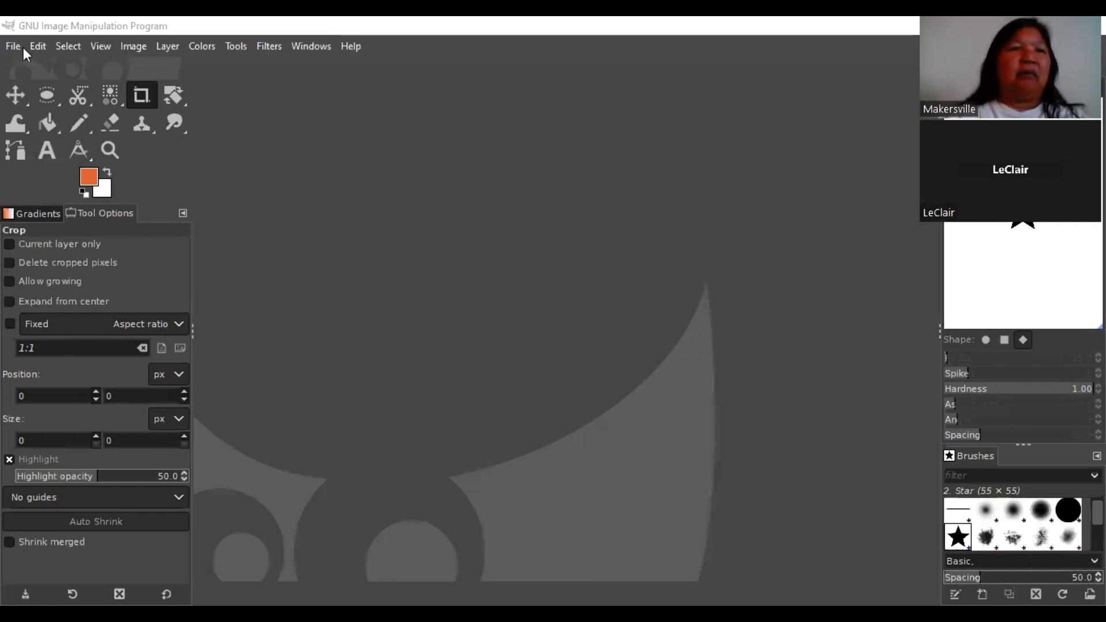
- Create a new 1920×1080 image via File > New to hold the pasted maze screenshot
click(11, 46)
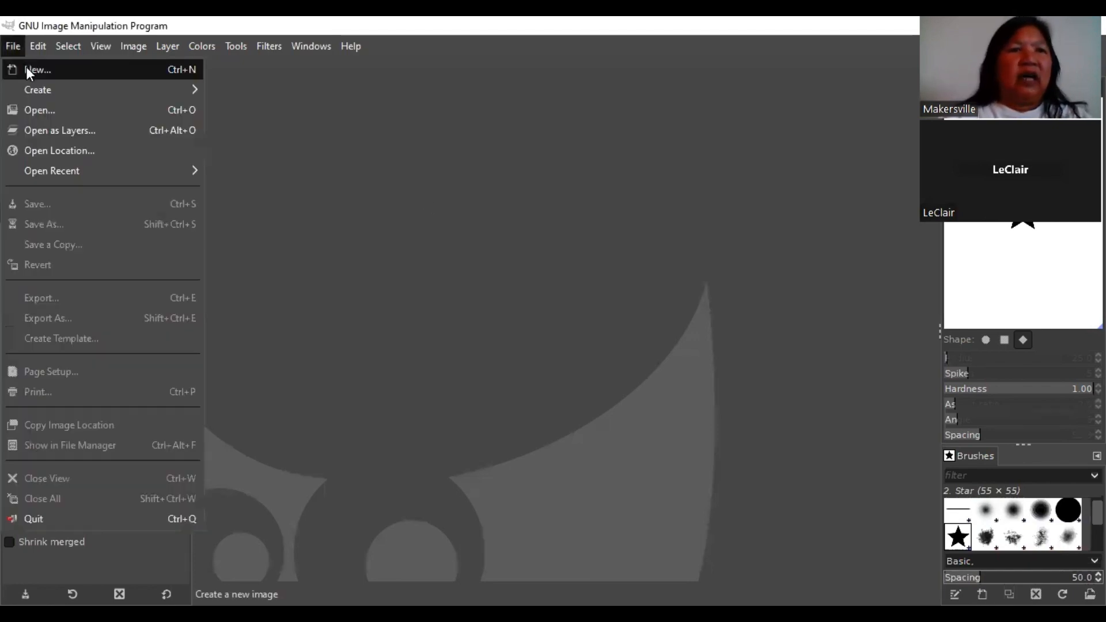
mouse_move(355, 226)
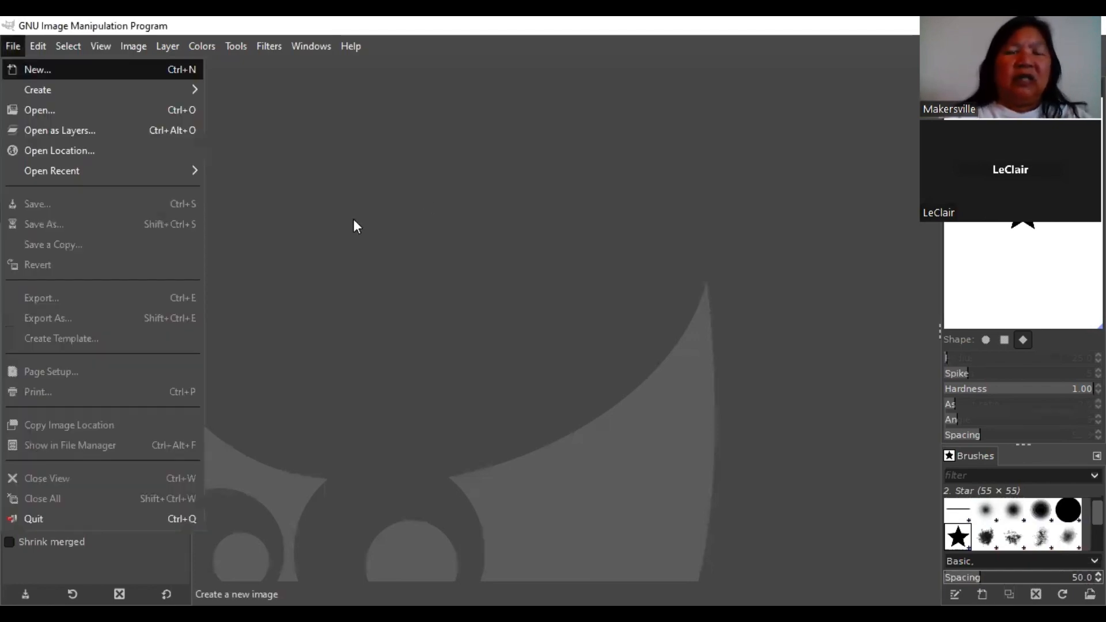
click(37, 69)
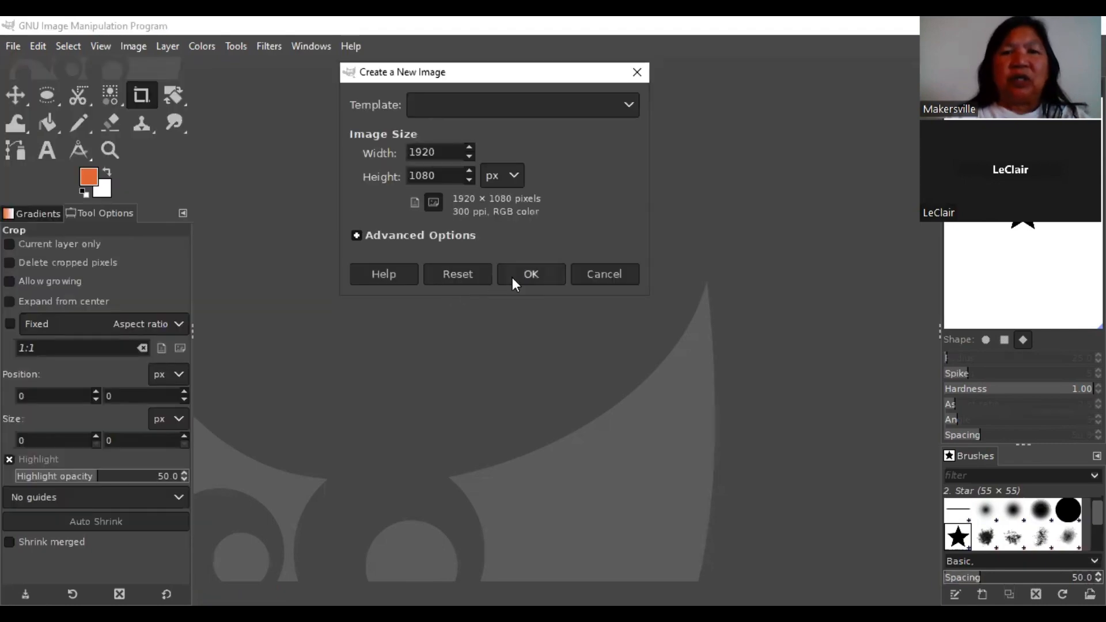
click(530, 274)
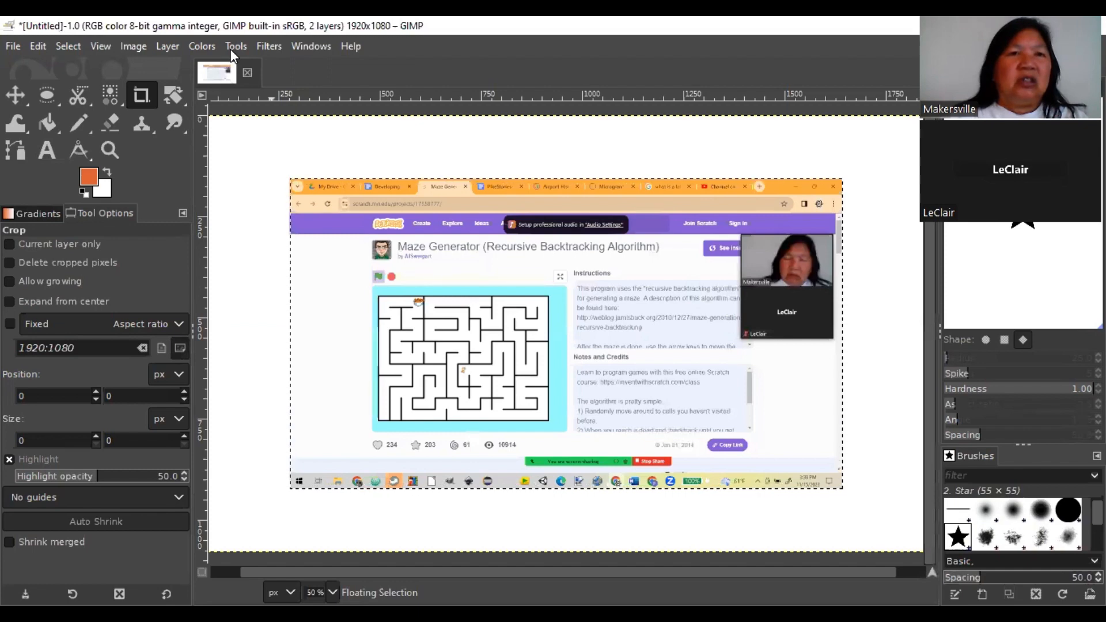
- Crop the screenshot to just the maze area, leaving a 440×326 image
click(235, 46)
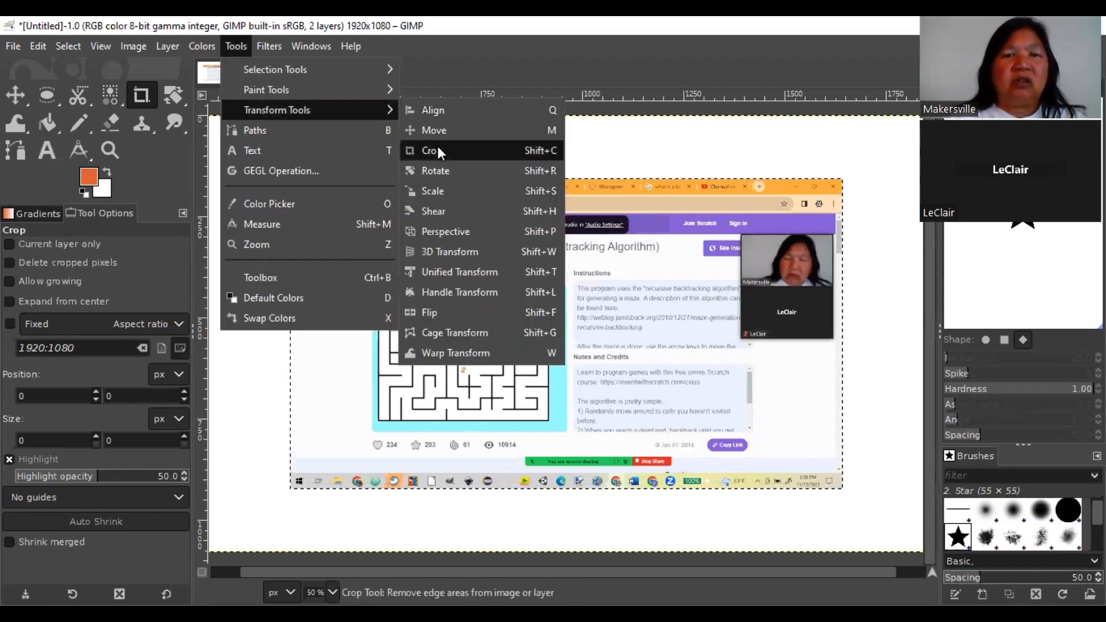
click(430, 150)
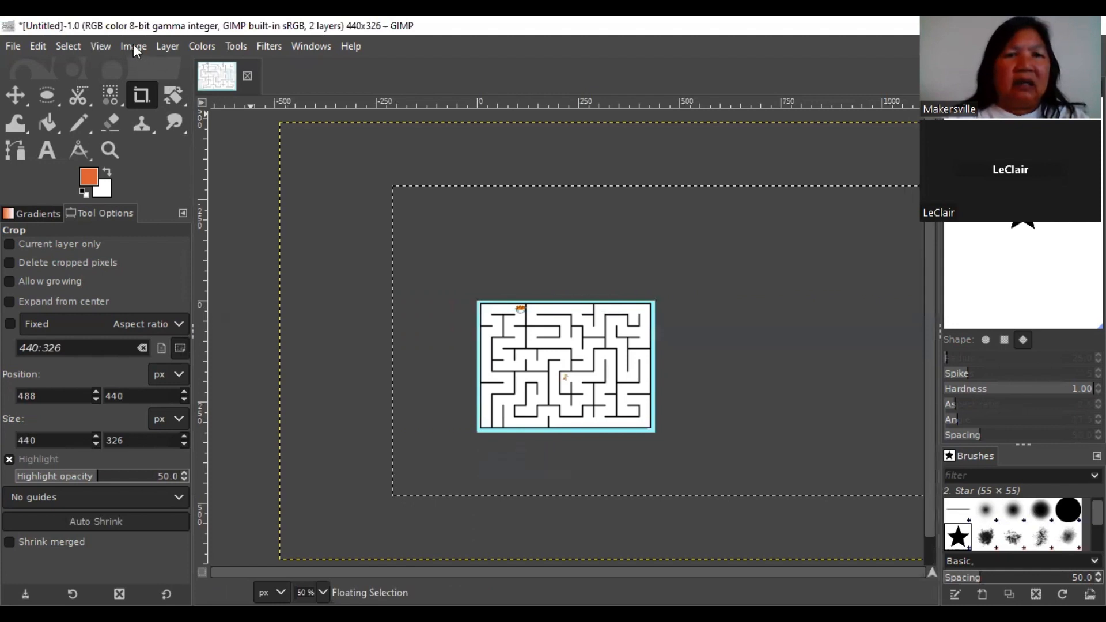
mouse_move(68, 54)
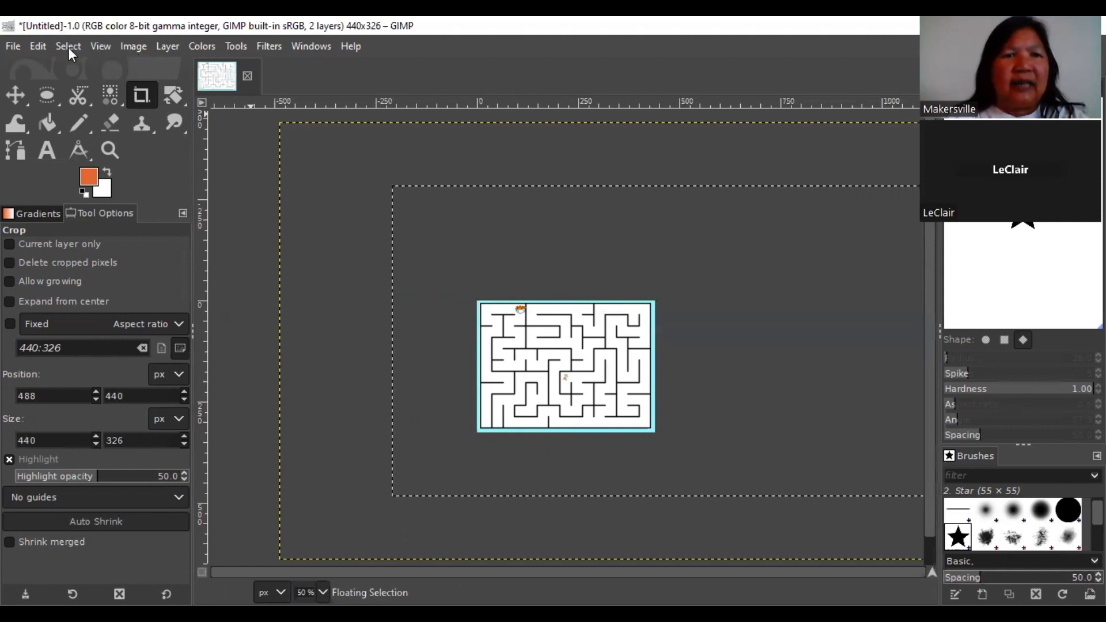
click(68, 47)
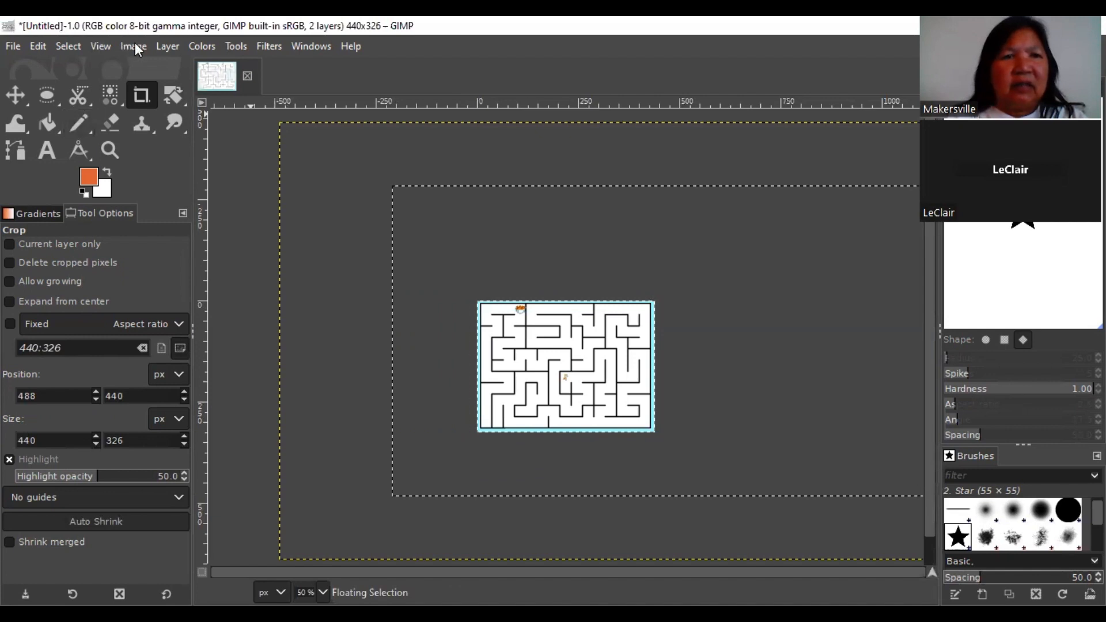
click(134, 46)
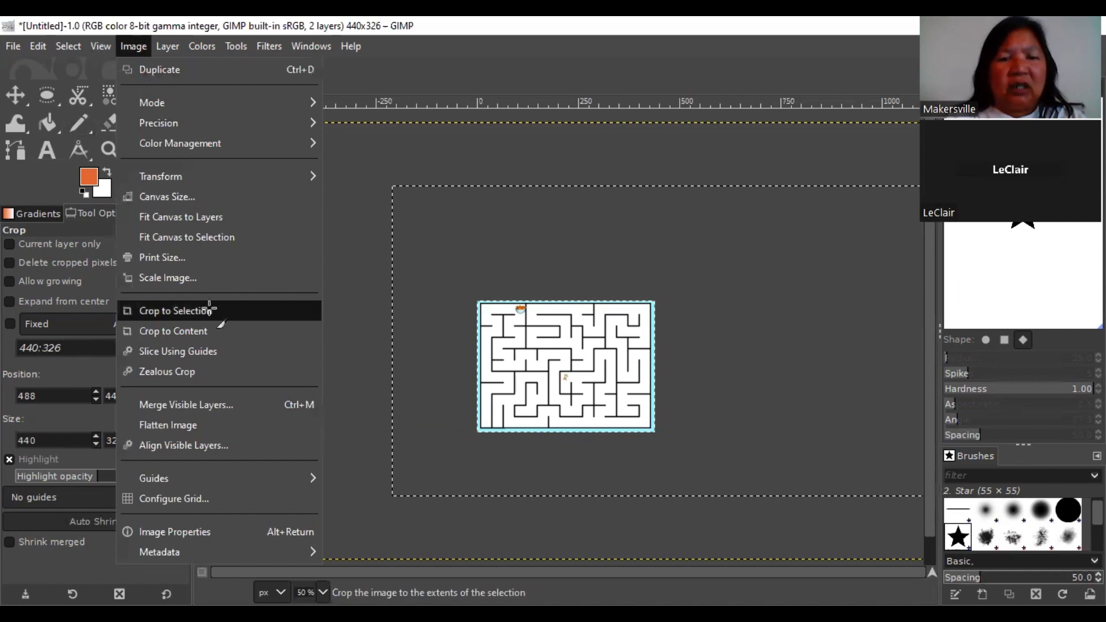
click(175, 309)
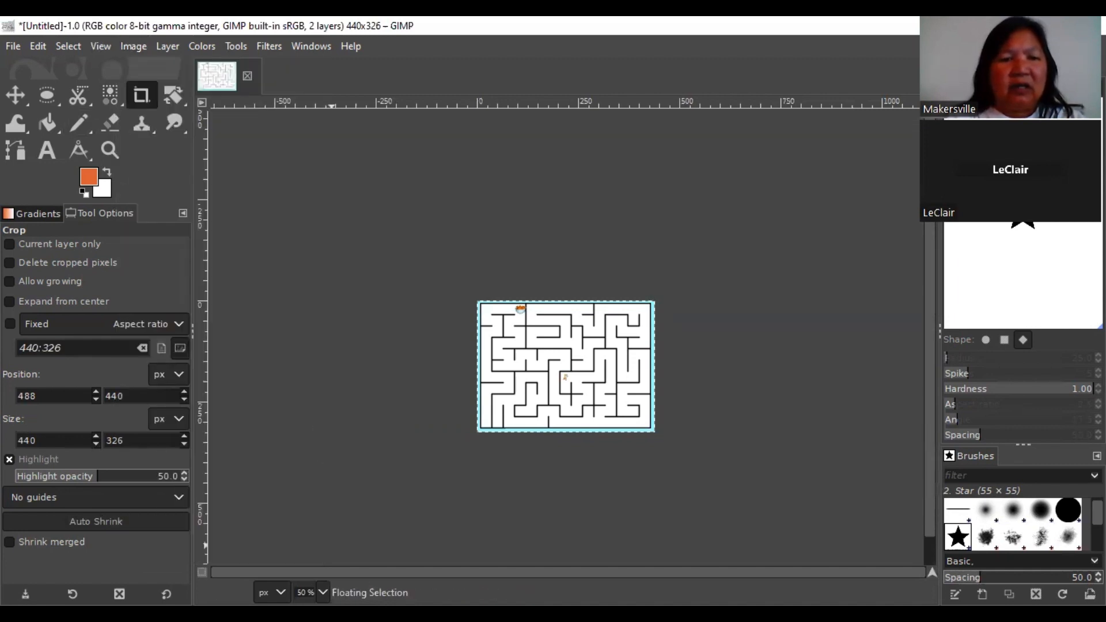
- Display the cropped maze at 100% zoom
click(323, 592)
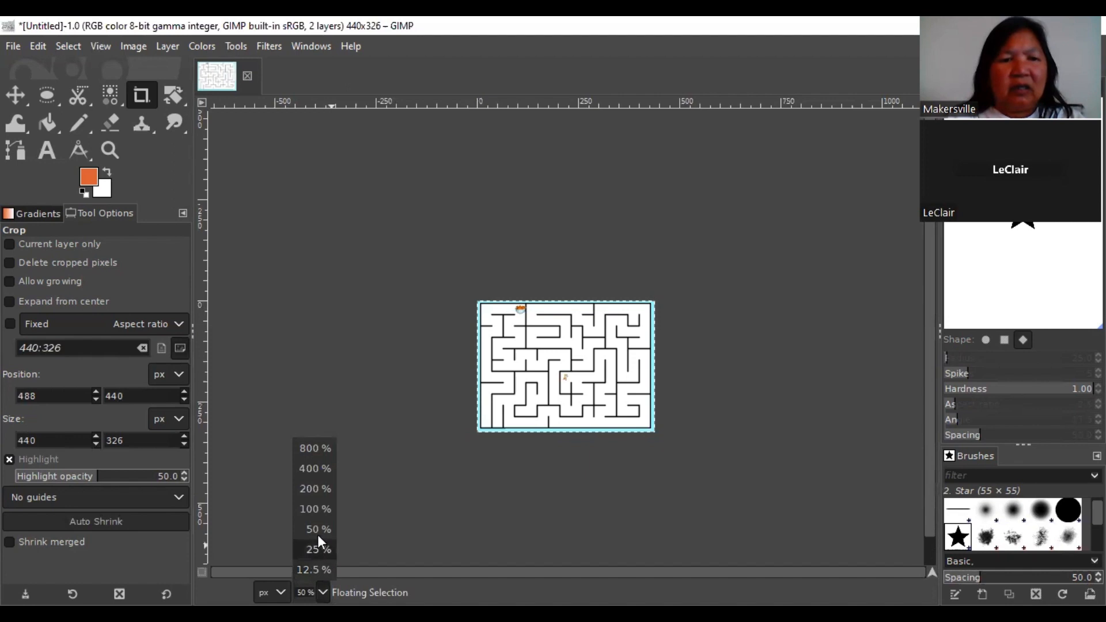
click(314, 509)
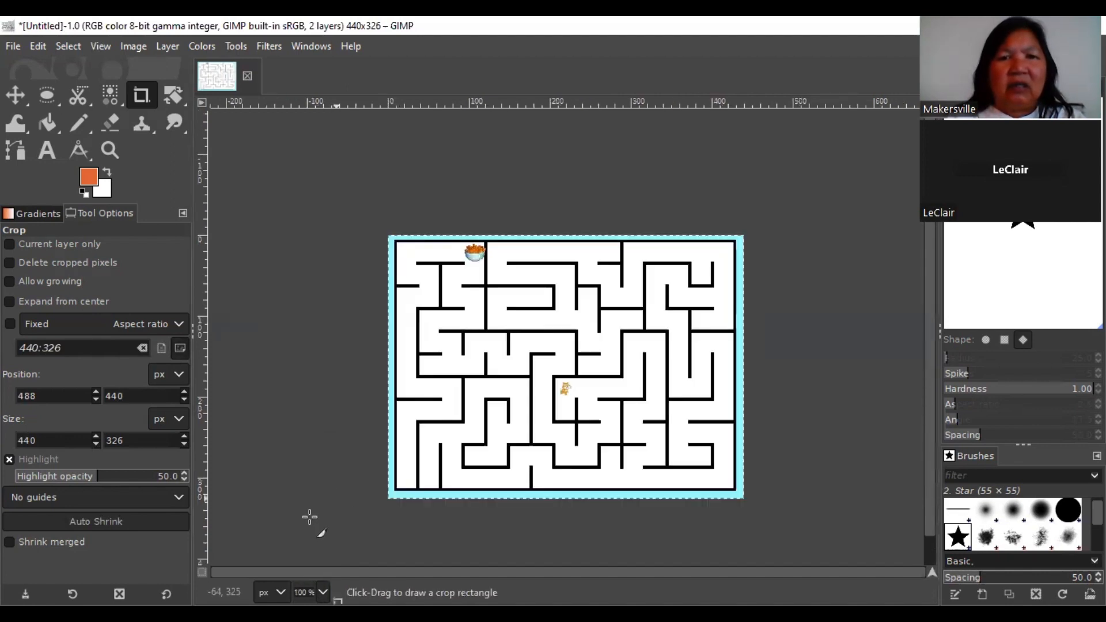
mouse_move(335, 520)
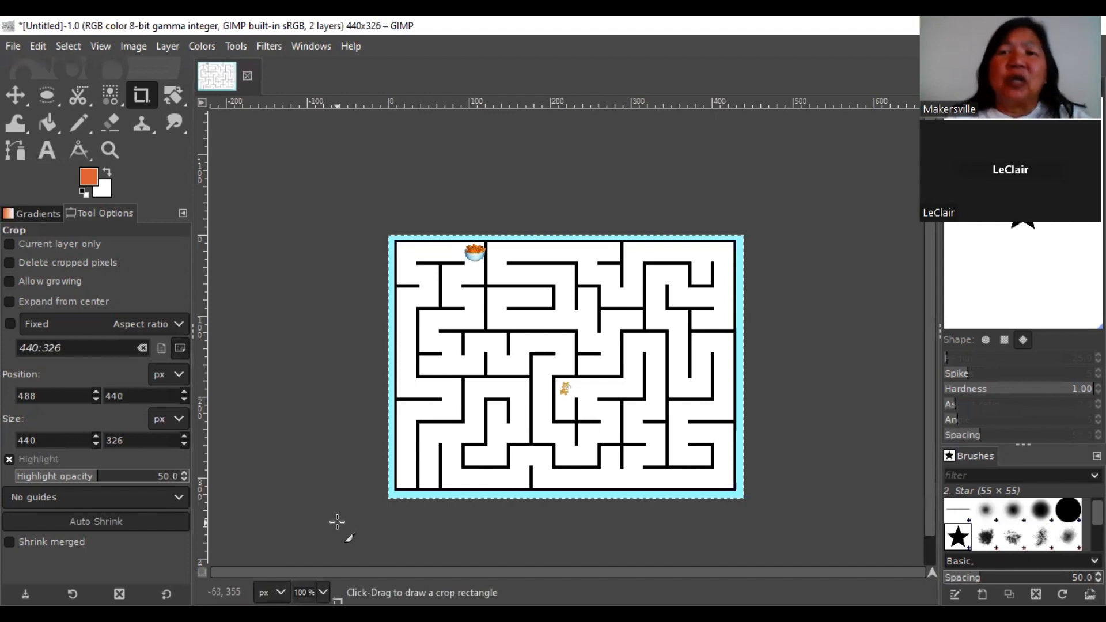
mouse_move(335, 525)
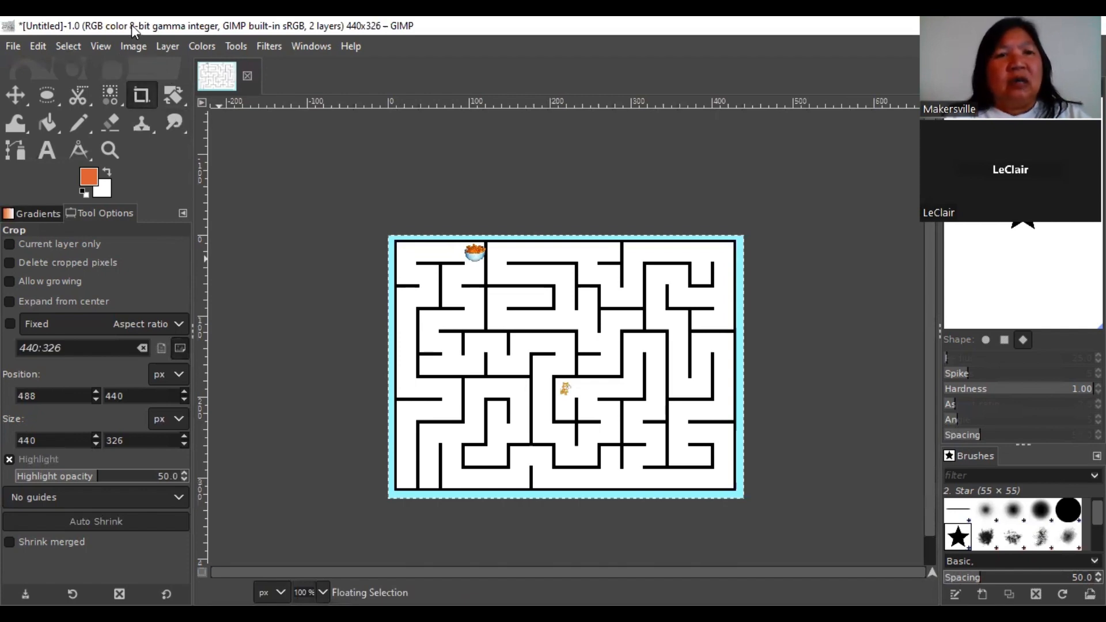
click(134, 46)
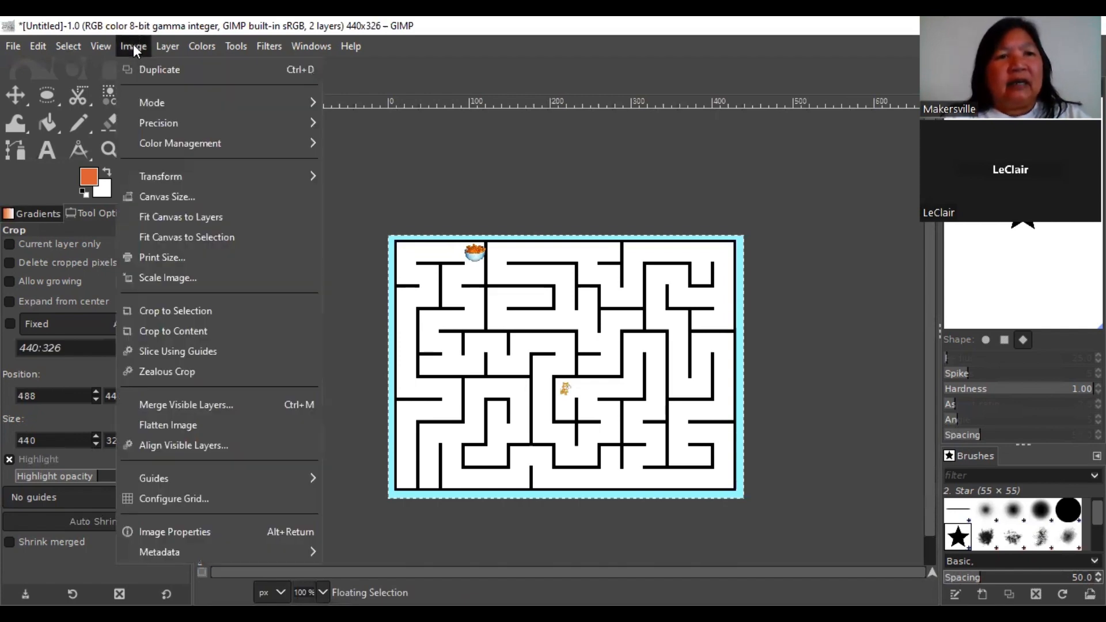
- Locate the cartoon avatar head PNG under Recently Used in the Open Image dialog
click(11, 46)
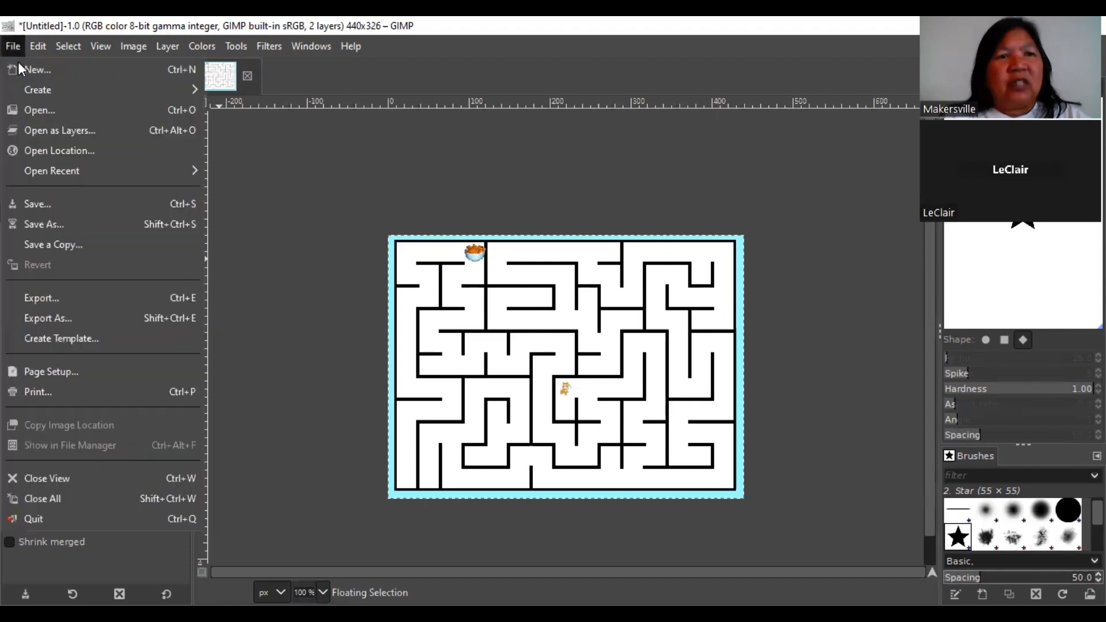
mouse_move(39, 110)
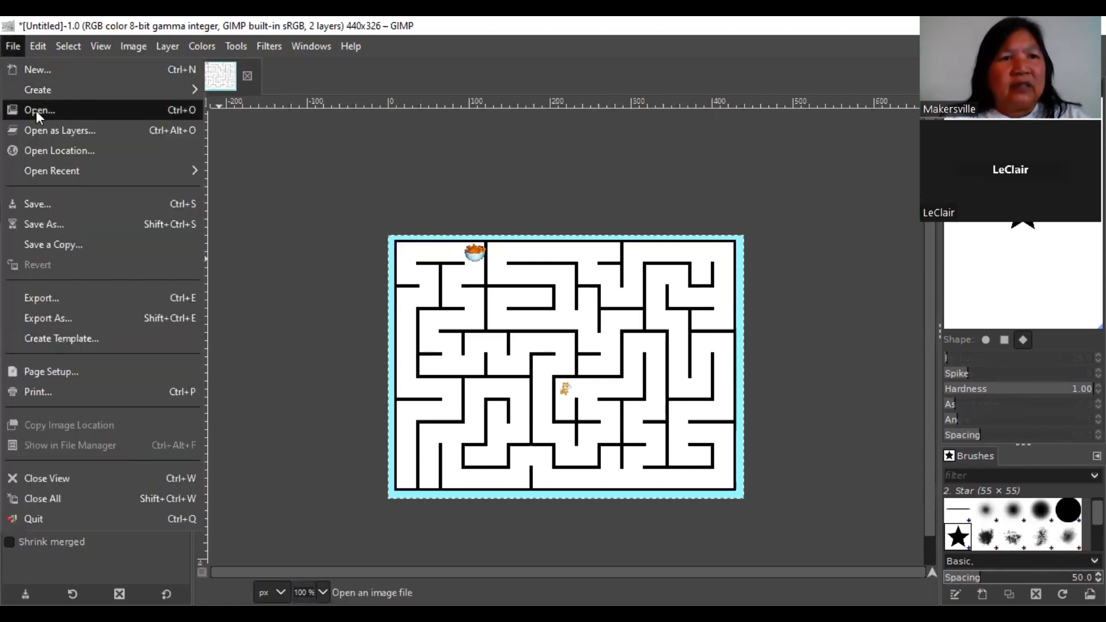
mouse_move(39, 110)
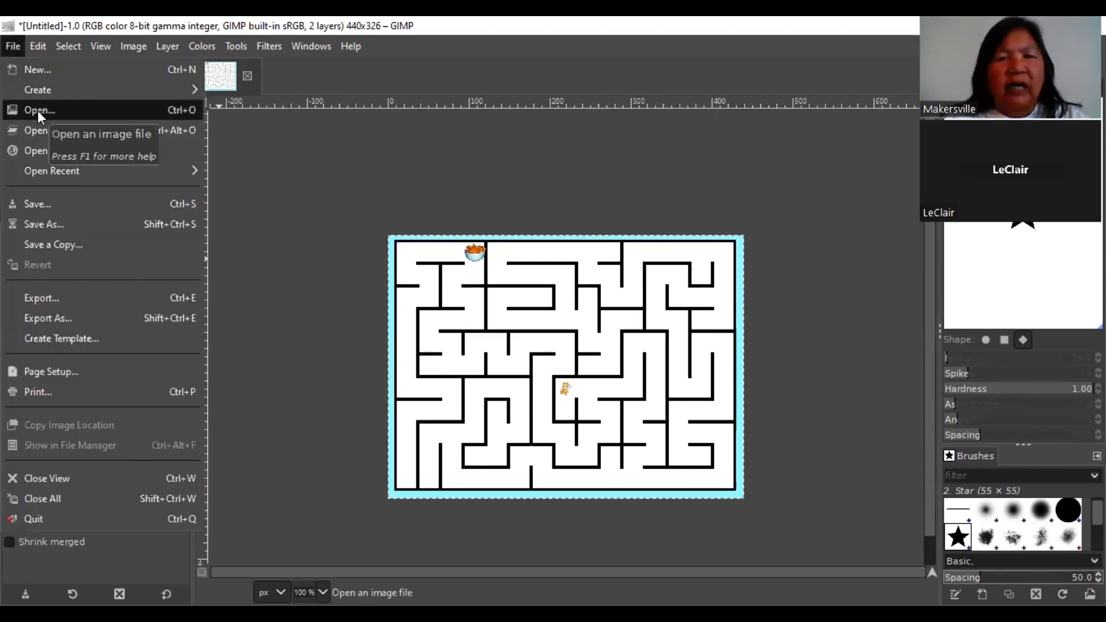
click(39, 111)
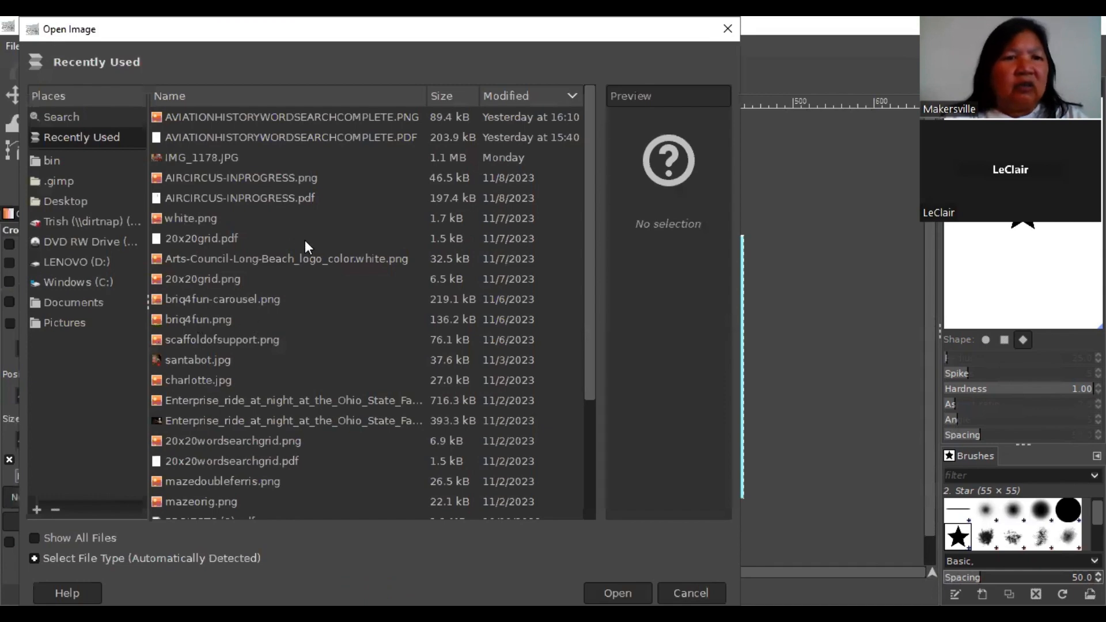
mouse_move(588, 353)
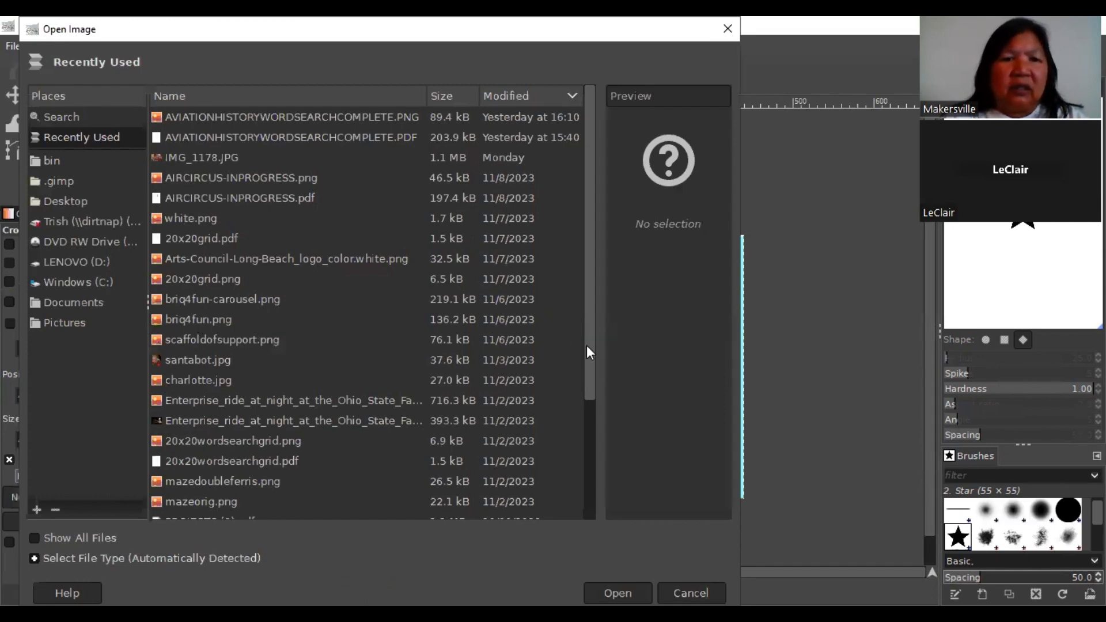
scroll(down, 3)
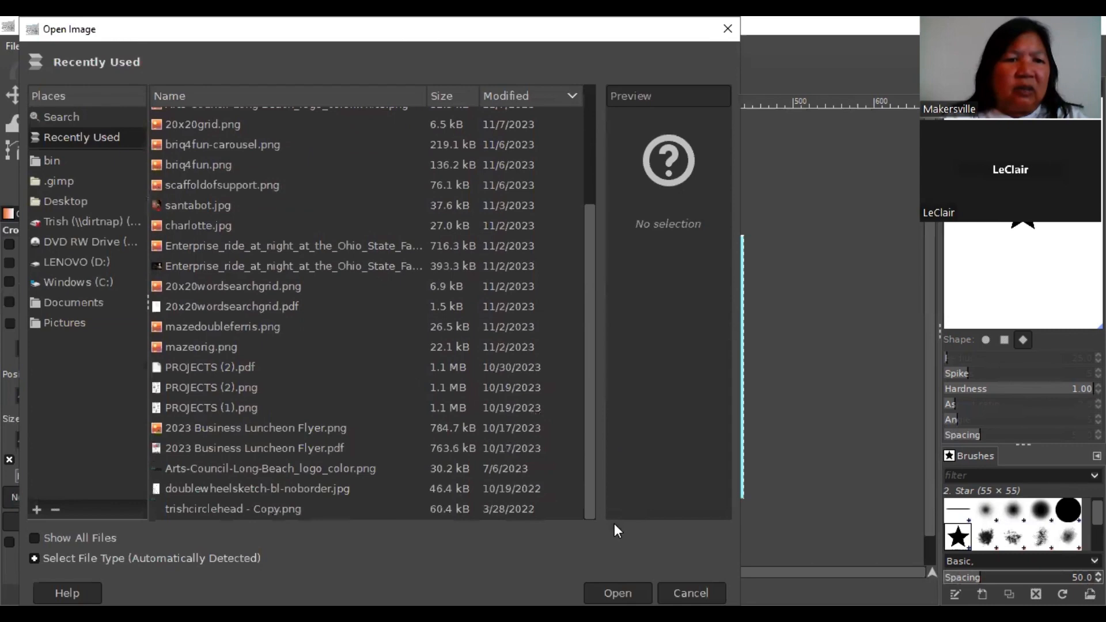
scroll(up, 3)
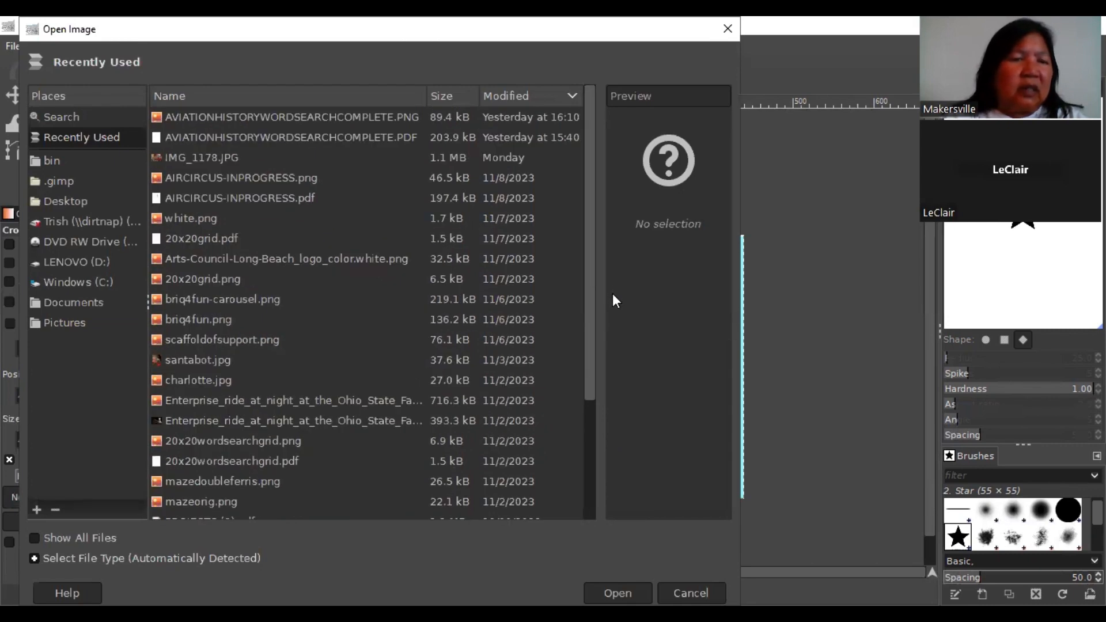
scroll(down, 3)
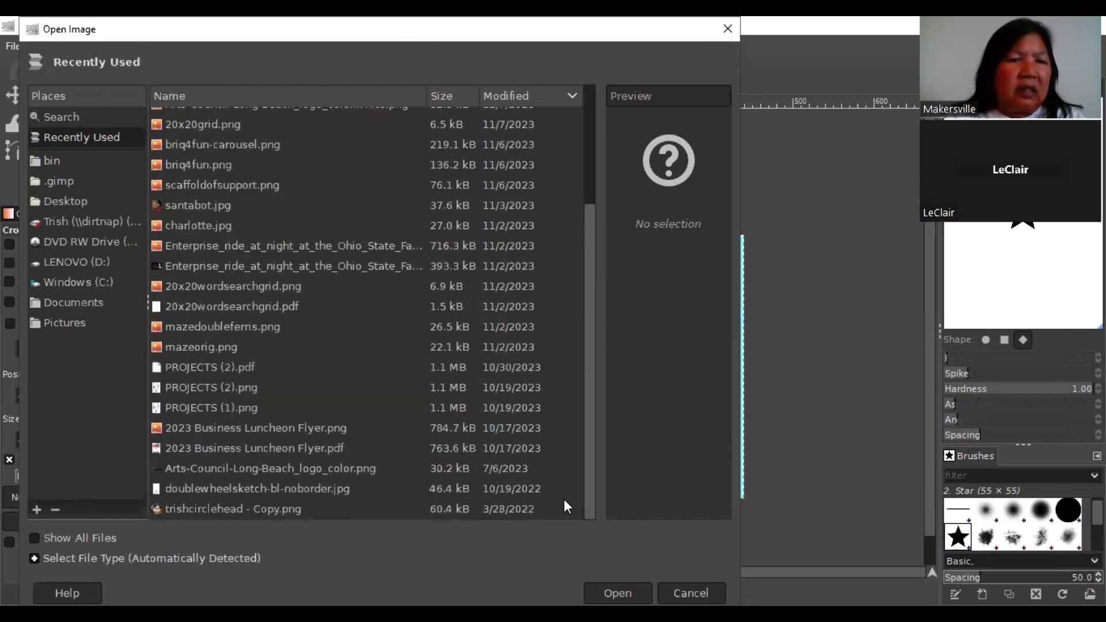
click(232, 509)
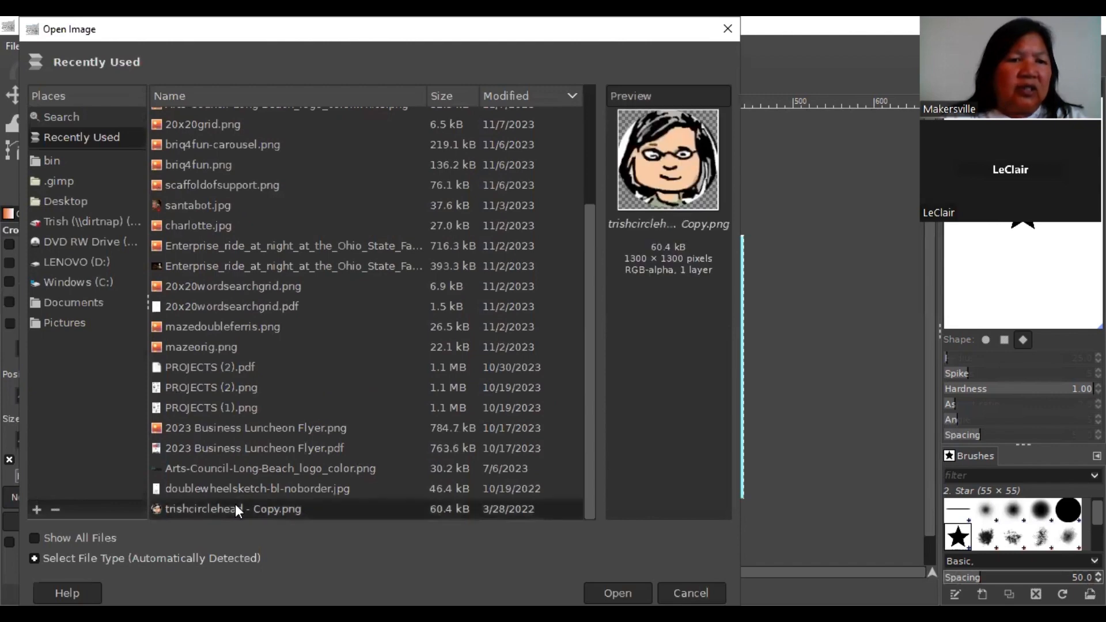
mouse_move(656, 187)
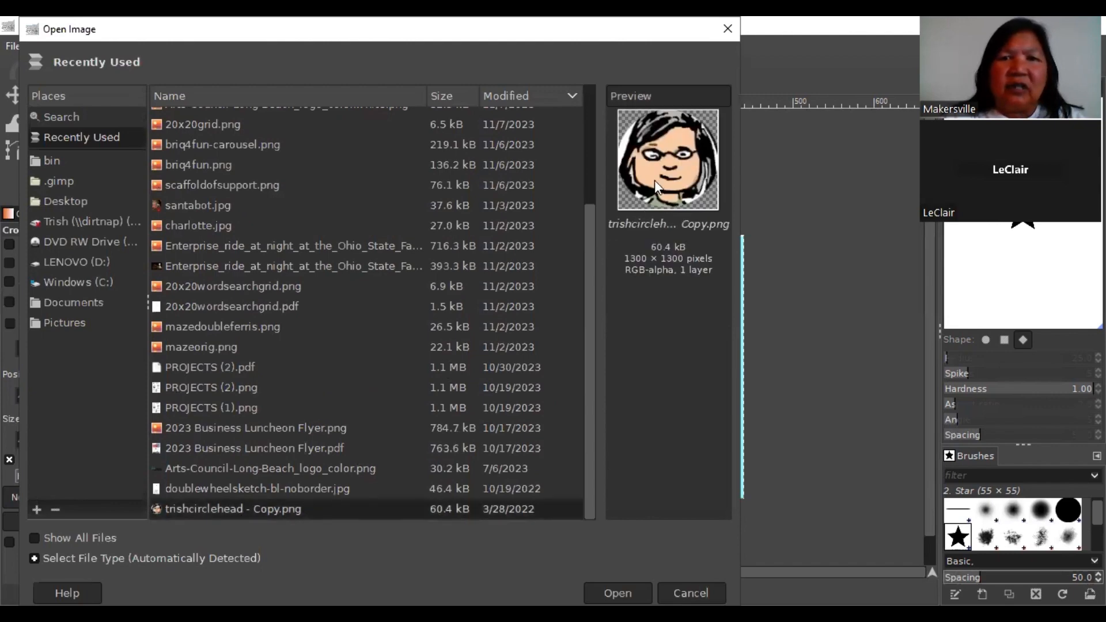
- Load the 1300×1300 avatar head as a second image and switch to it
click(616, 592)
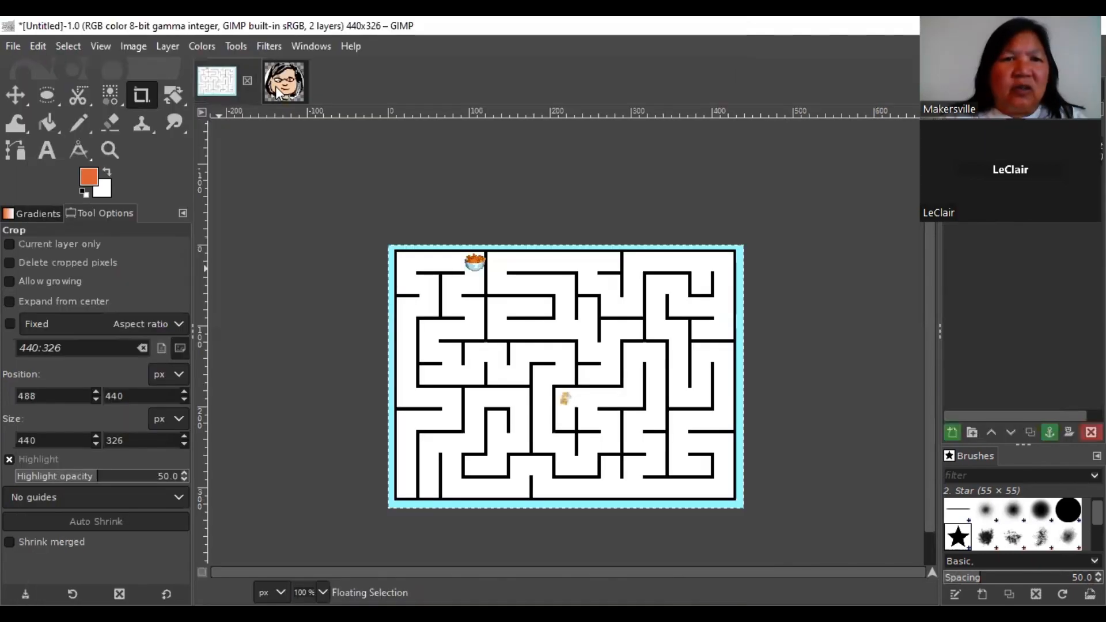
click(284, 79)
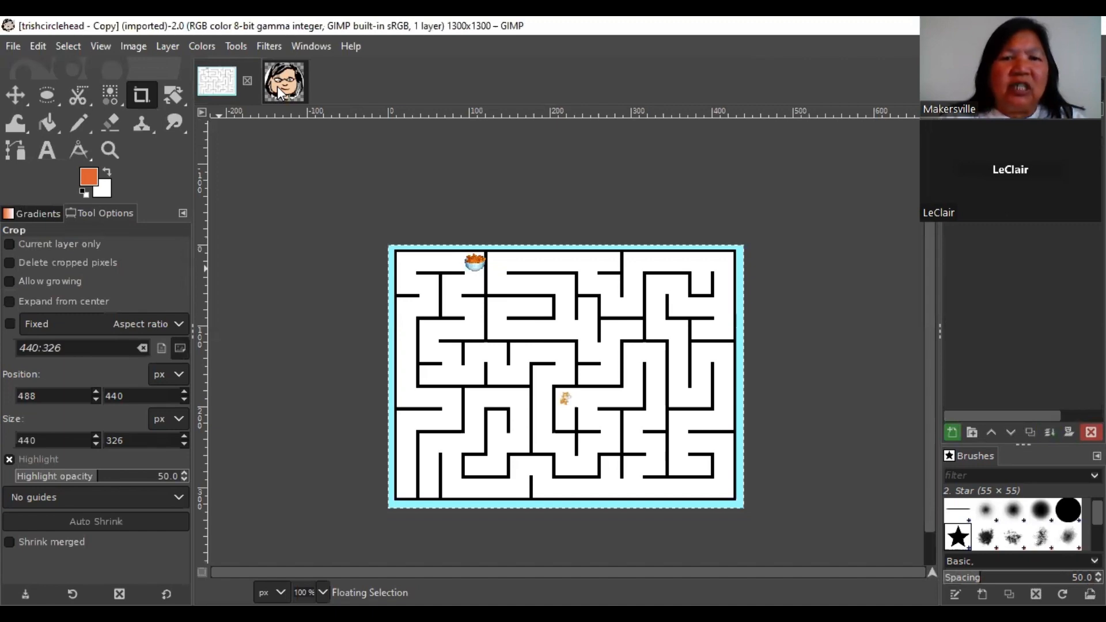
click(263, 80)
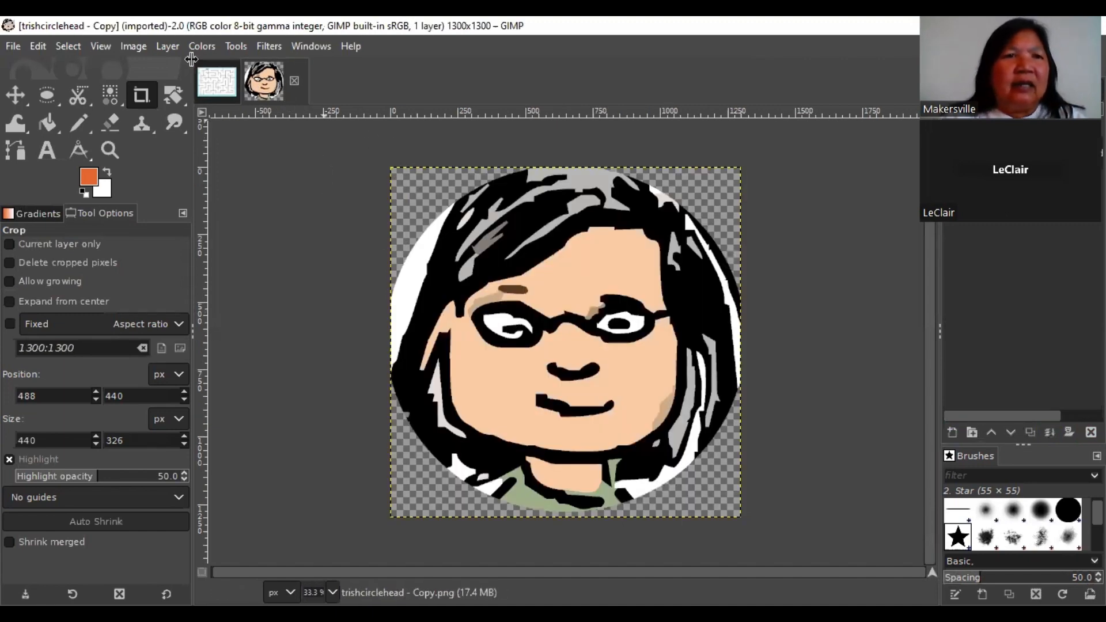
- Scale the avatar image to 0.5 × 0.5 inches, giving a 50×50 pixel head
click(134, 46)
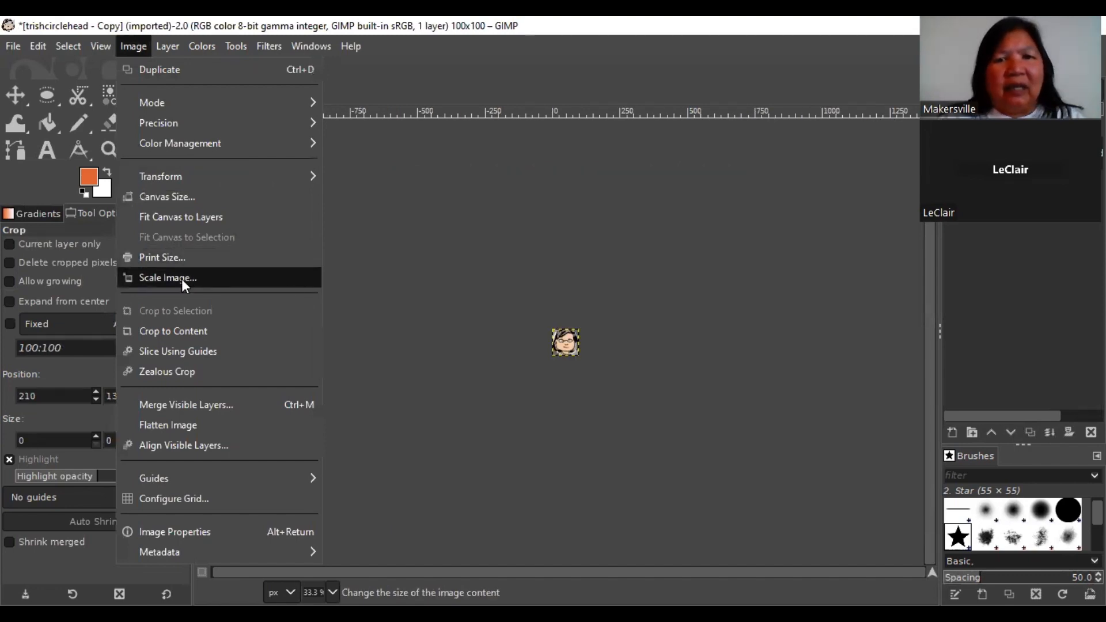
click(167, 277)
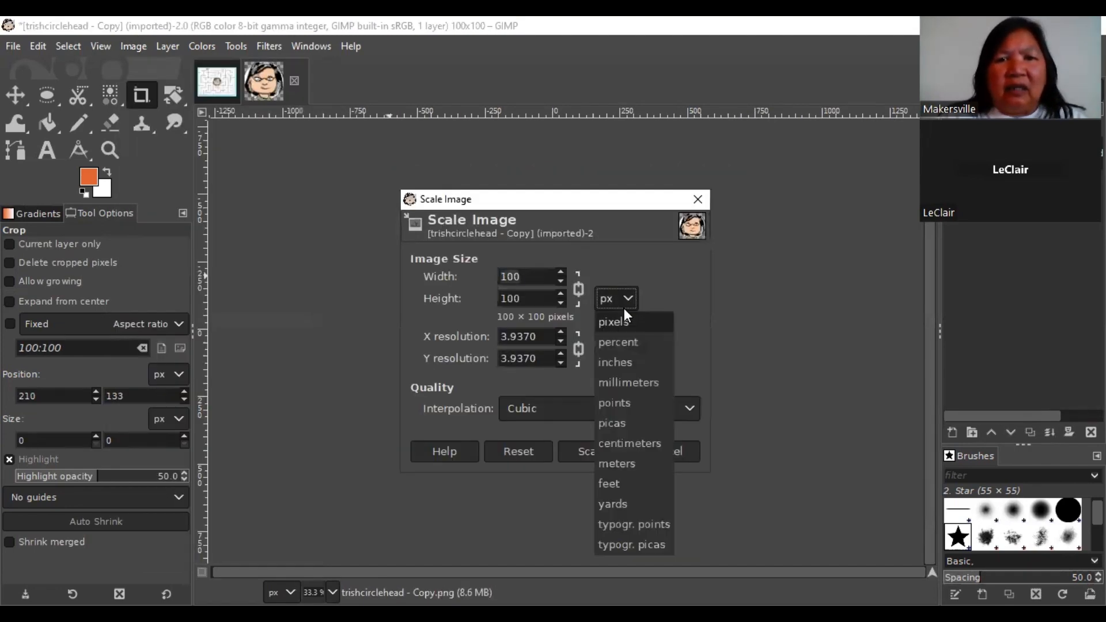
click(614, 362)
text(0.500)
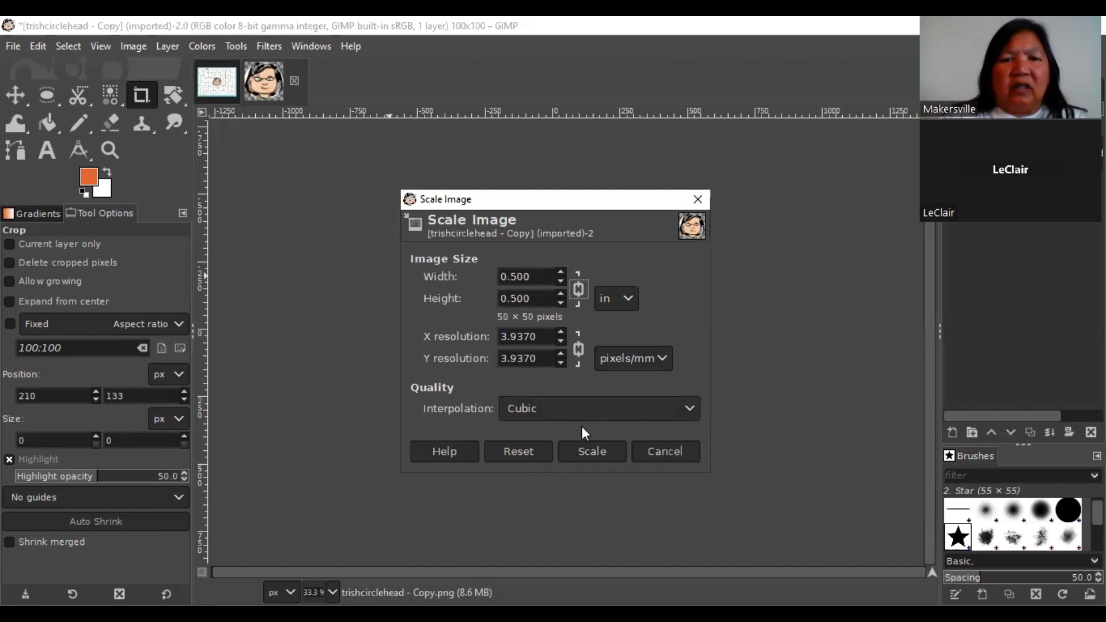
click(591, 452)
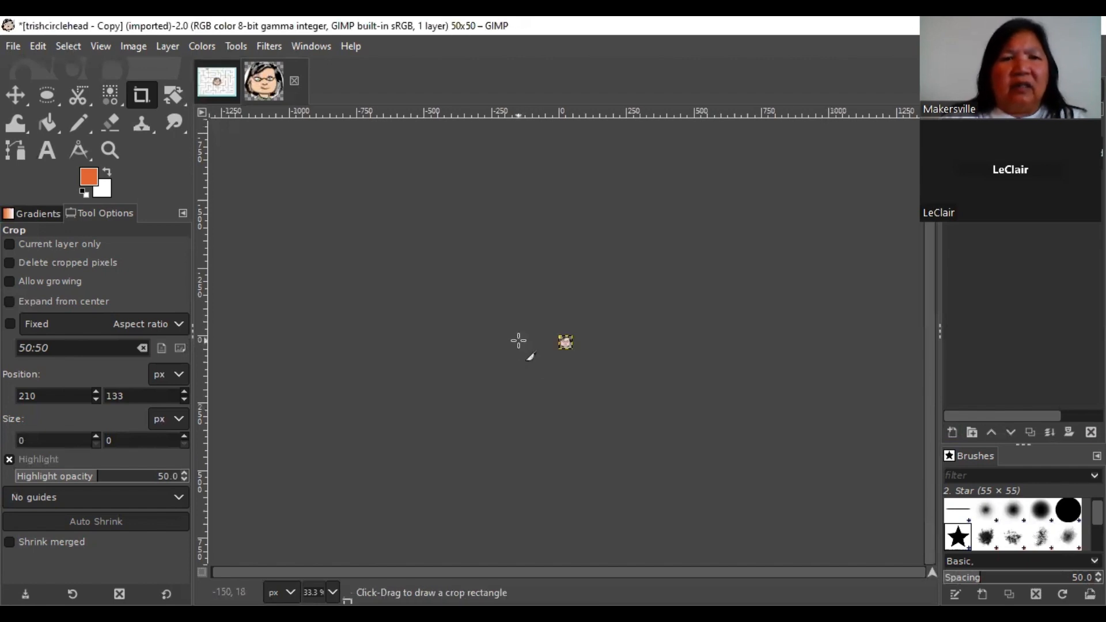
click(37, 46)
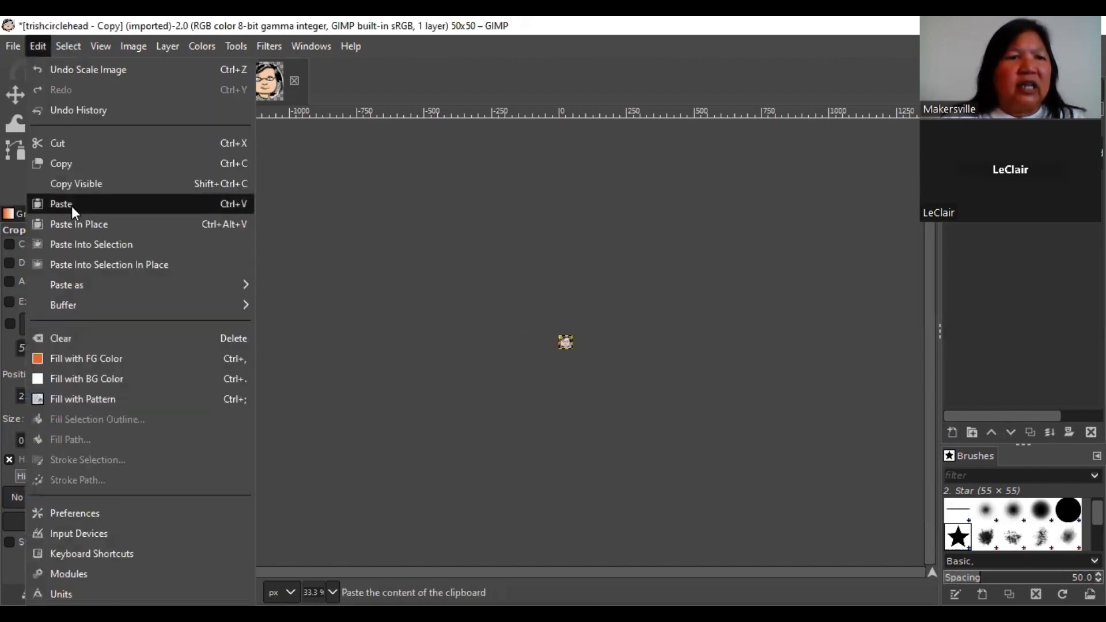
mouse_move(62, 163)
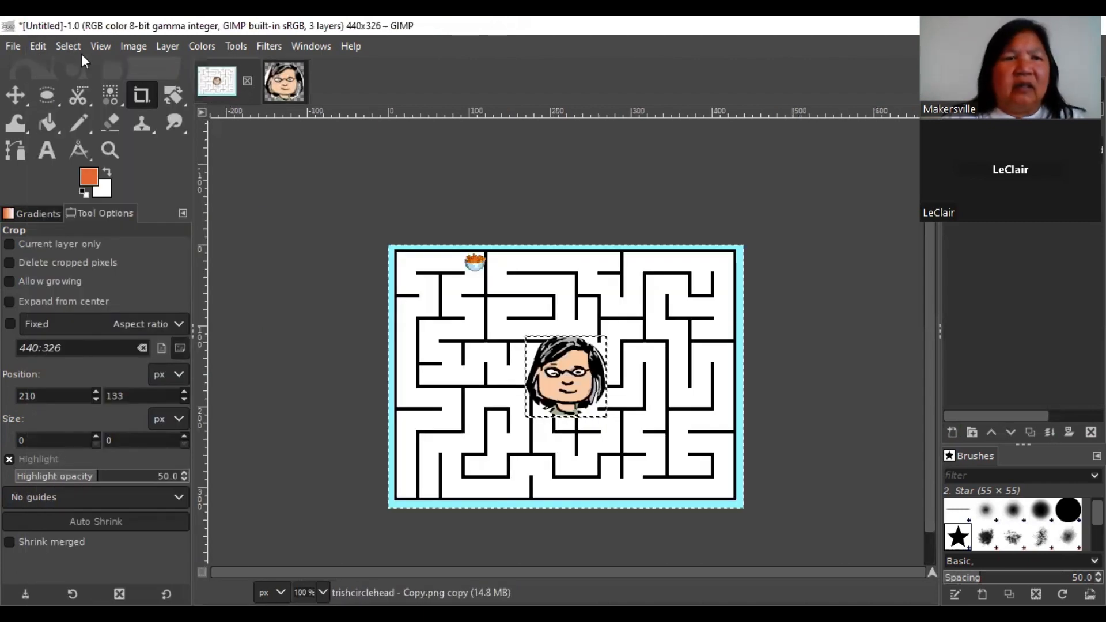
- Paste the copied avatar head into the maze image as a new layer
click(37, 46)
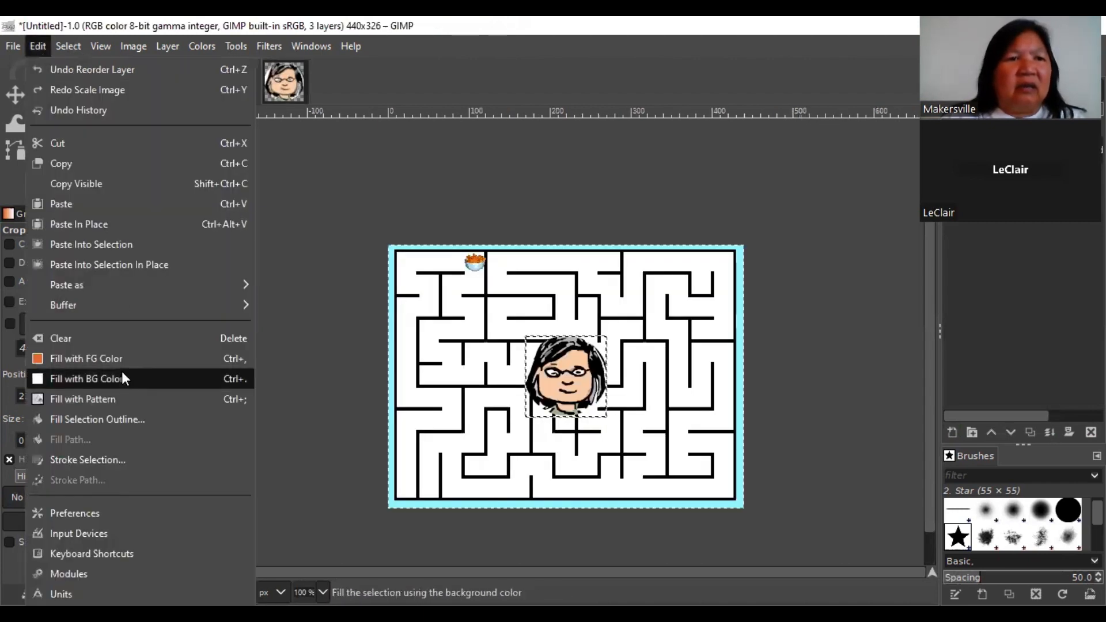
mouse_move(130, 285)
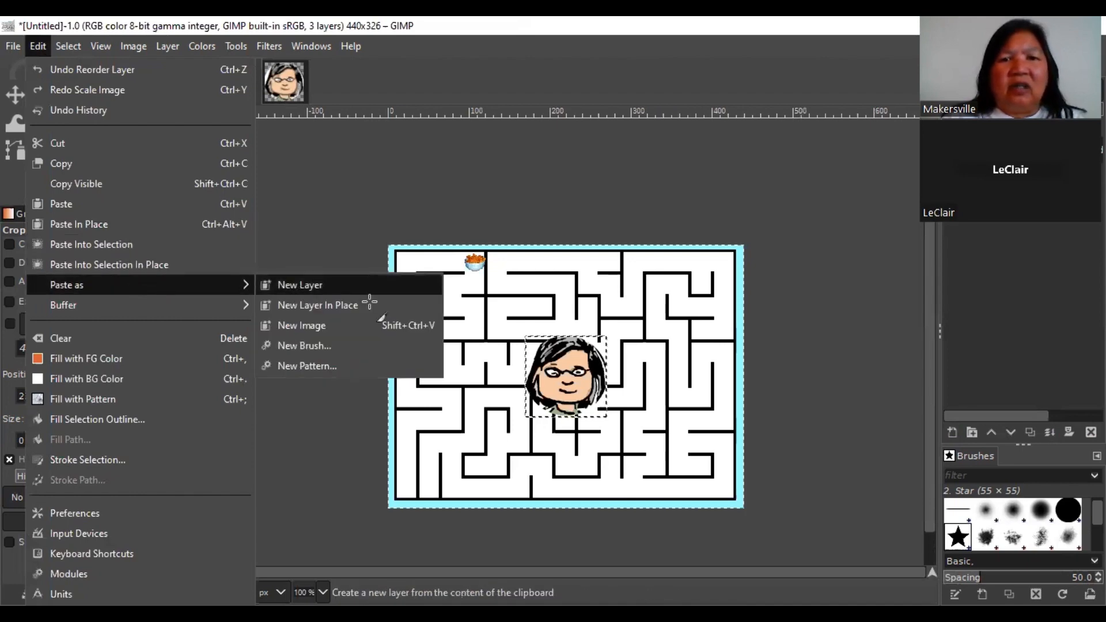
click(317, 305)
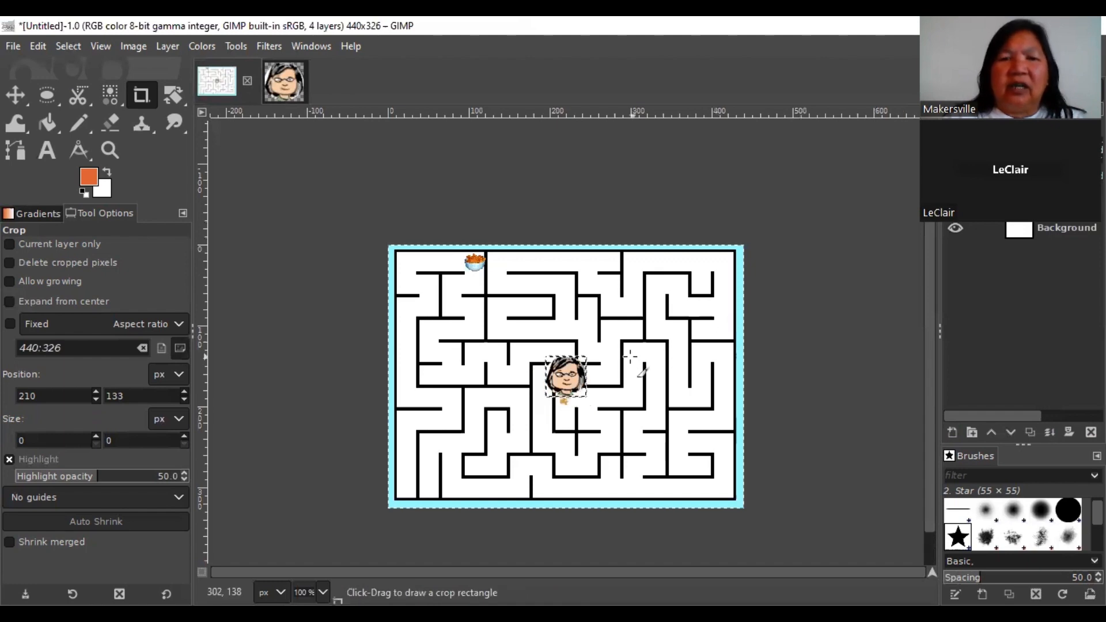
mouse_move(322, 150)
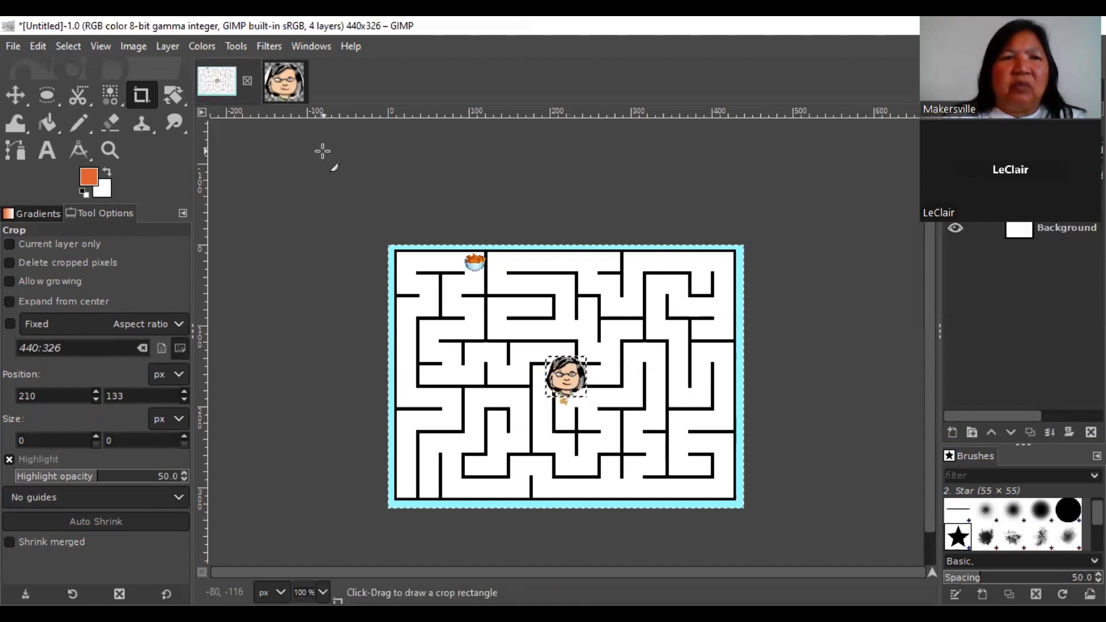
- Move the head layer over the cat in the corridor and scale it to 37×37 pixels
click(235, 46)
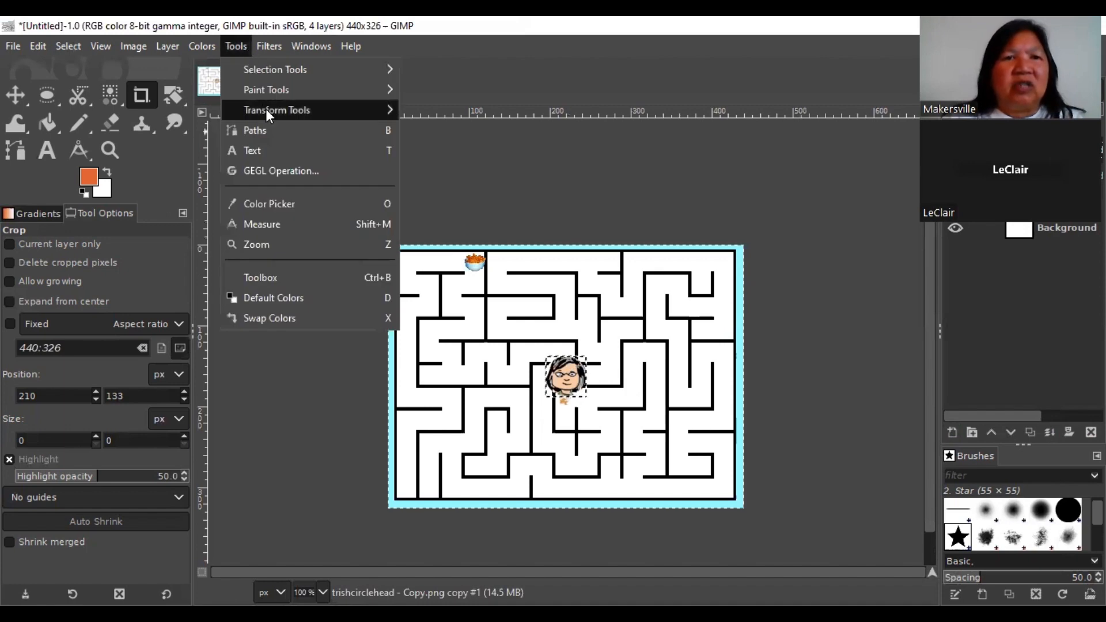
mouse_move(379, 113)
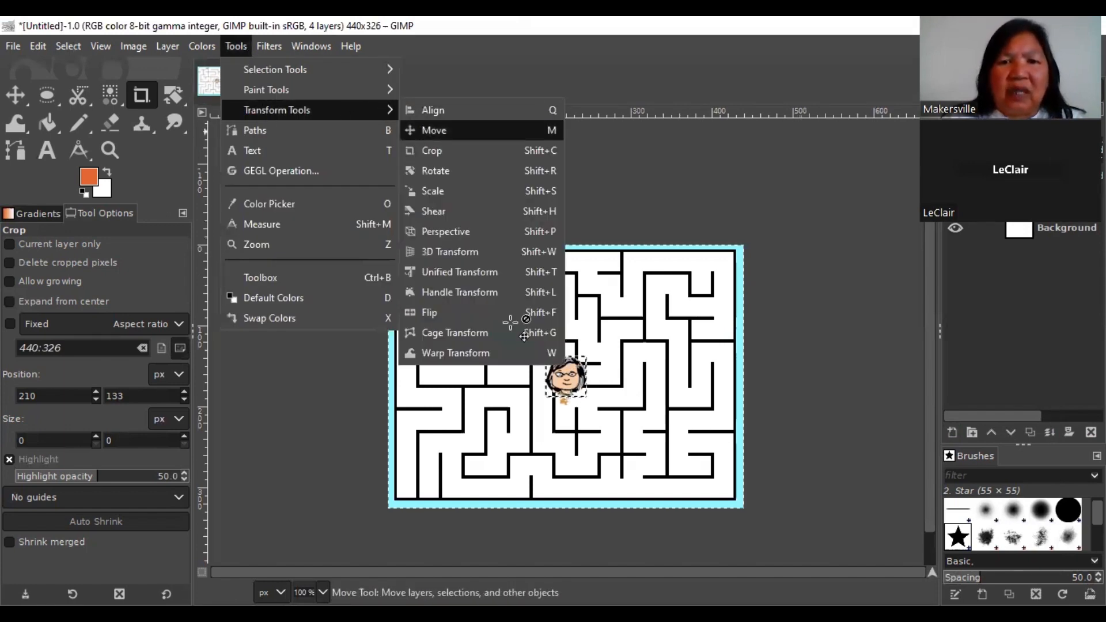
click(435, 131)
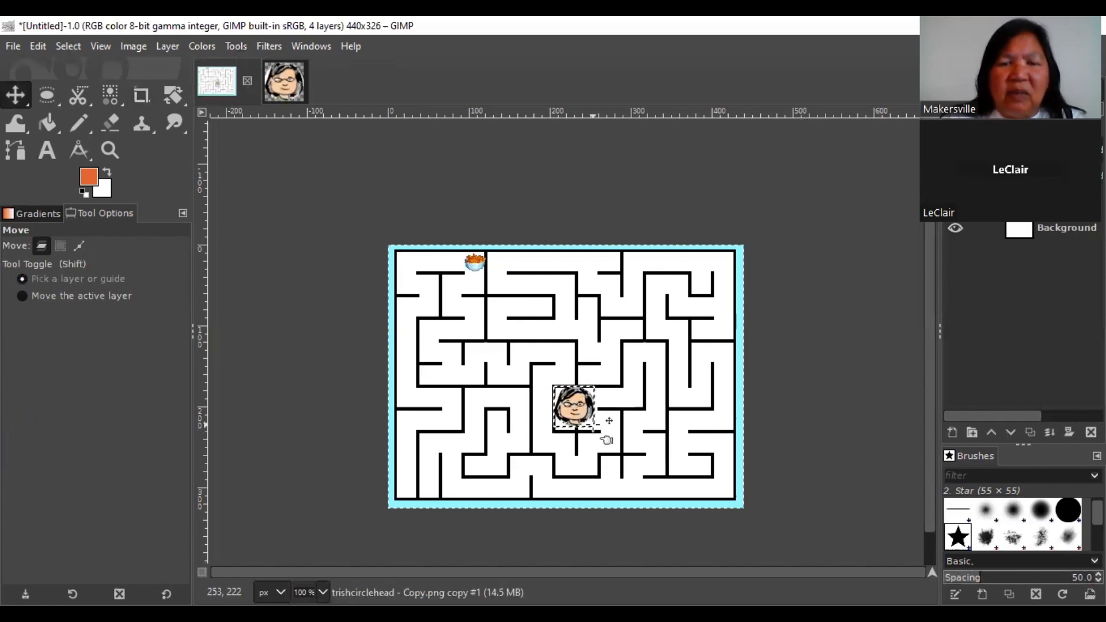
click(235, 46)
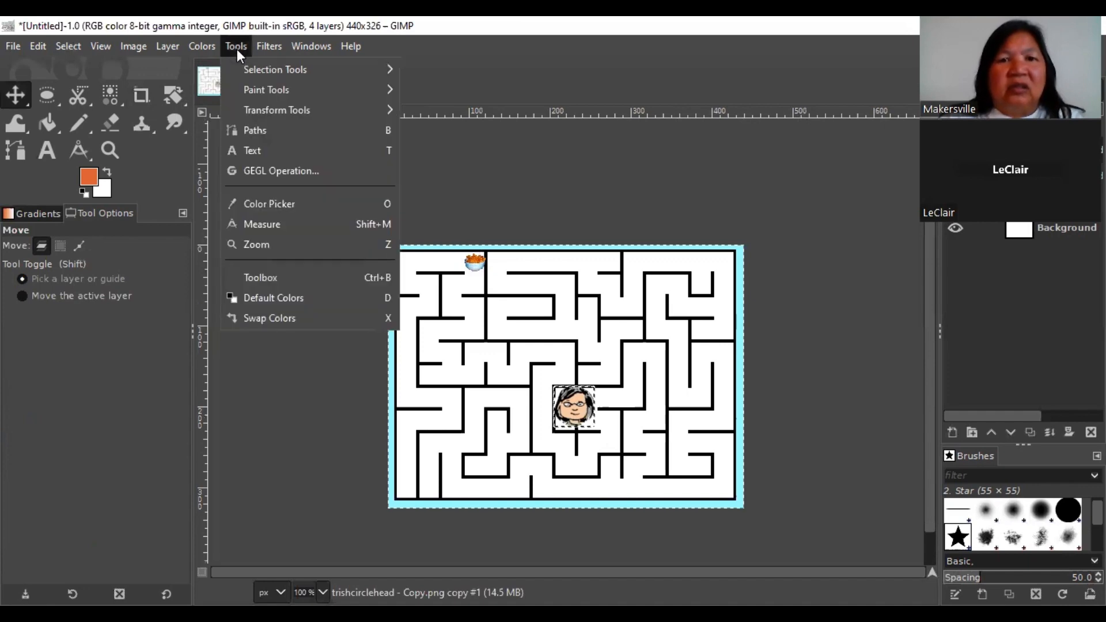
mouse_move(276, 109)
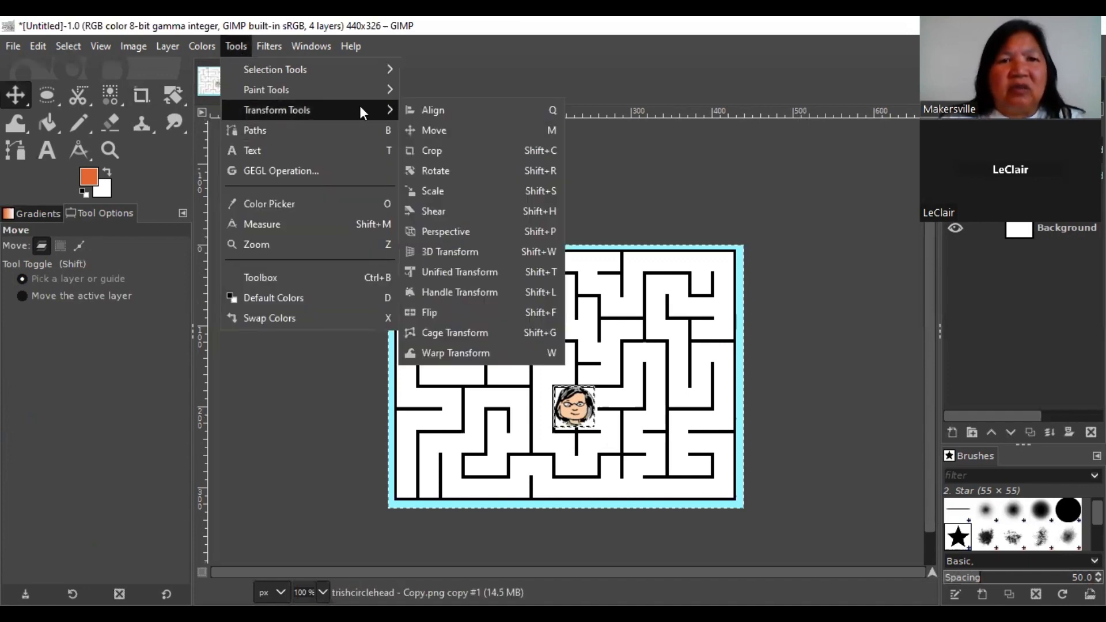
click(432, 190)
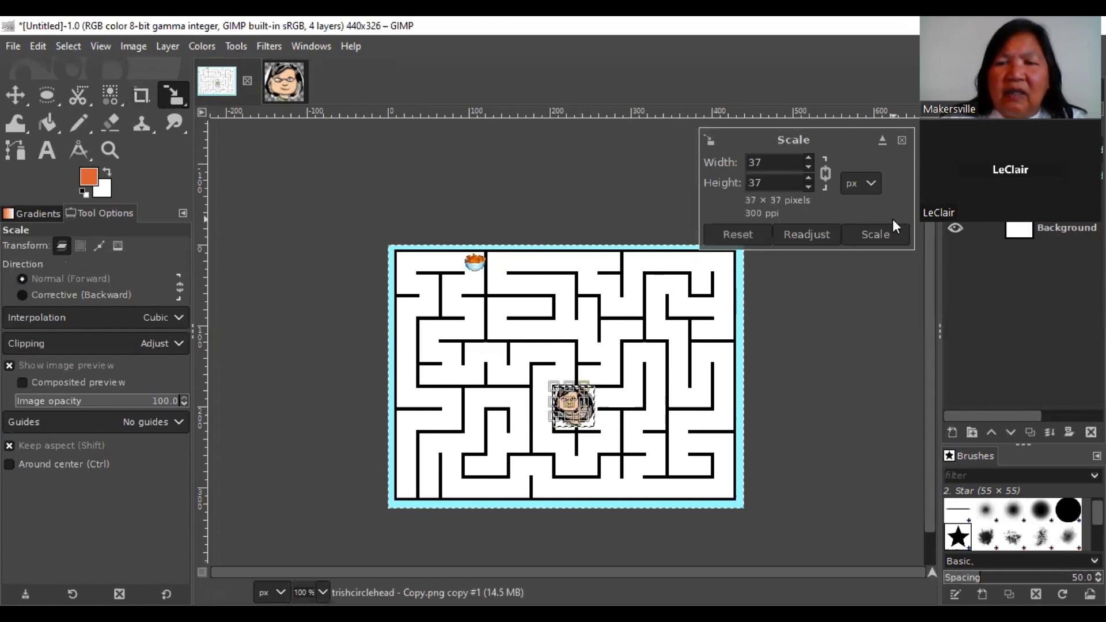
click(875, 234)
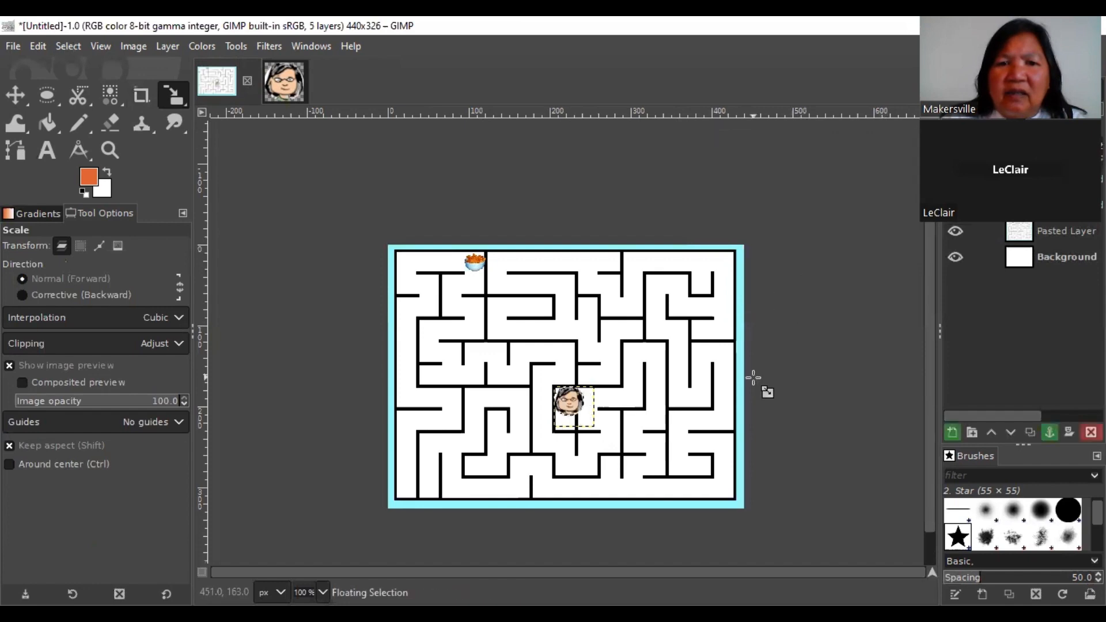
mouse_move(318, 459)
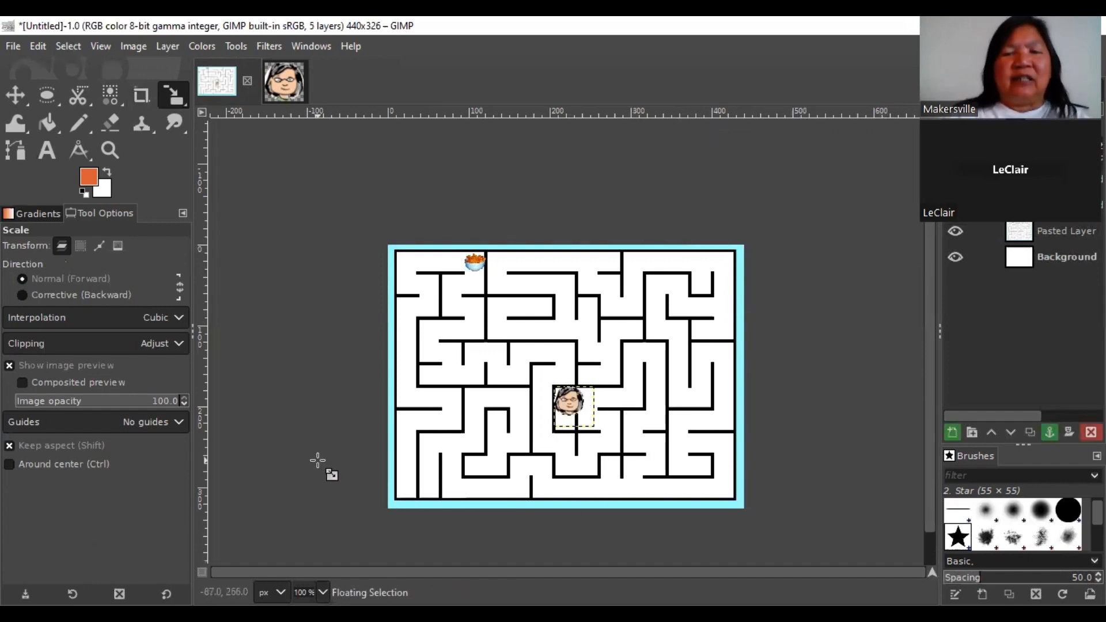
mouse_move(318, 315)
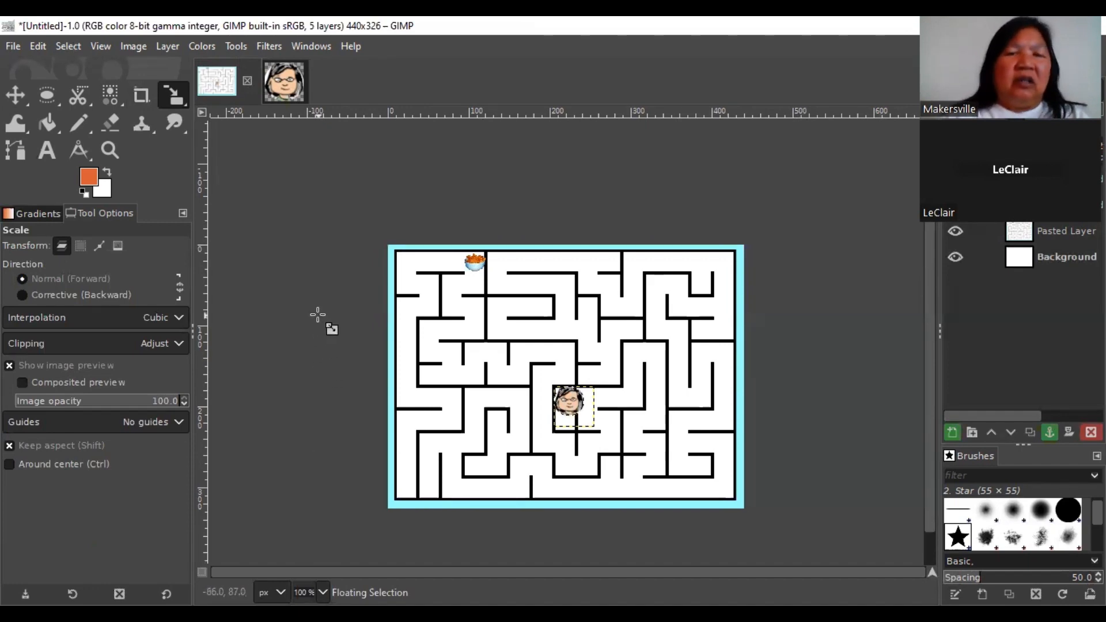
mouse_move(219, 140)
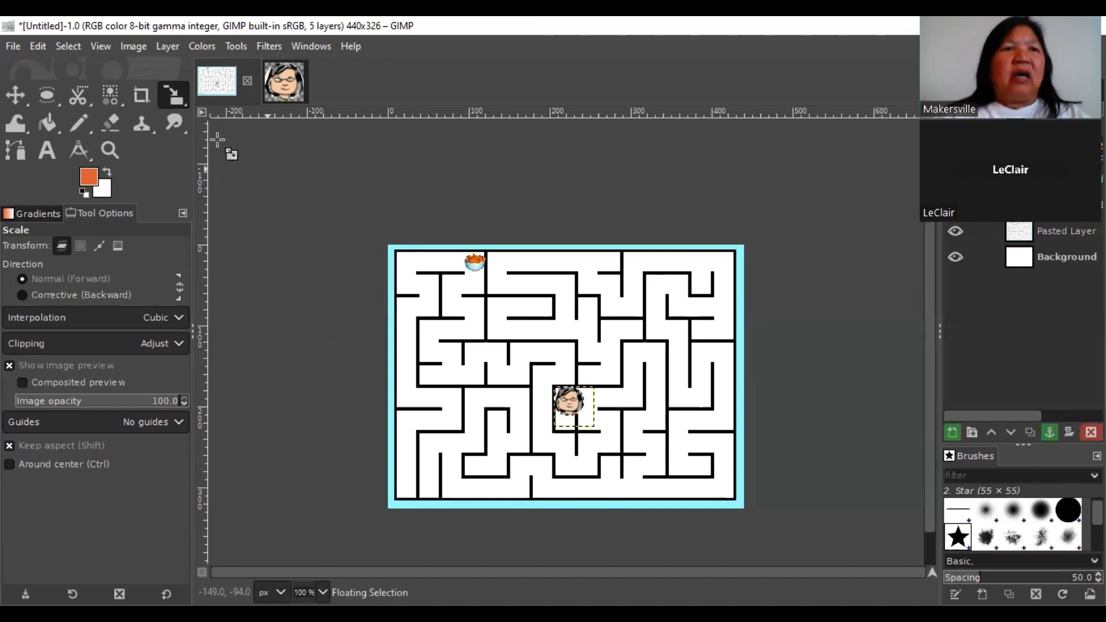
click(12, 46)
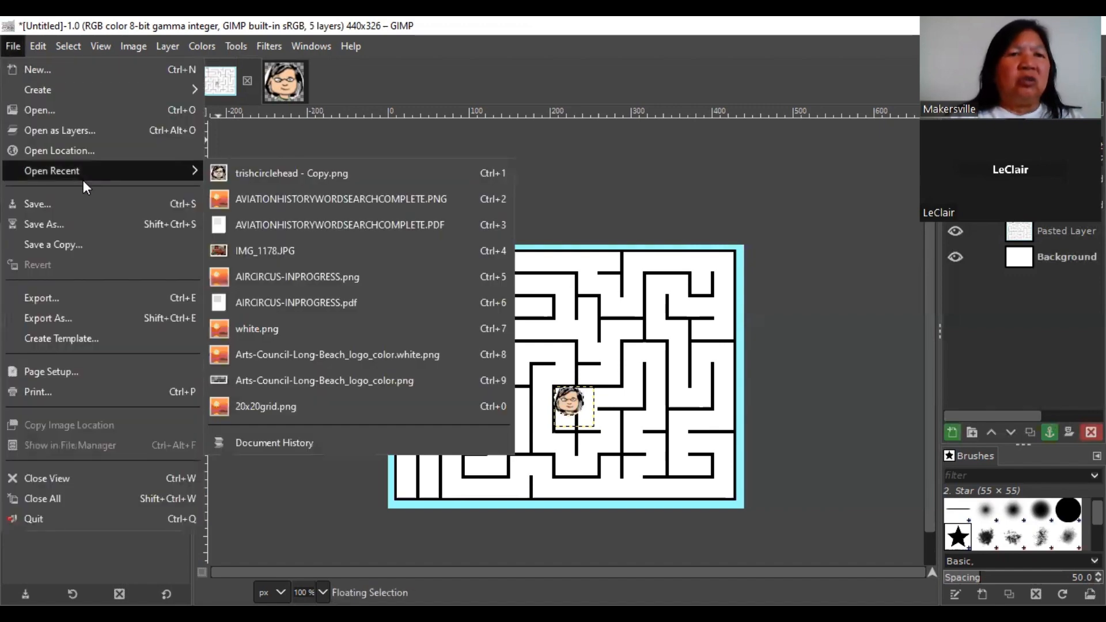
mouse_move(124, 184)
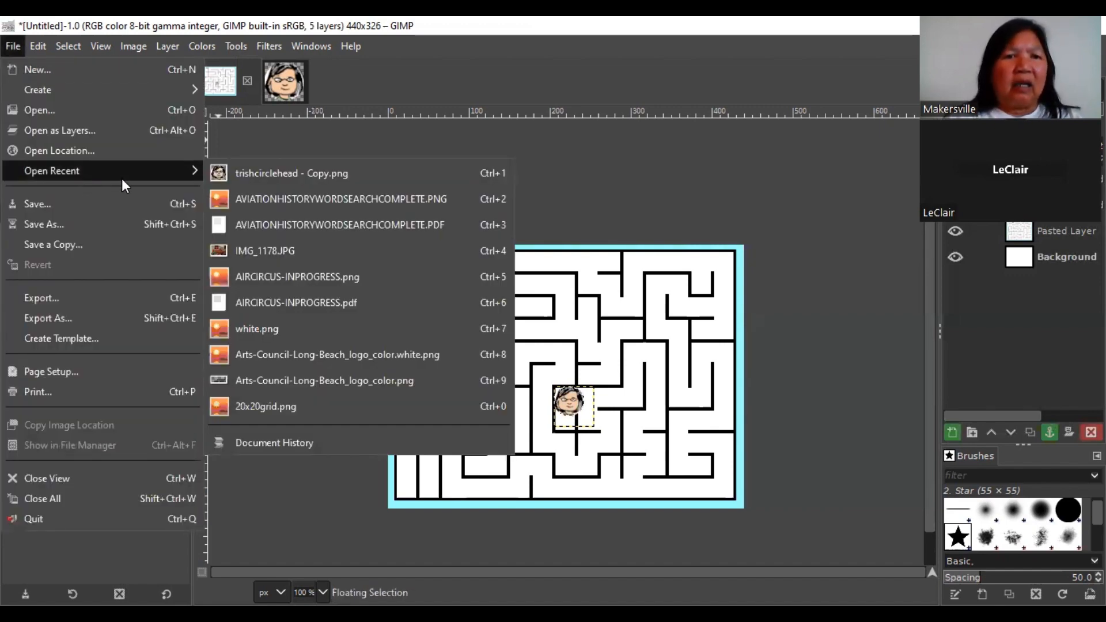
mouse_move(635, 176)
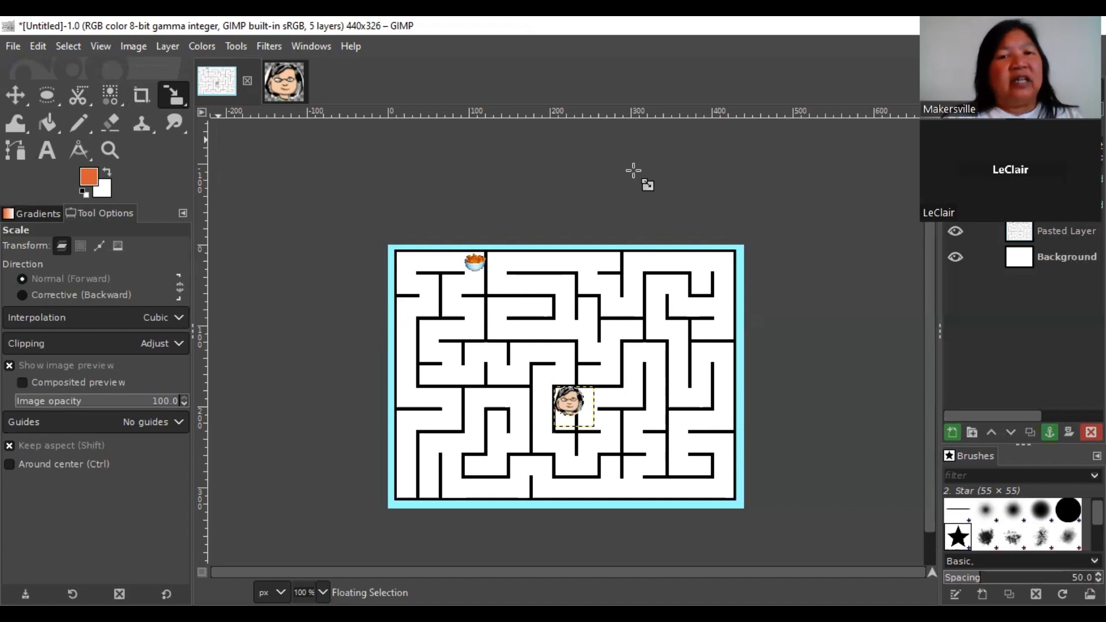
mouse_move(546, 358)
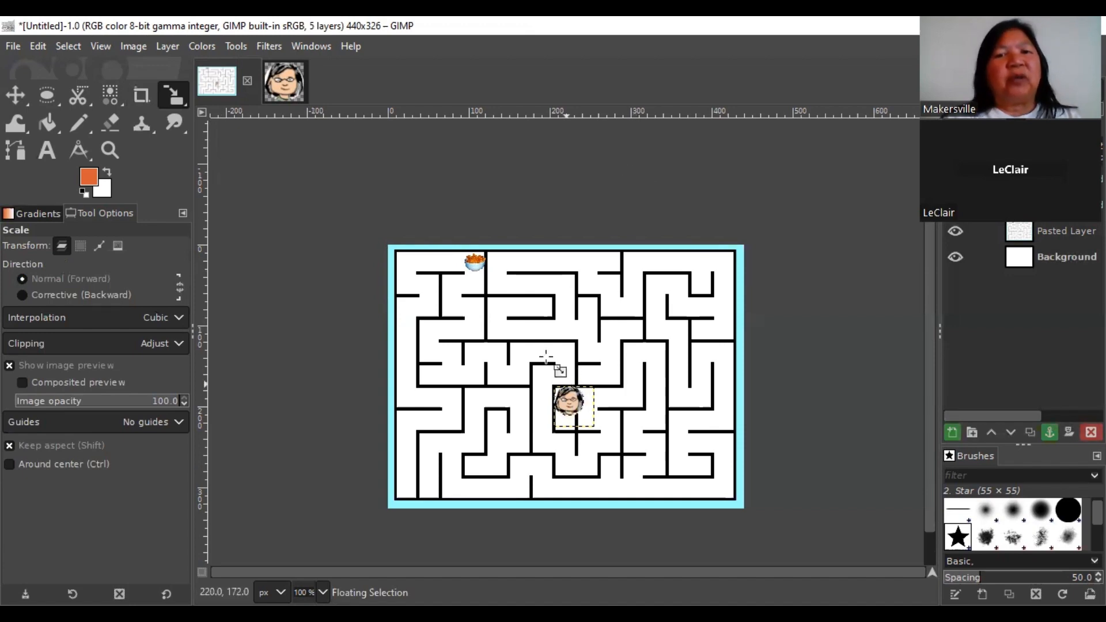
mouse_move(382, 209)
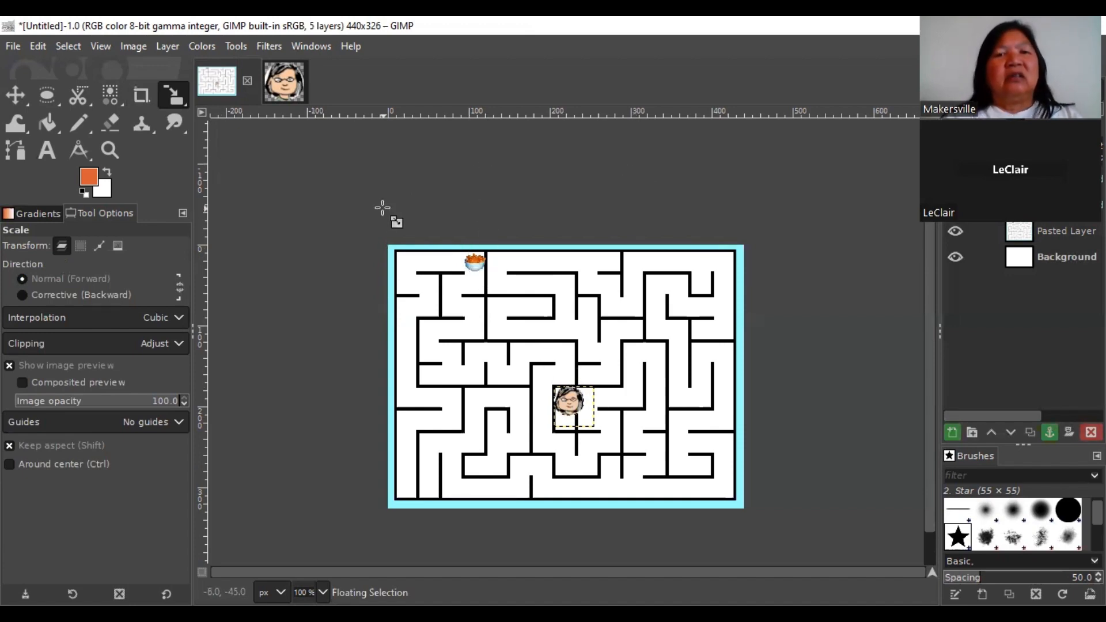
mouse_move(346, 205)
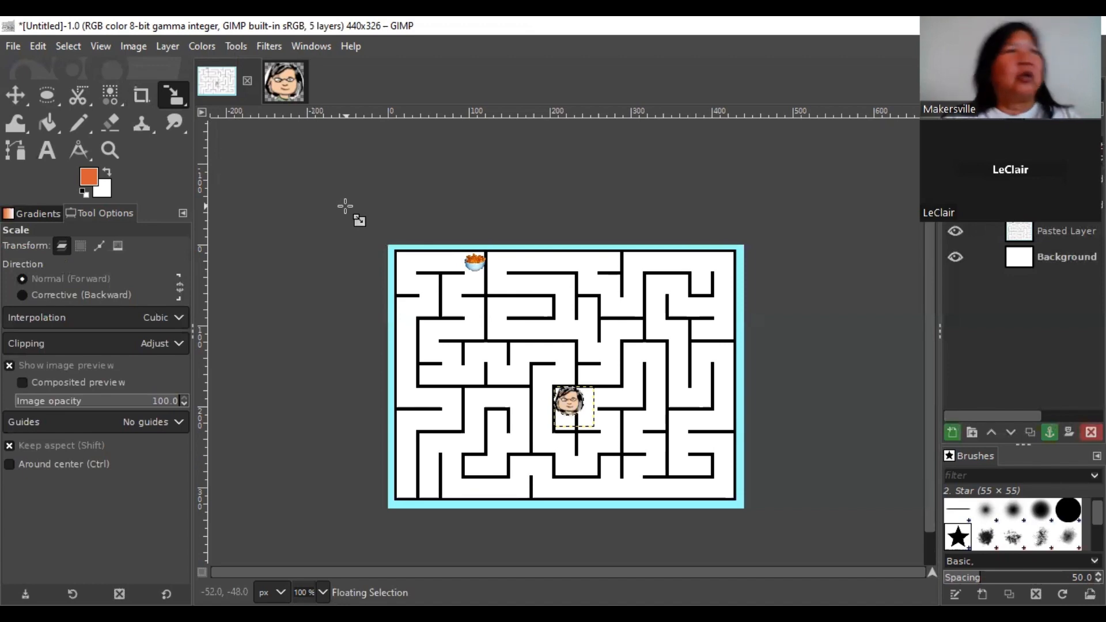
mouse_move(352, 214)
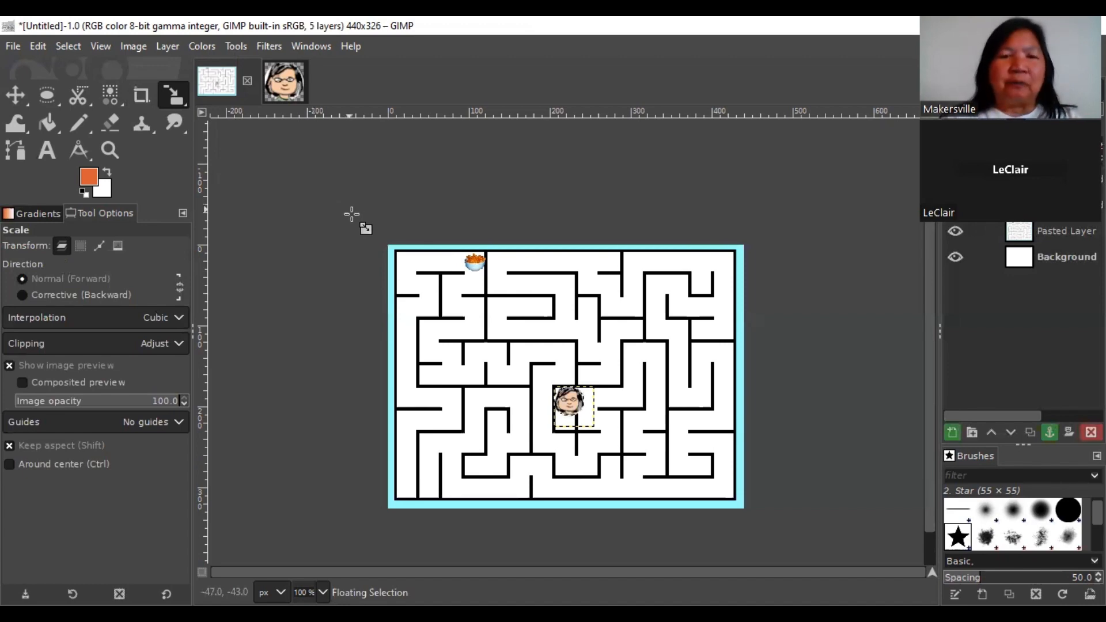
mouse_move(423, 266)
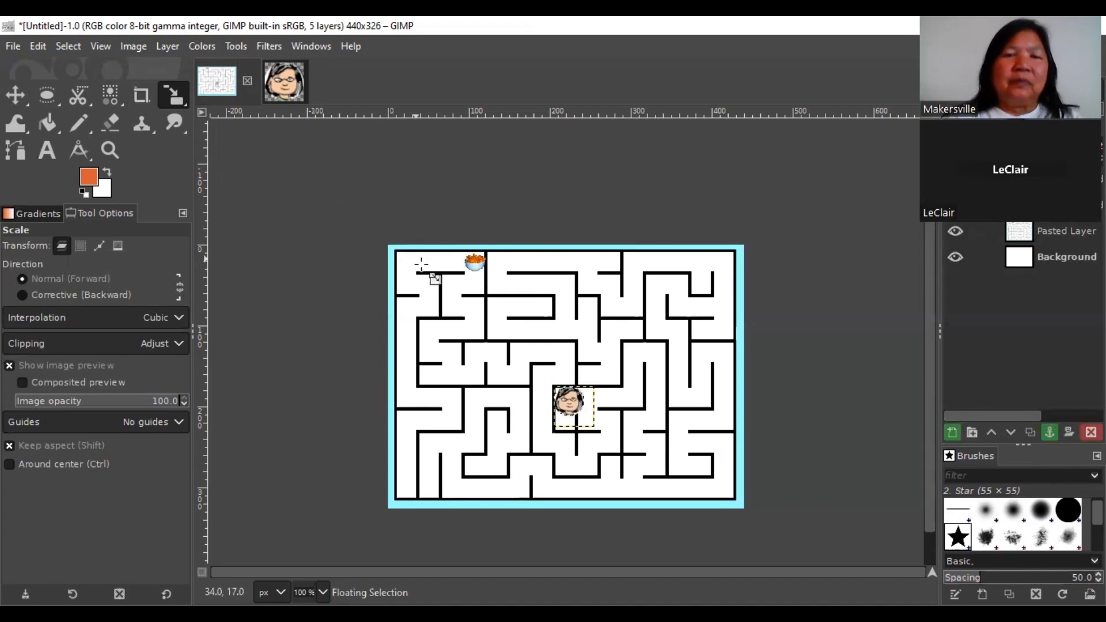
mouse_move(539, 370)
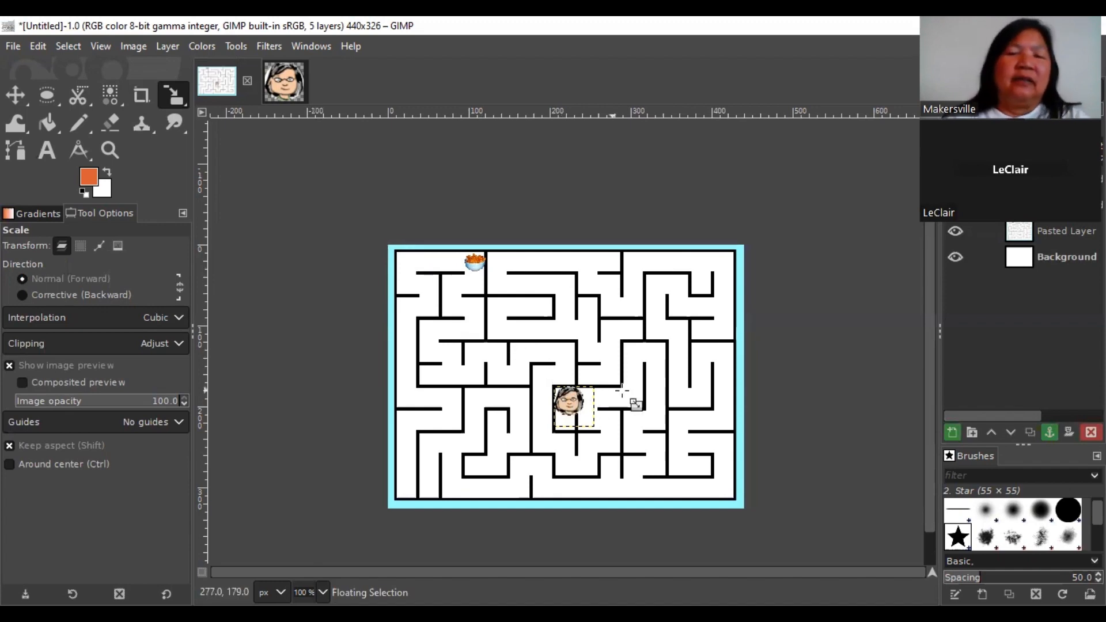
mouse_move(780, 353)
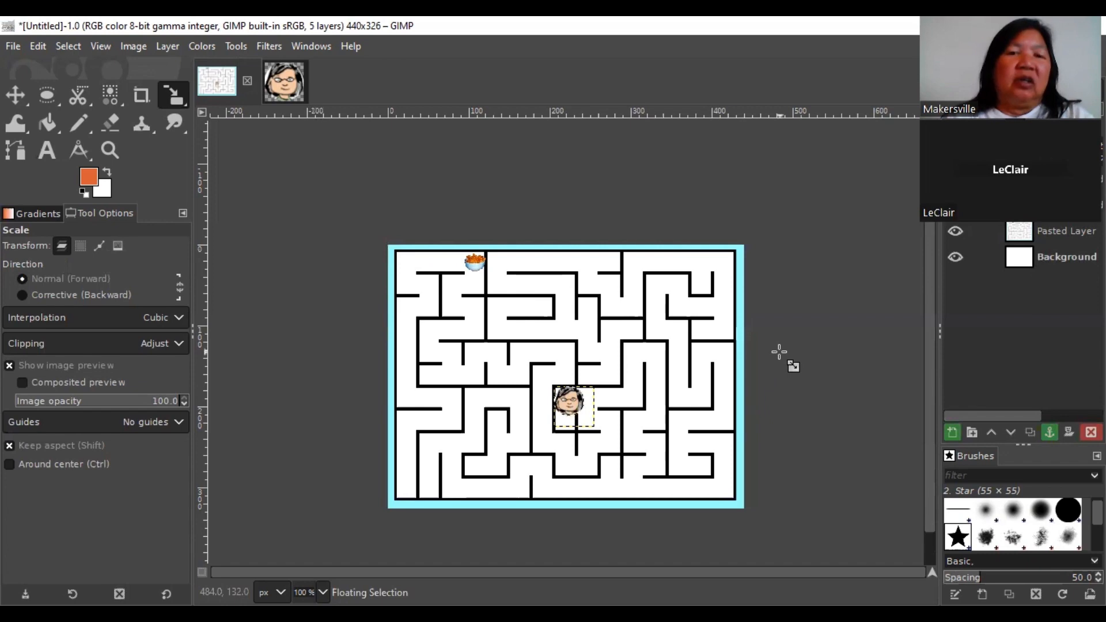
mouse_move(621, 378)
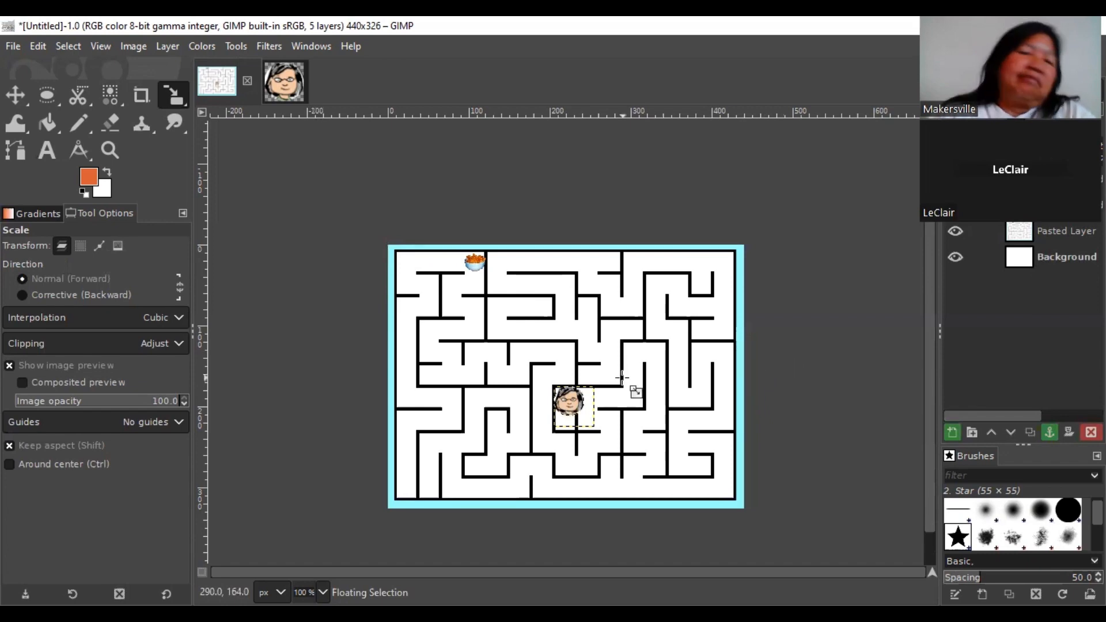
mouse_move(731, 199)
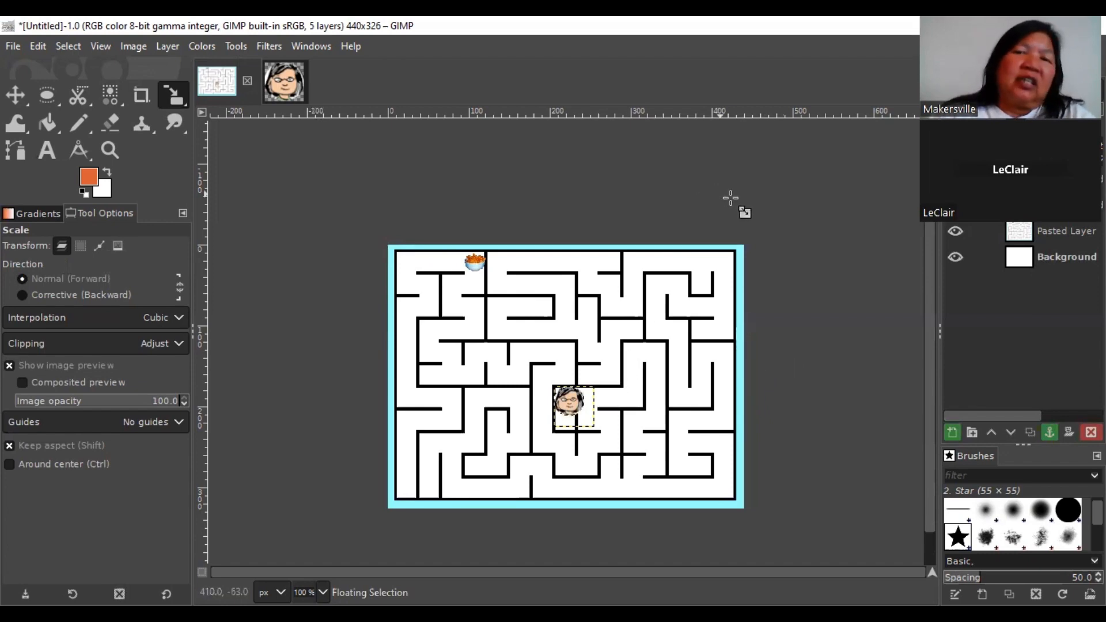
mouse_move(751, 203)
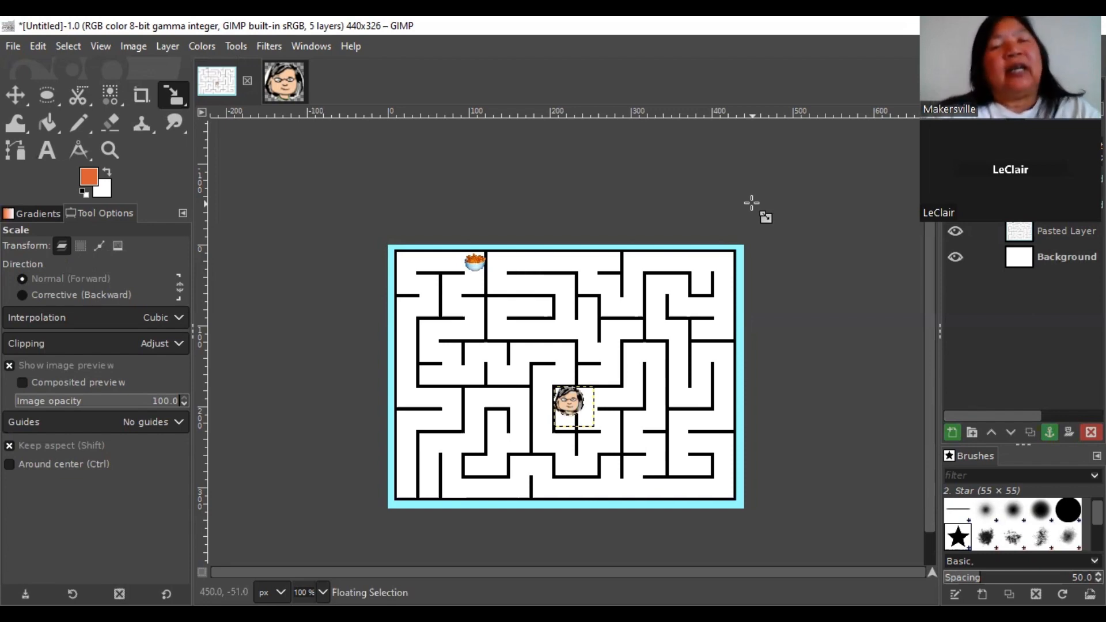
mouse_move(486, 275)
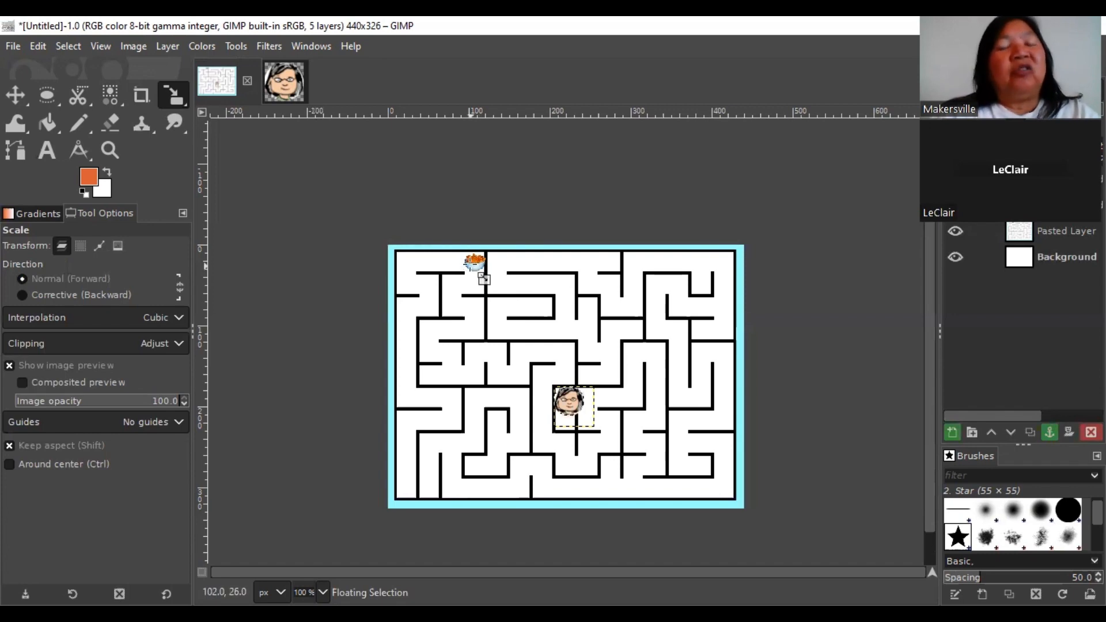
mouse_move(495, 193)
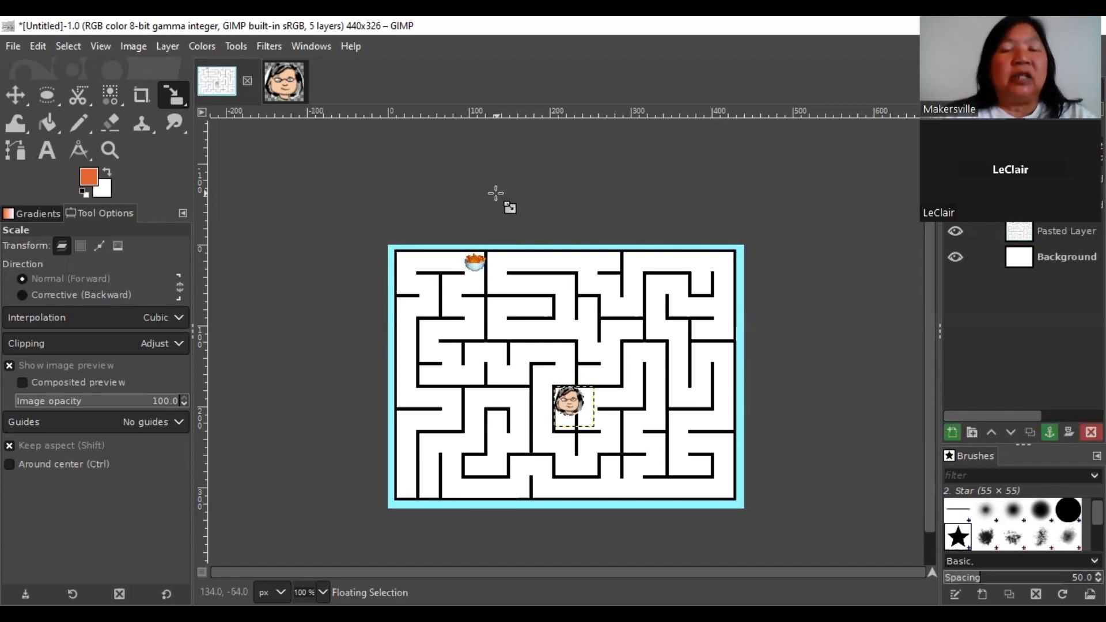
mouse_move(604, 183)
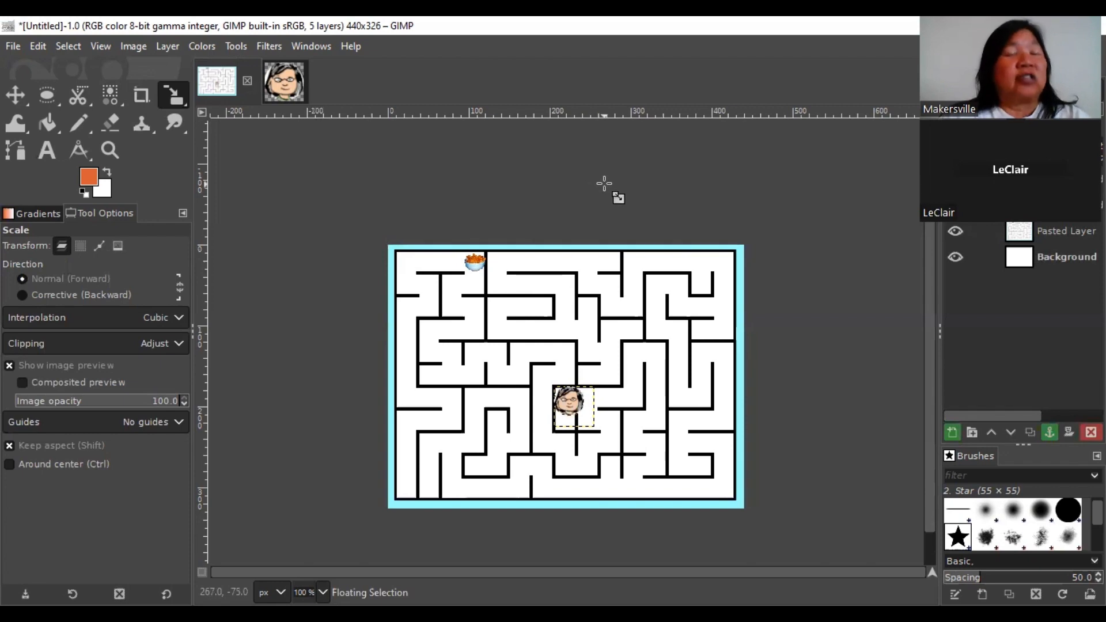
mouse_move(612, 190)
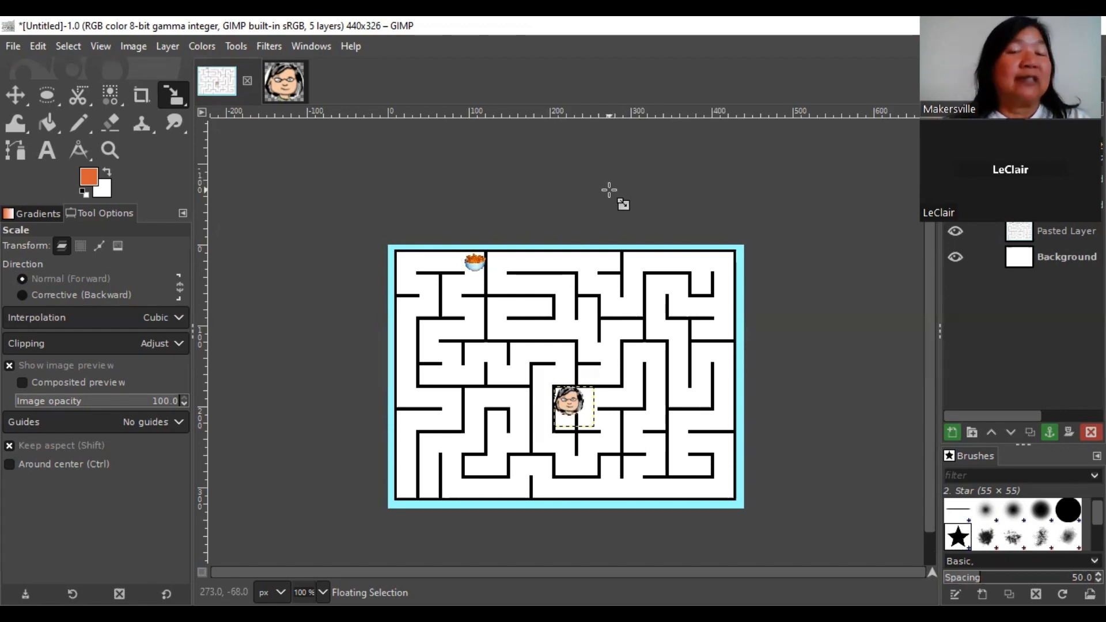
mouse_move(443, 192)
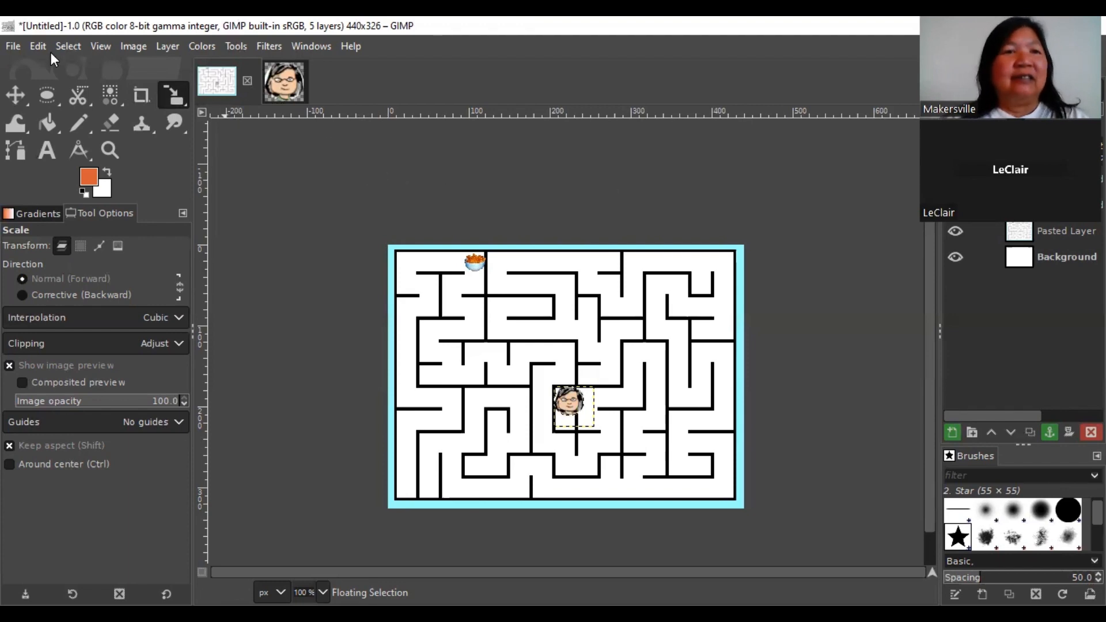
- Start Export As and name the file Squigglemom-Breakfast-Maze.png
click(11, 46)
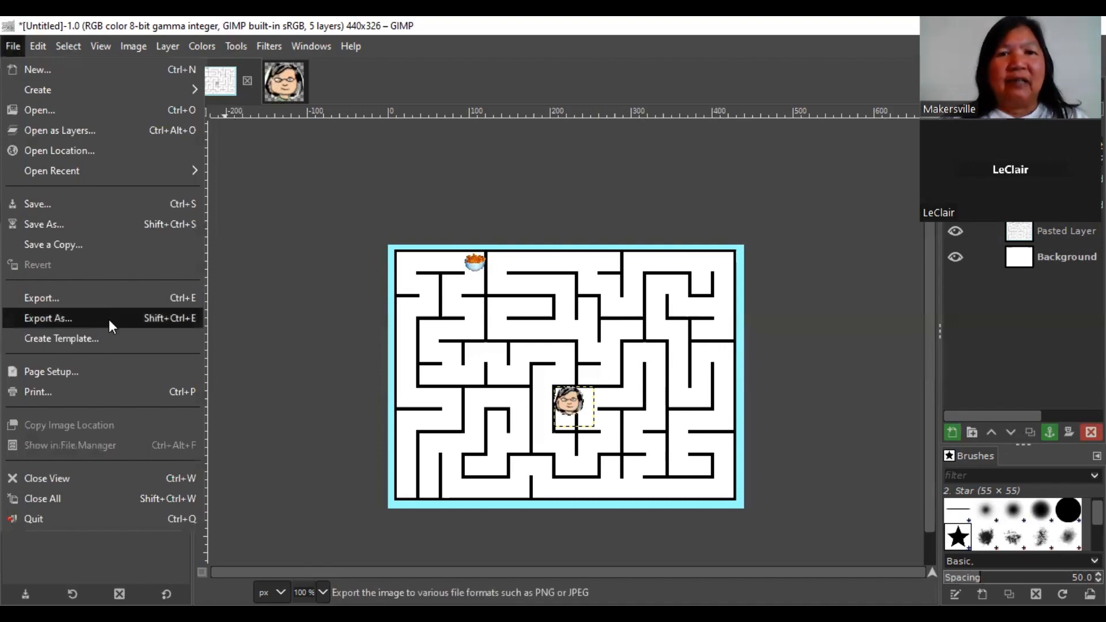
click(47, 318)
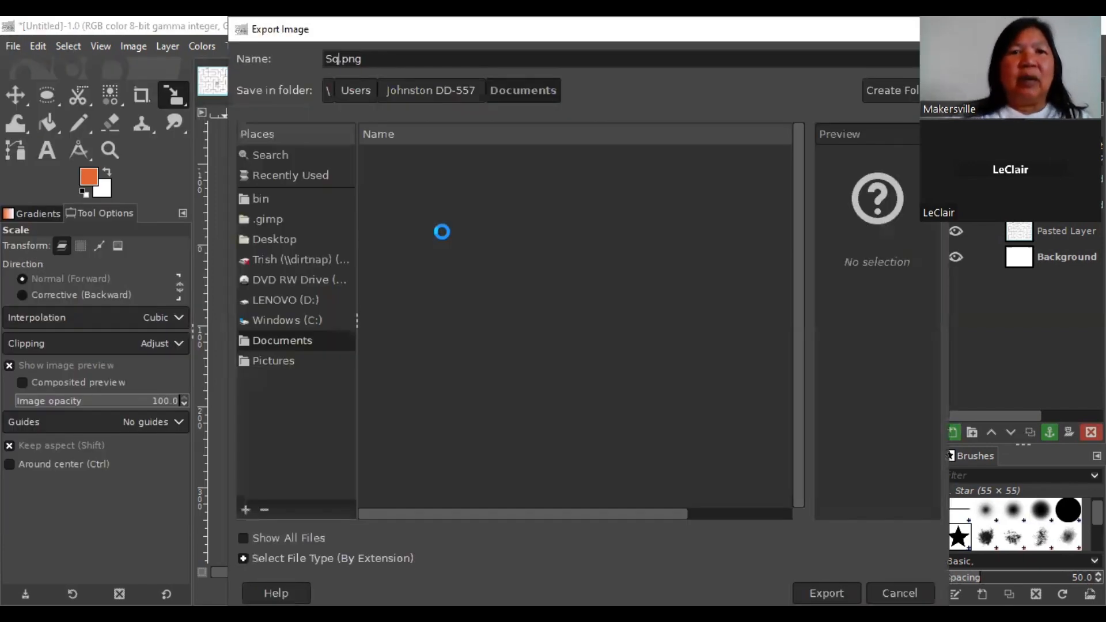
text(uigglemom-Breakfast-M)
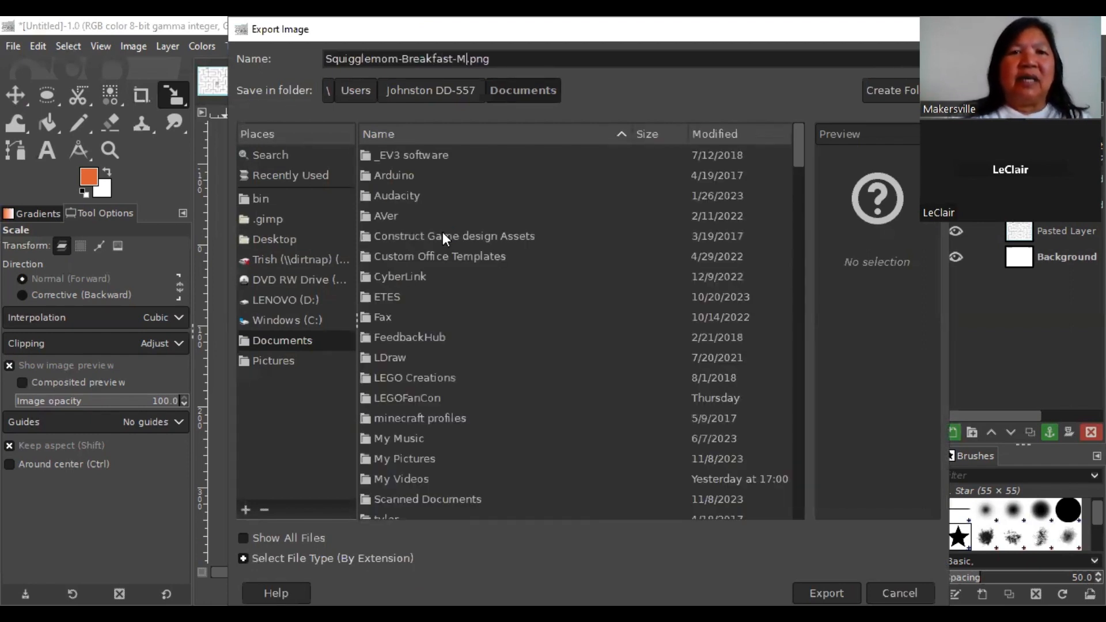
text(aze)
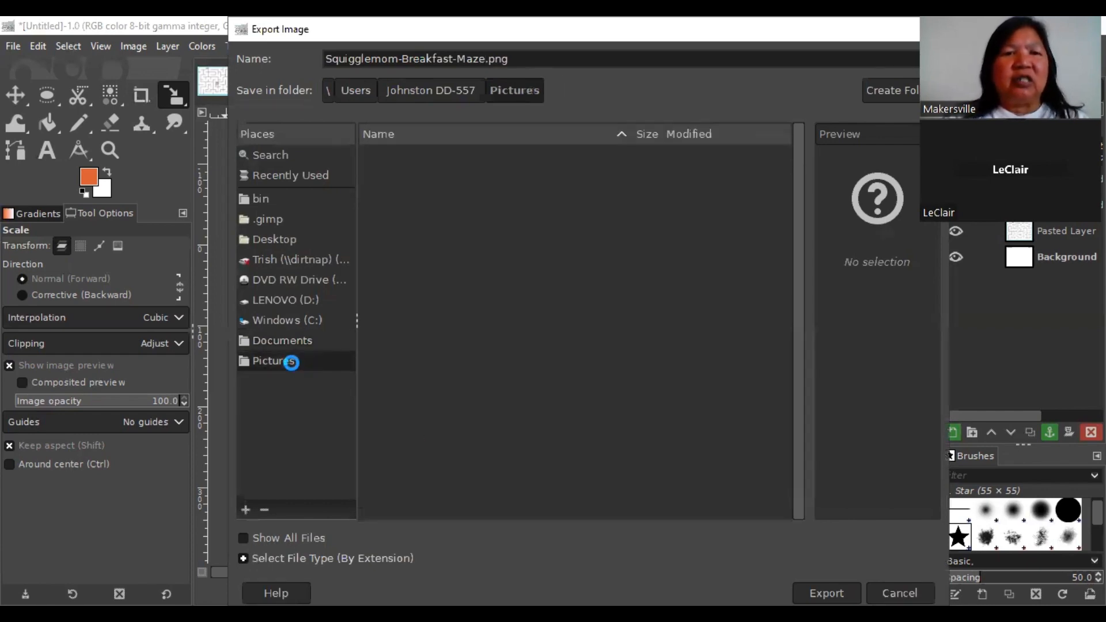
- Export the PNG into the PikeActivityBook folder inside Pictures
click(274, 360)
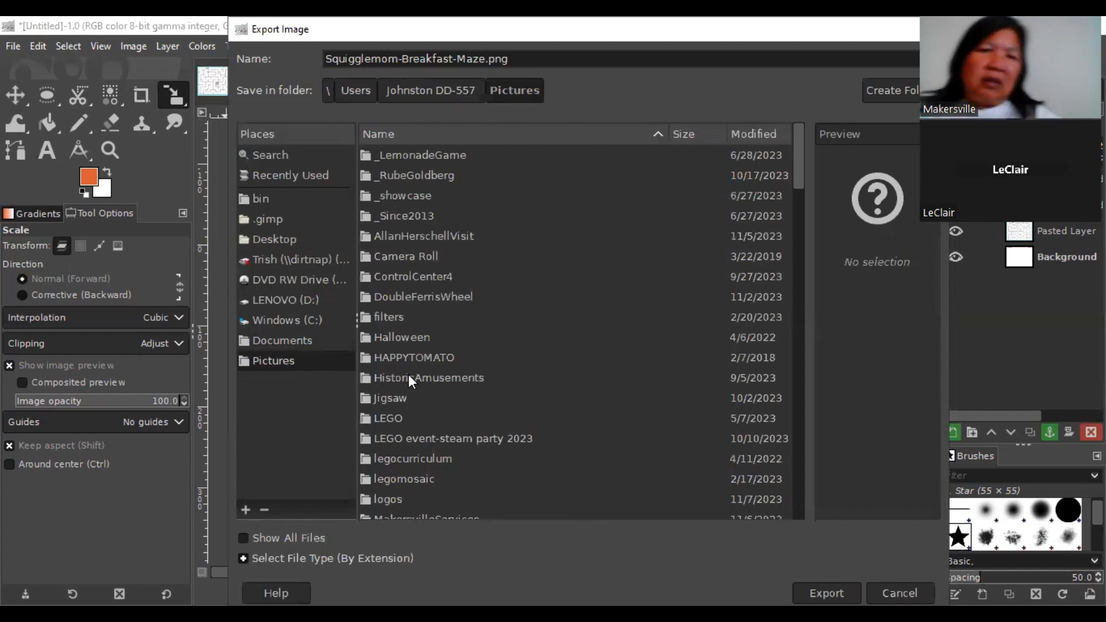
mouse_move(565, 370)
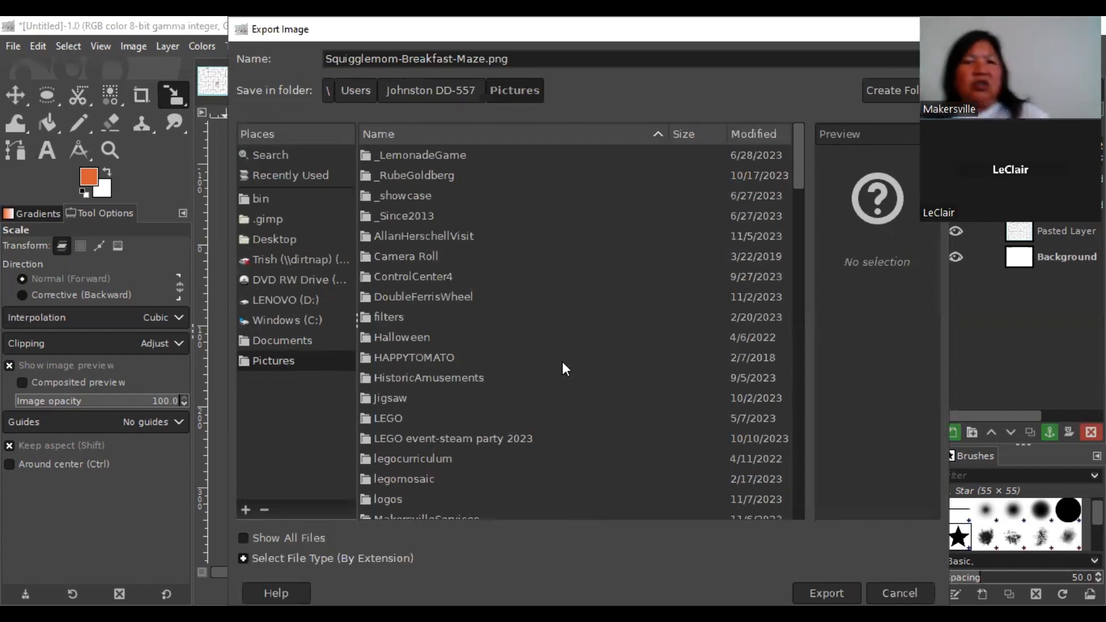
mouse_move(636, 359)
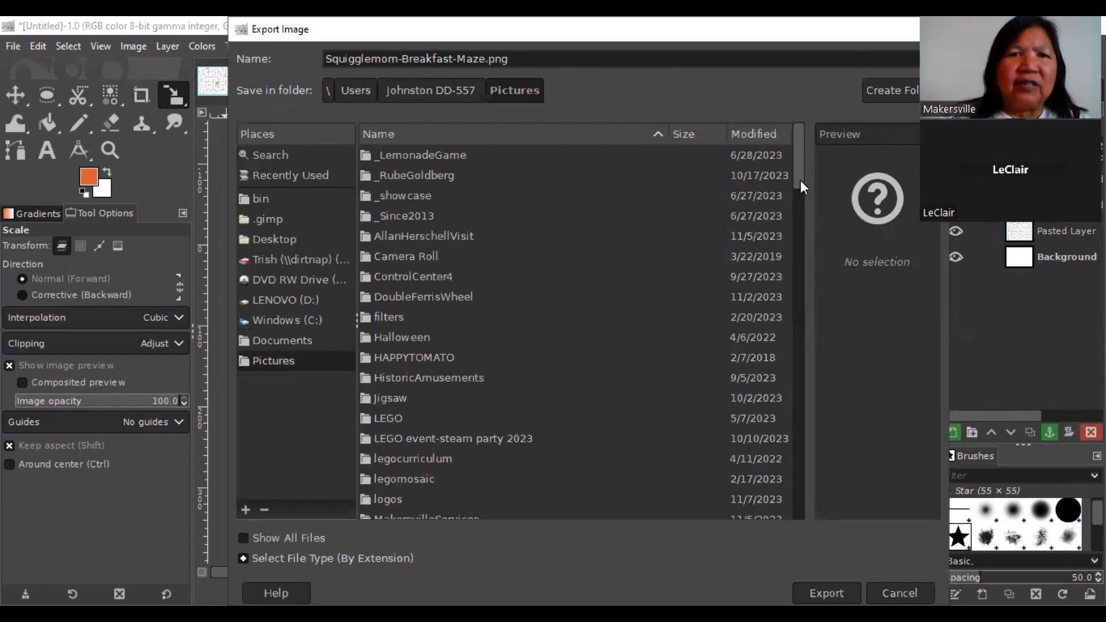
scroll(down, 3)
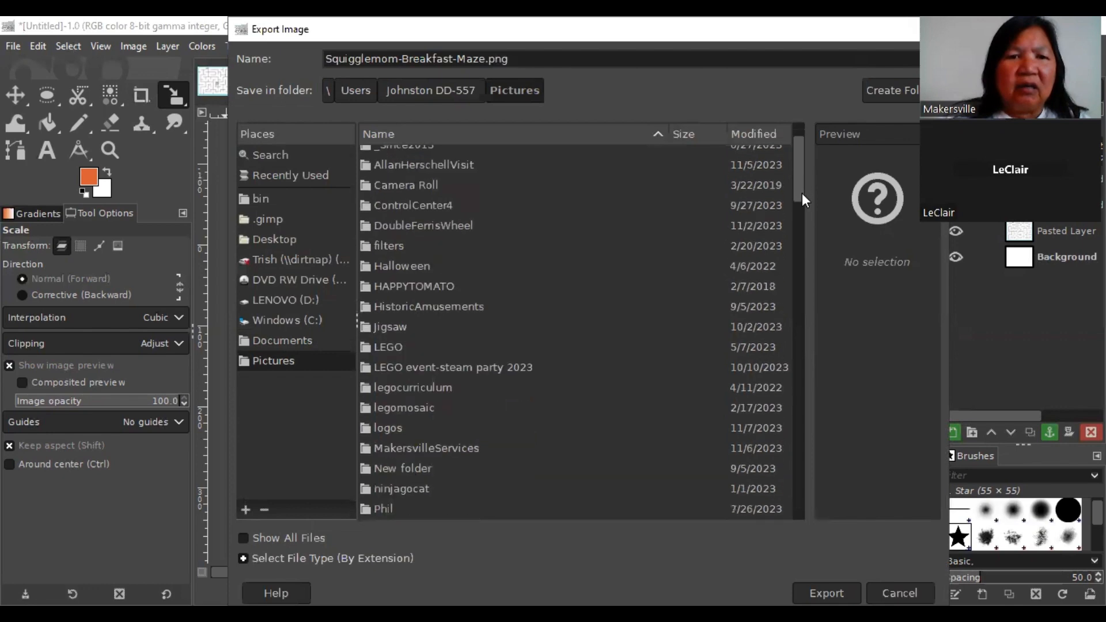
scroll(down, 3)
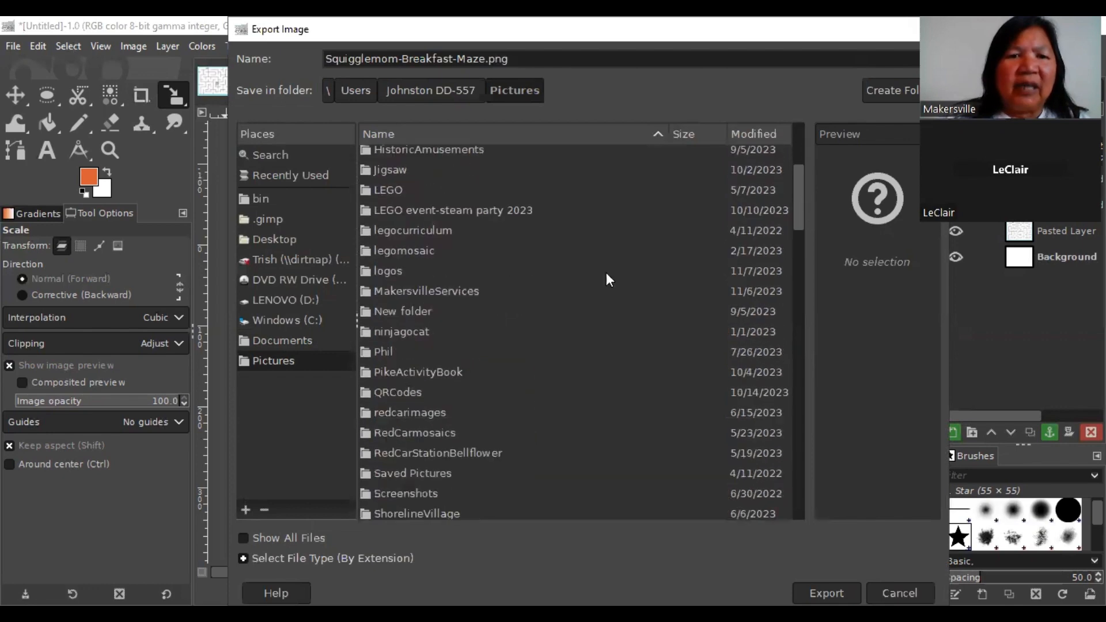
double_click(420, 372)
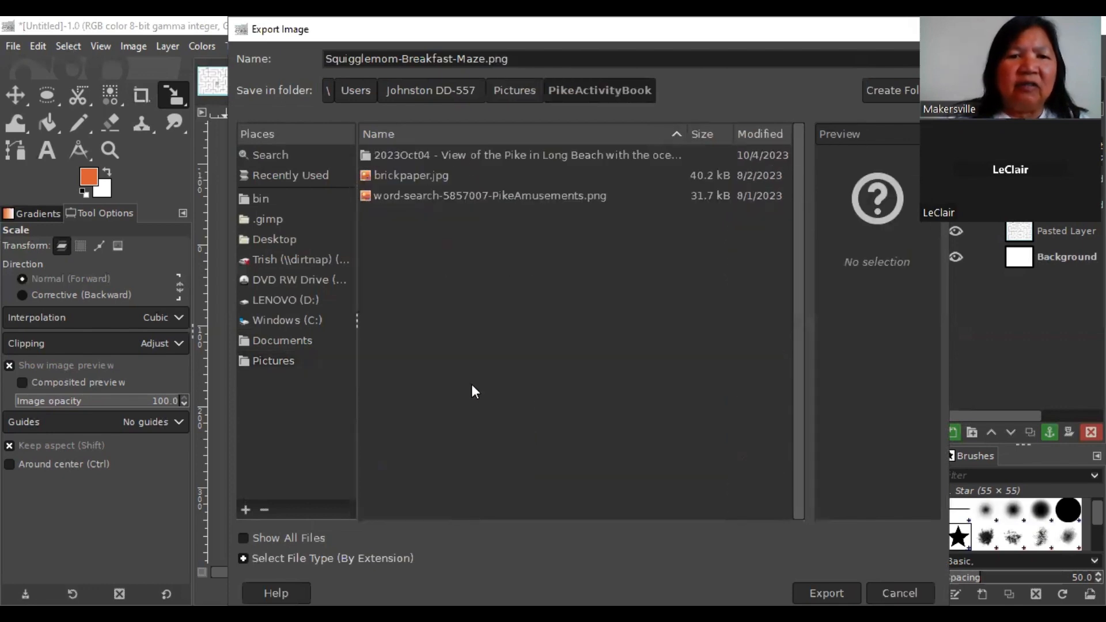
mouse_move(767, 515)
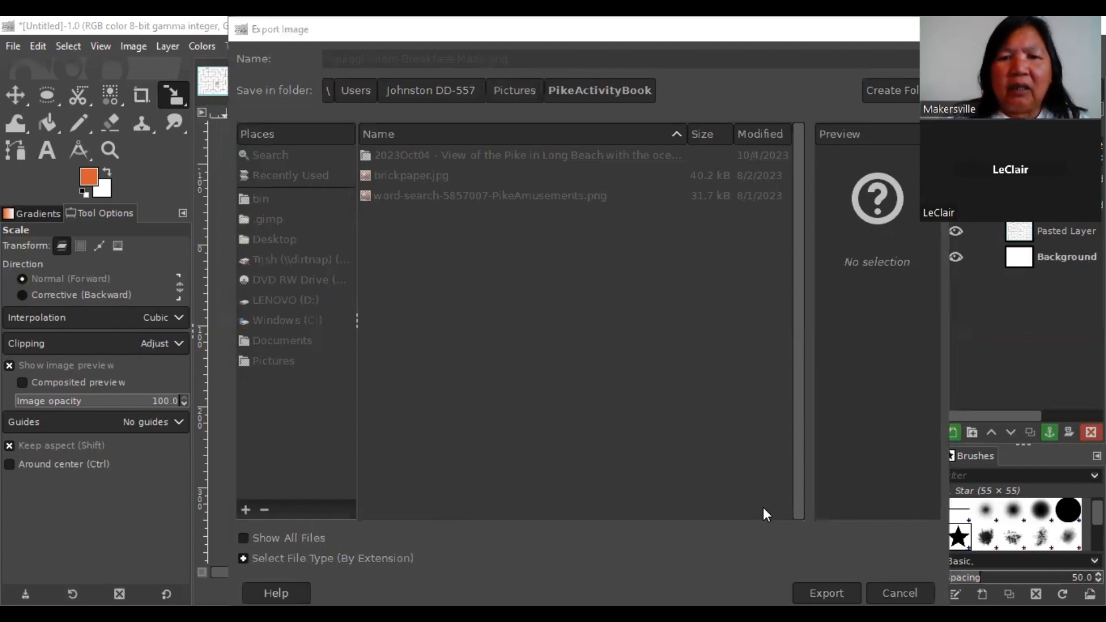
click(825, 593)
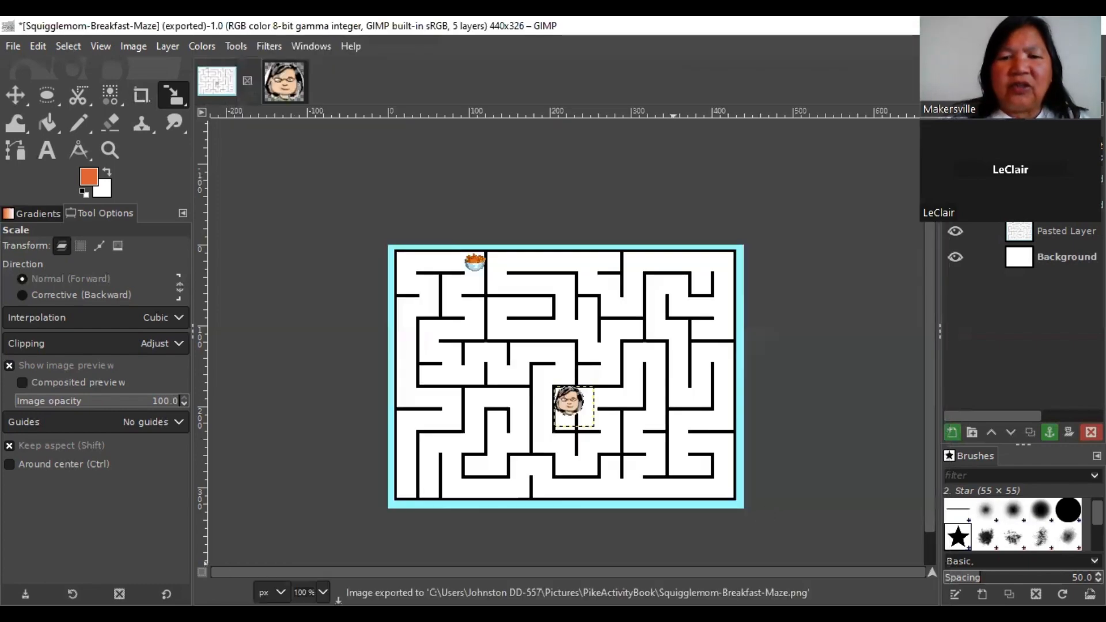